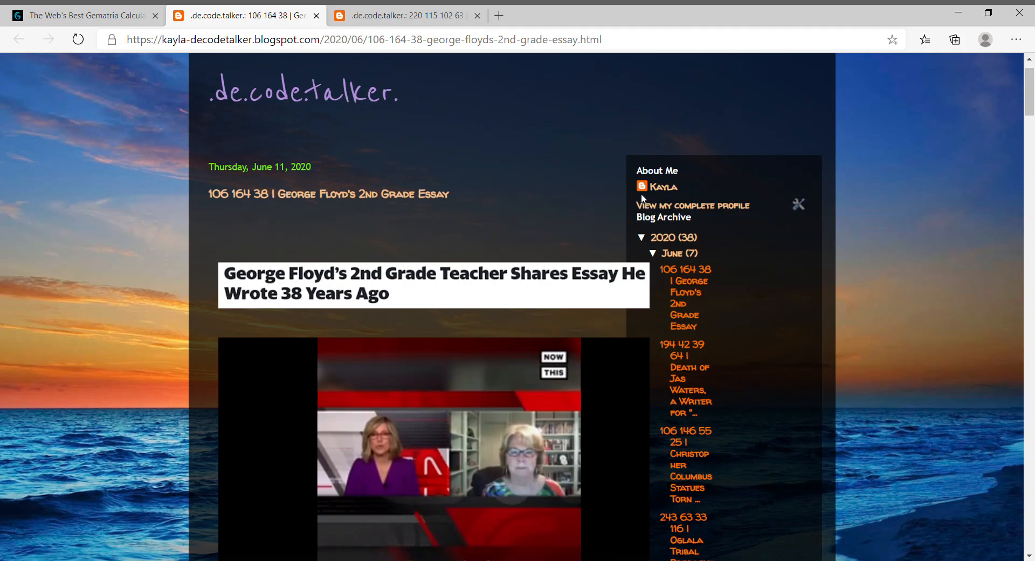
mouse_move(398, 282)
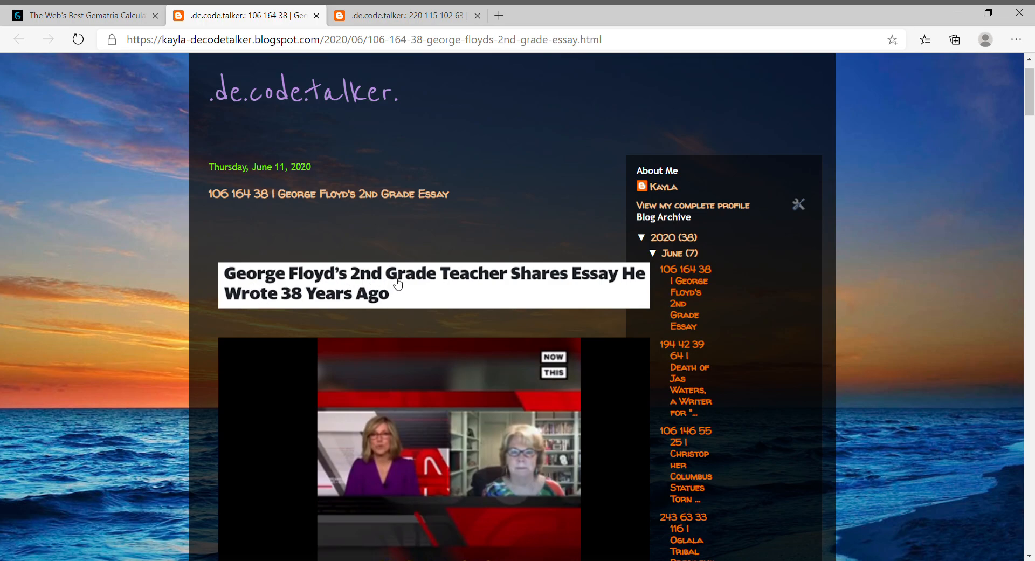
mouse_move(474, 306)
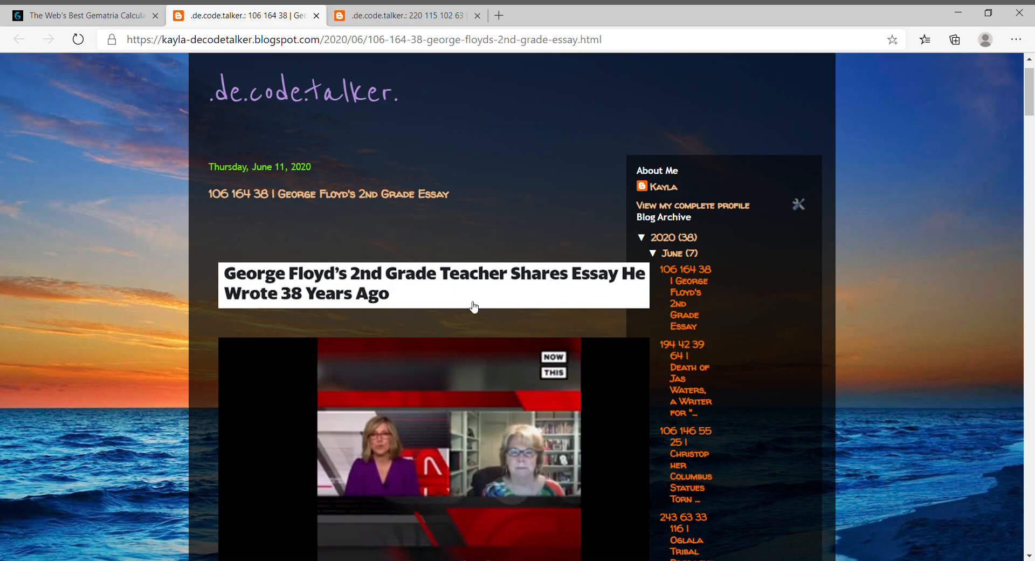
mouse_move(576, 298)
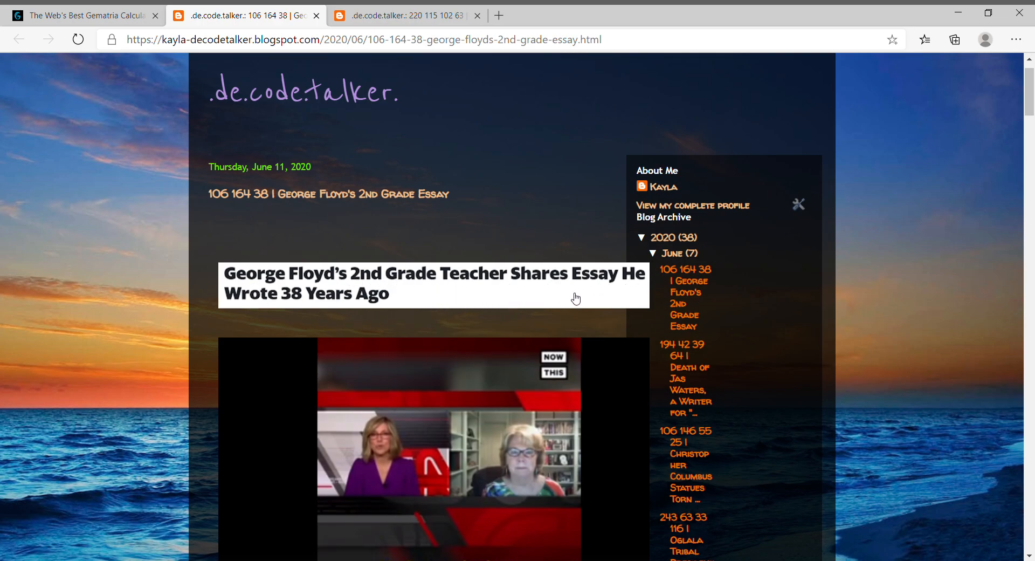
mouse_move(527, 288)
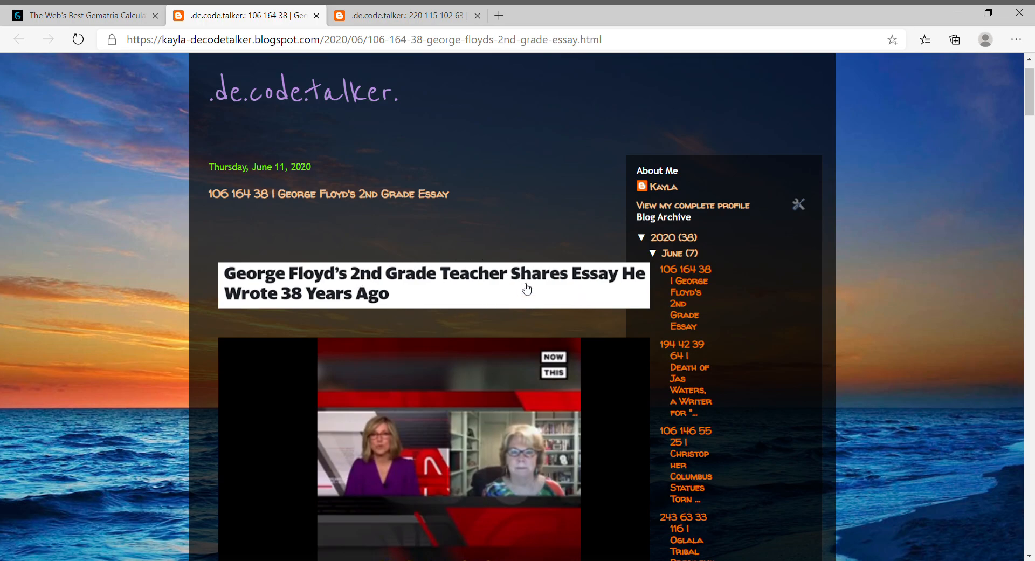
Scroll the George Floyd post down to the RIP, Death and Murder gematria tables
scroll(down, 3)
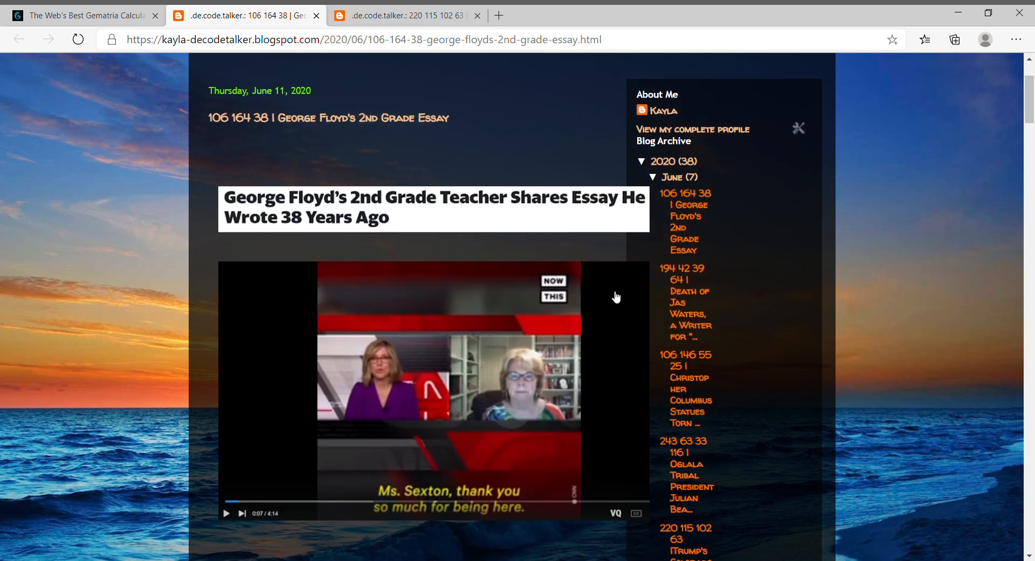
scroll(down, 3)
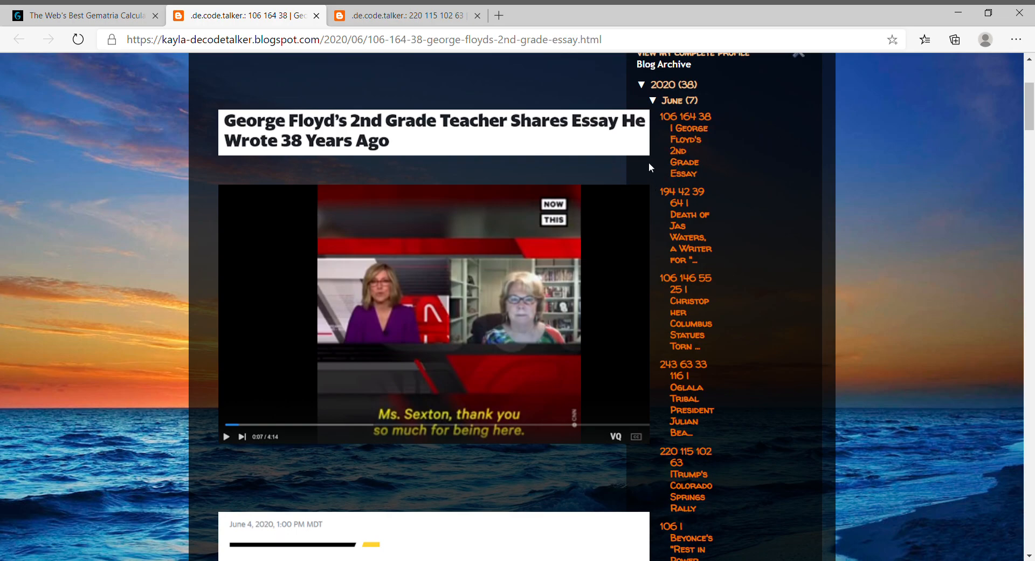
mouse_move(572, 373)
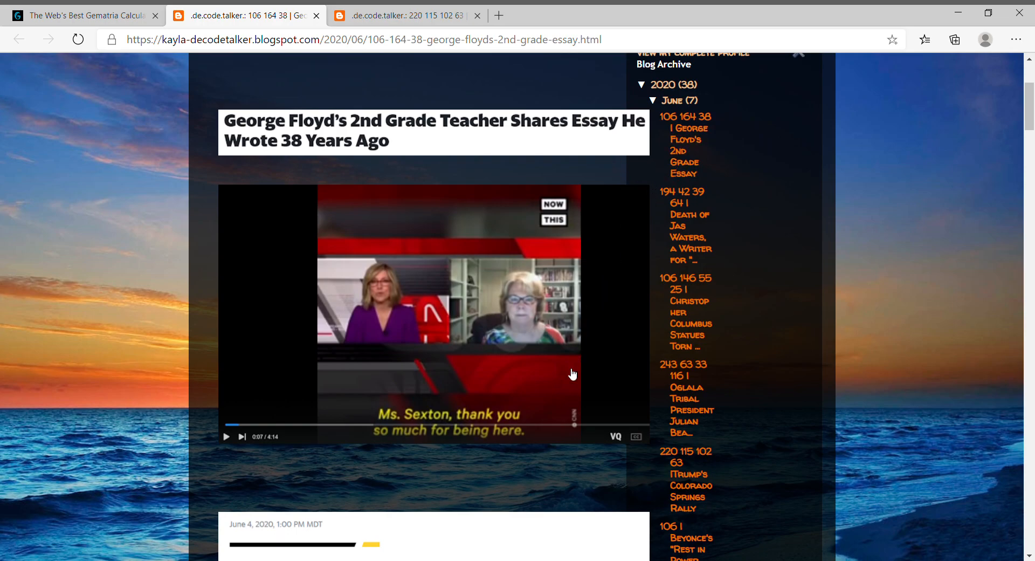
mouse_move(564, 353)
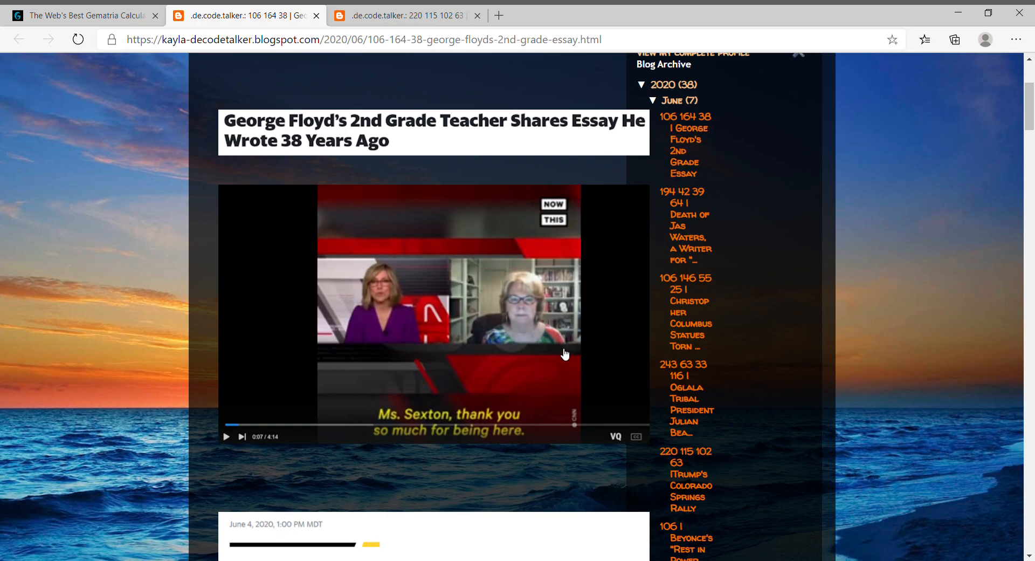
mouse_move(516, 339)
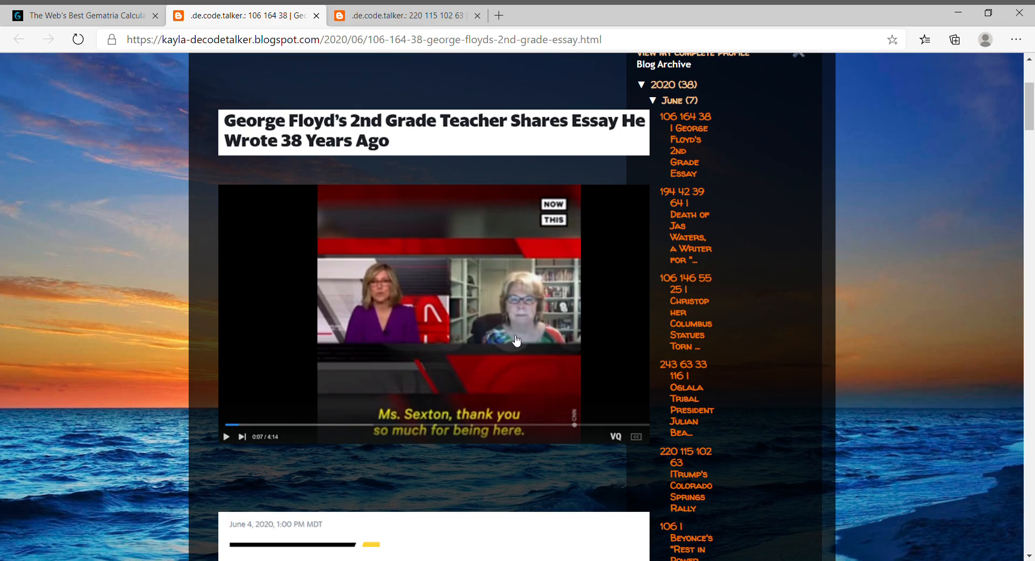
mouse_move(553, 338)
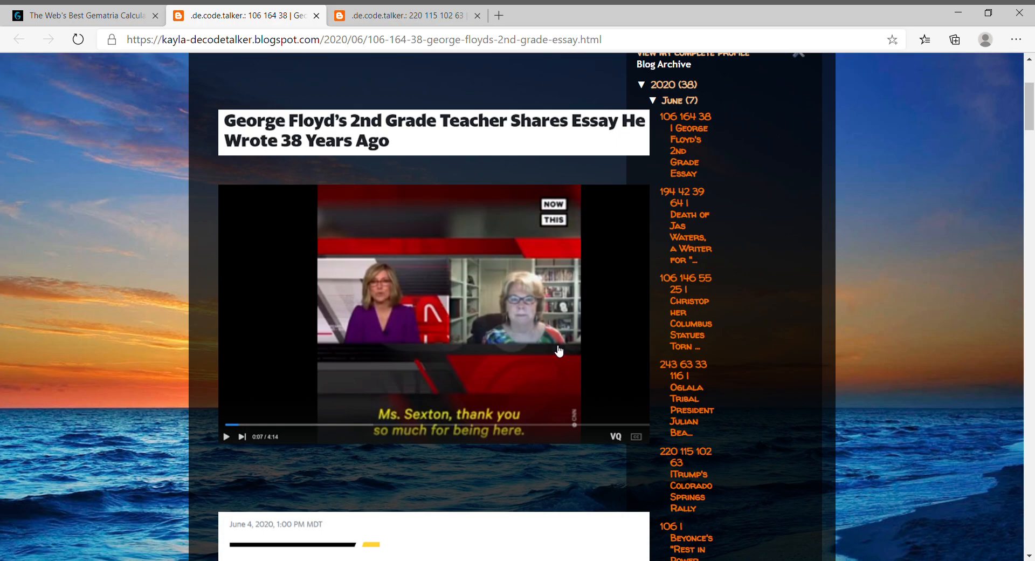
mouse_move(483, 394)
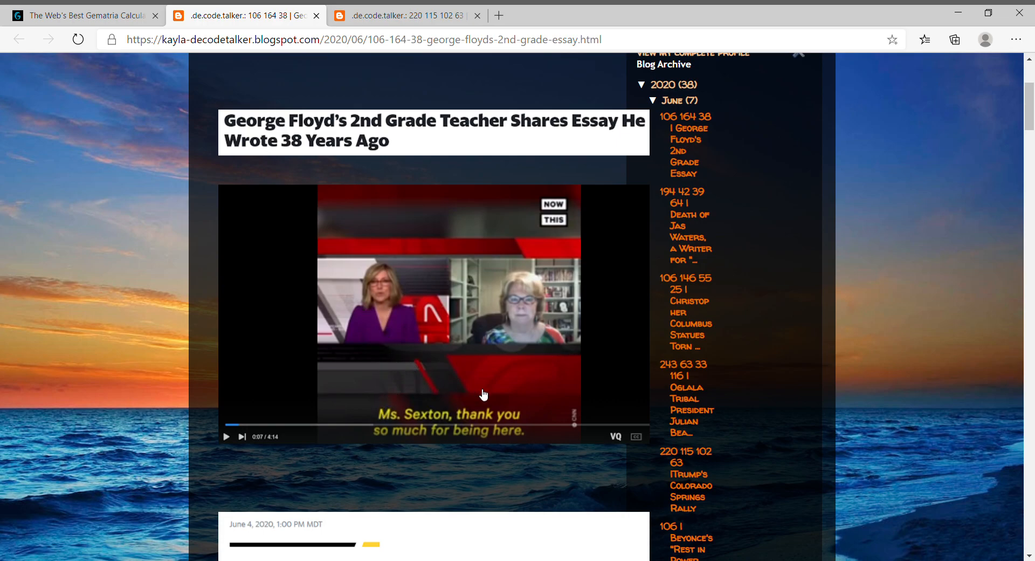
scroll(down, 3)
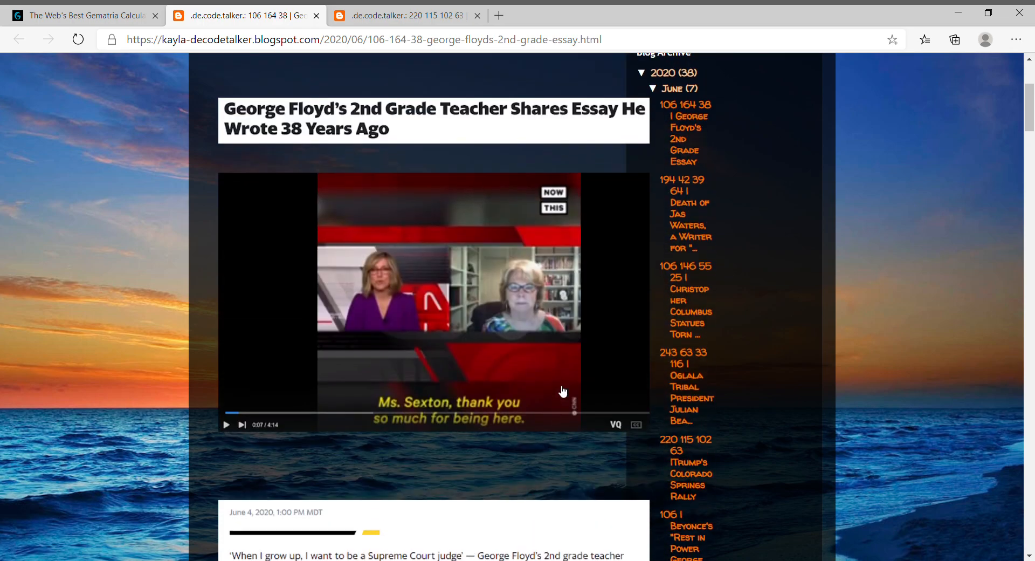
scroll(down, 3)
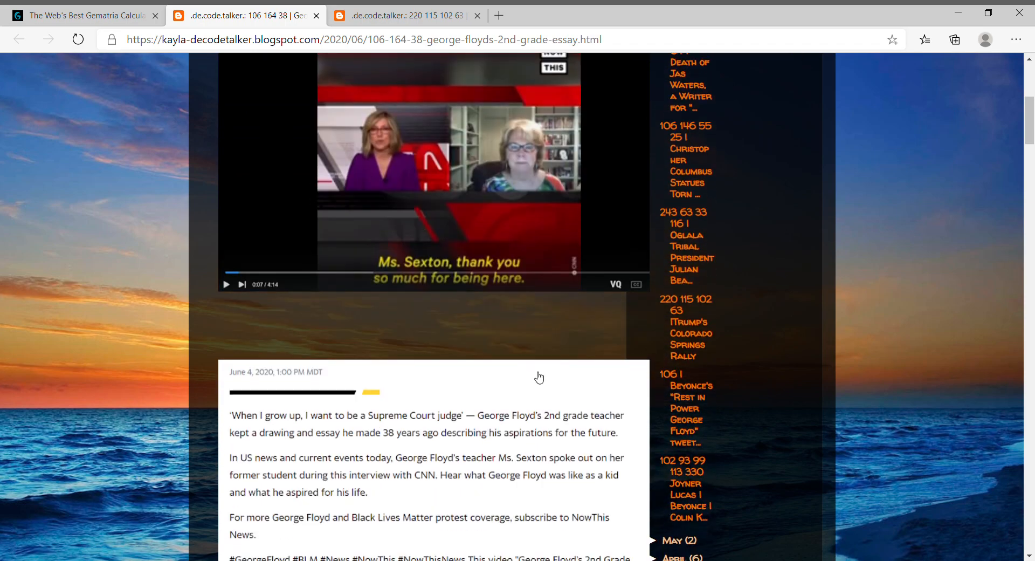
scroll(down, 3)
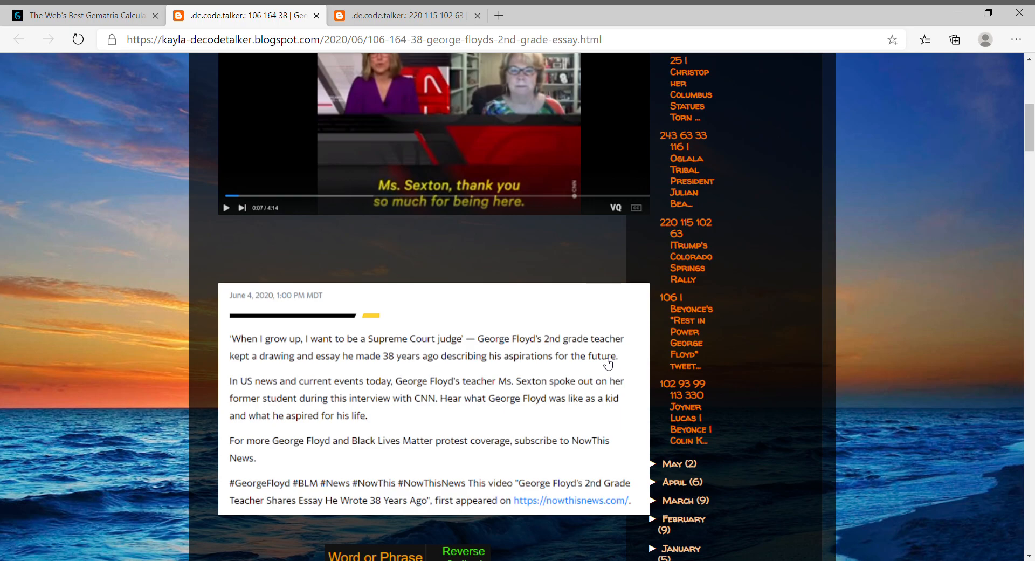
mouse_move(328, 395)
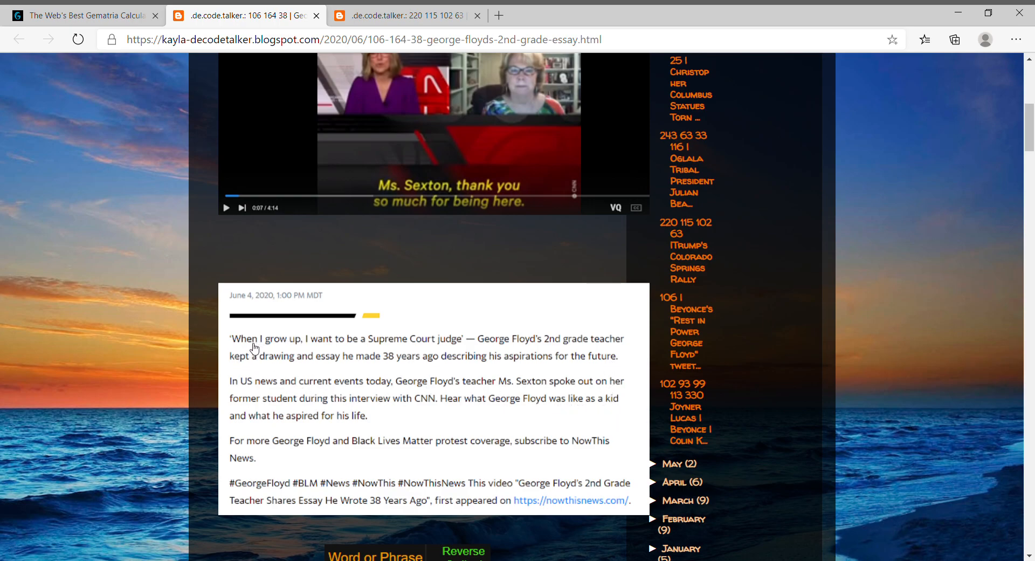
mouse_move(211, 371)
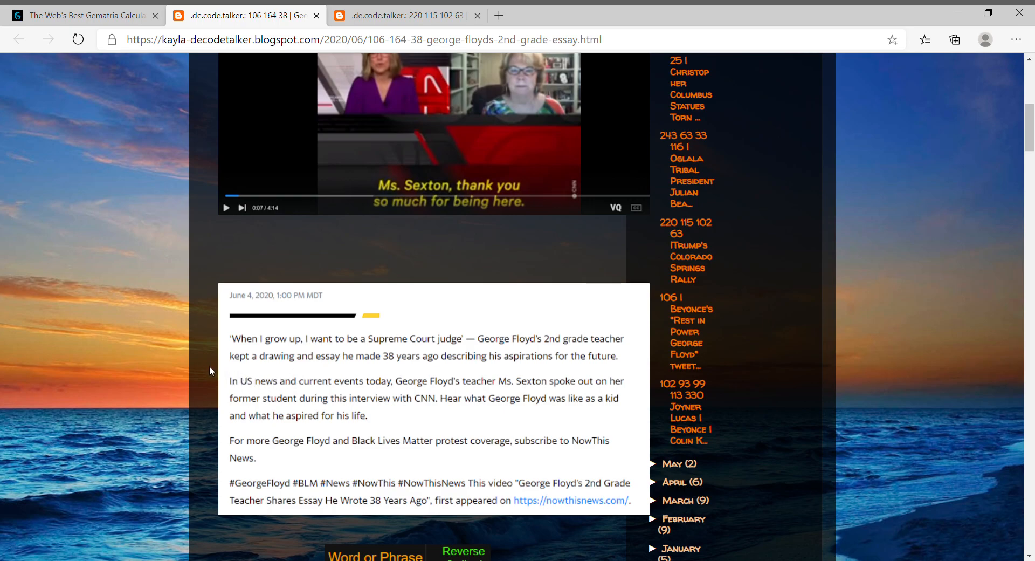
mouse_move(564, 371)
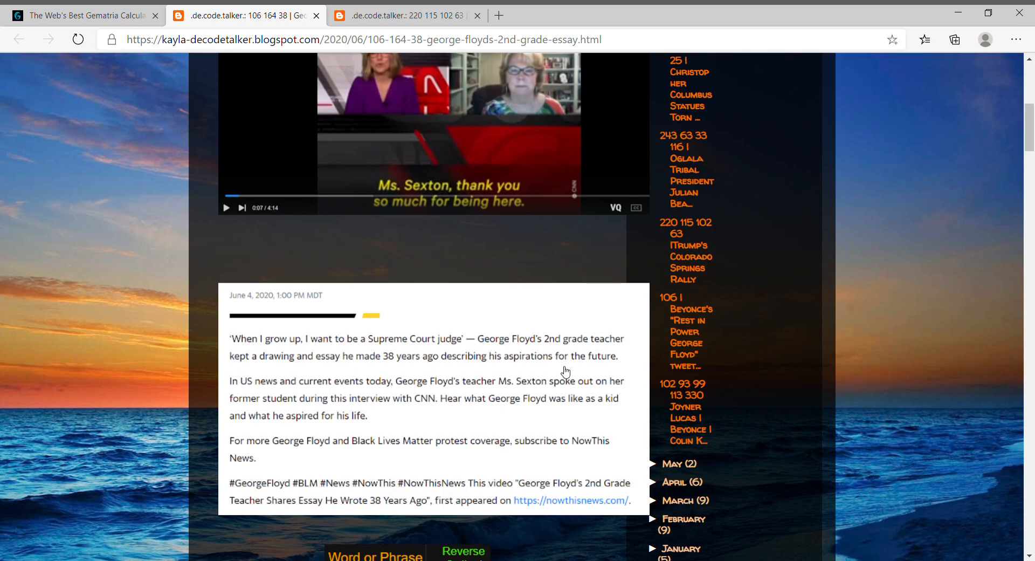
mouse_move(616, 350)
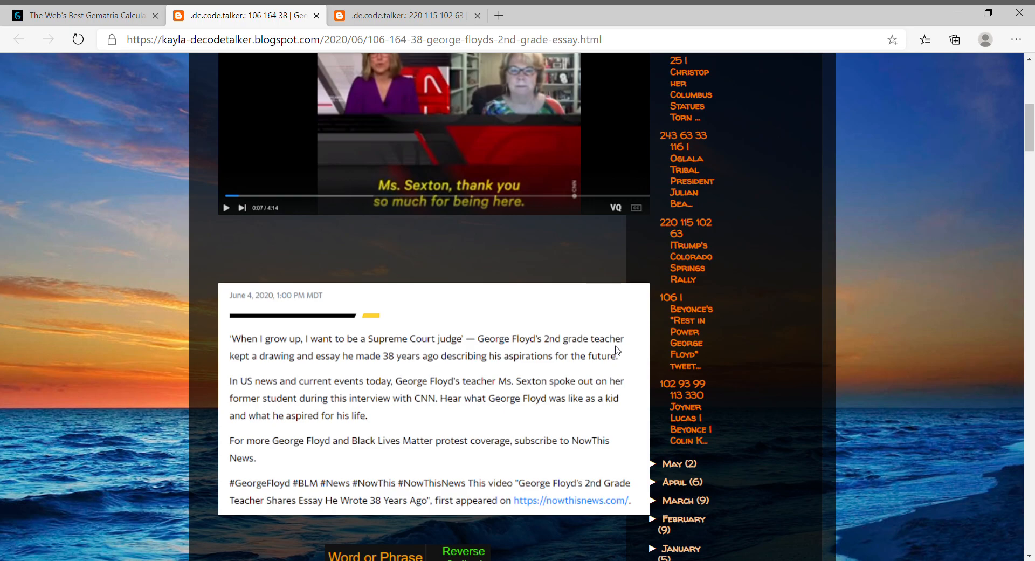
mouse_move(352, 370)
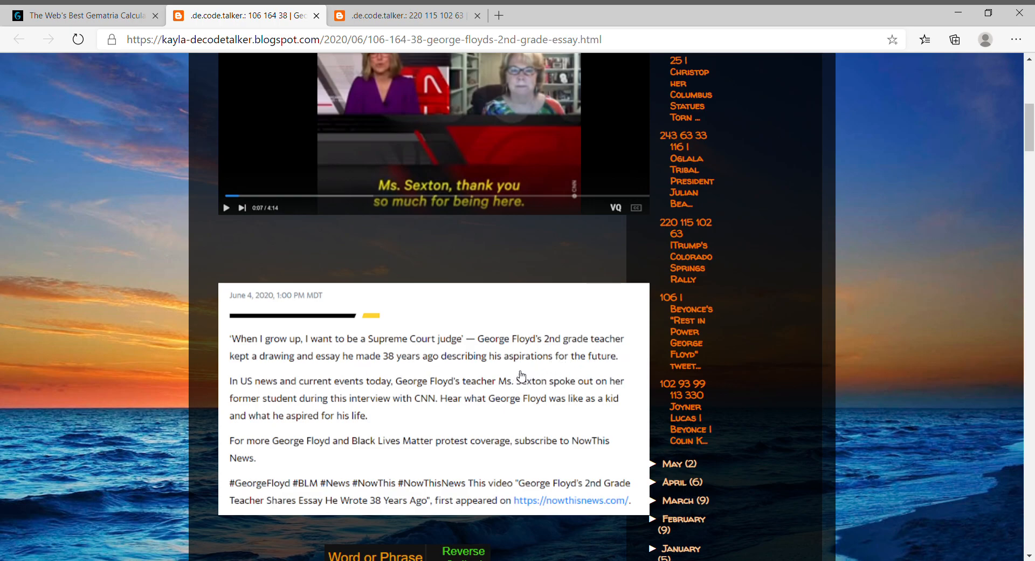
mouse_move(447, 400)
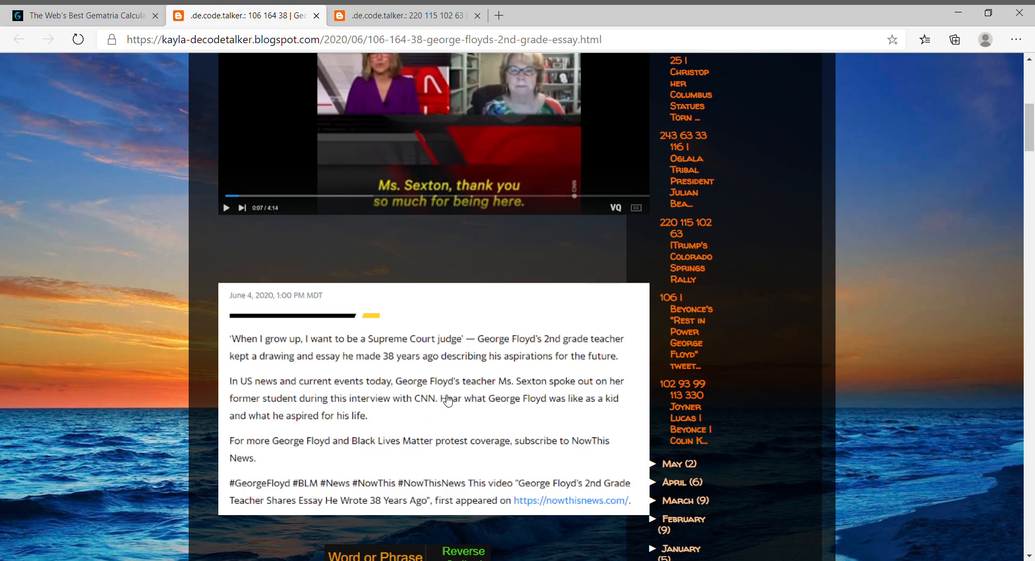
scroll(down, 3)
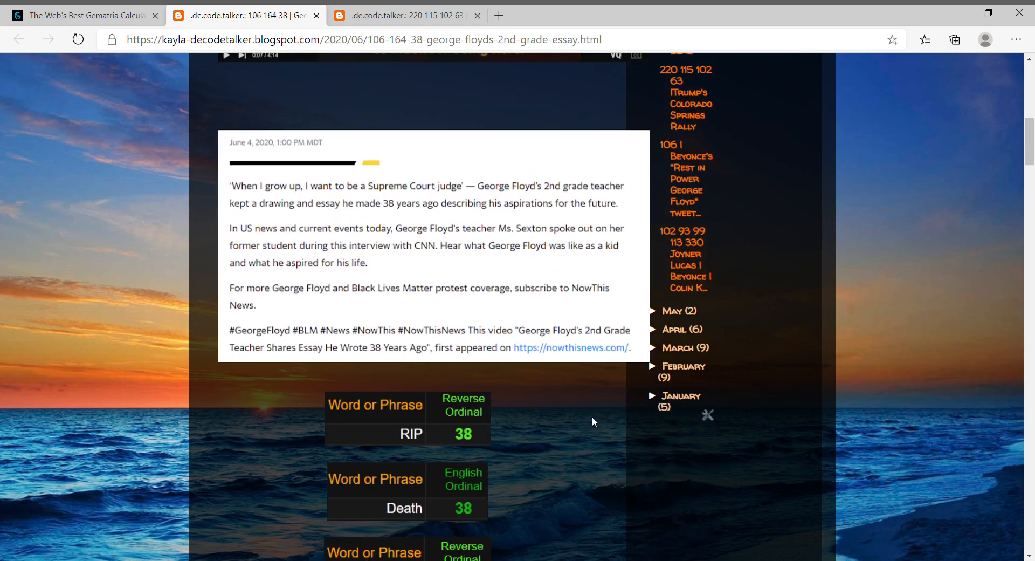
scroll(down, 3)
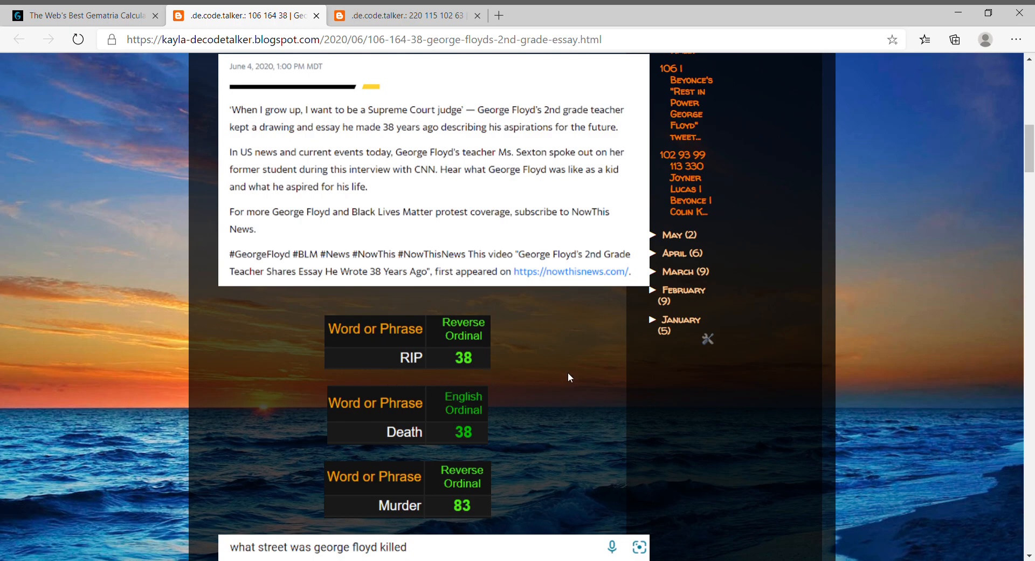
scroll(down, 3)
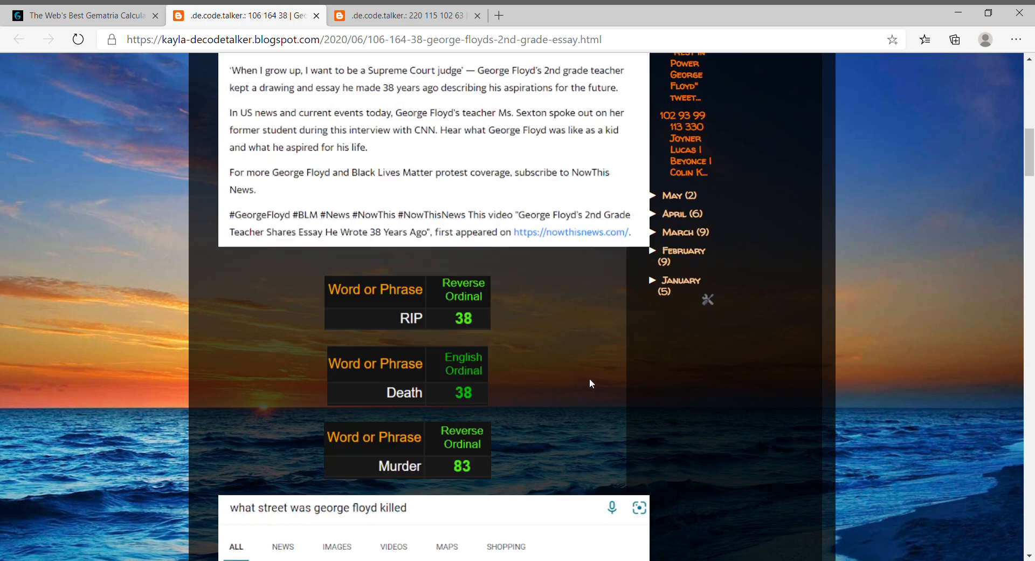
scroll(down, 3)
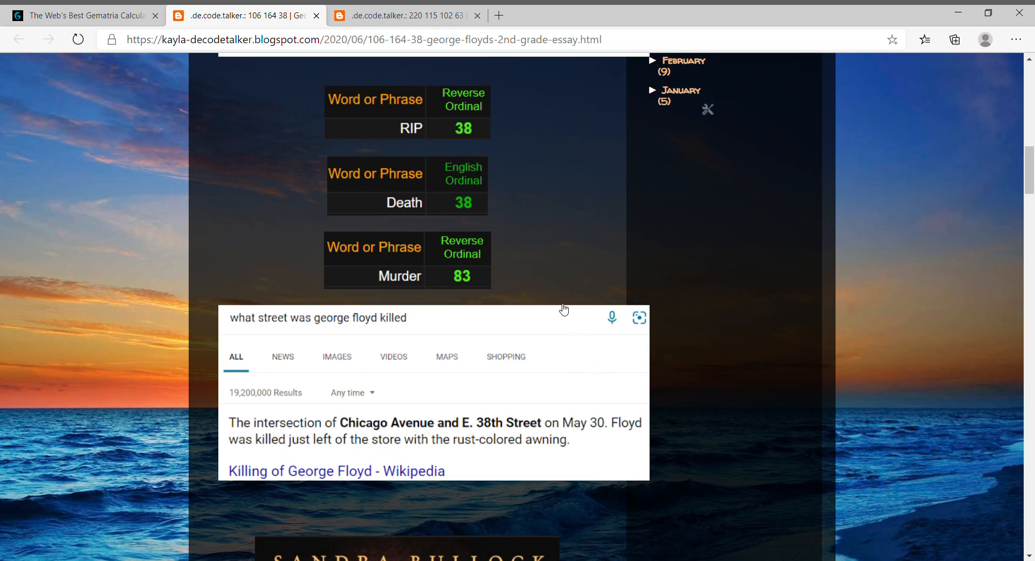
mouse_move(462, 278)
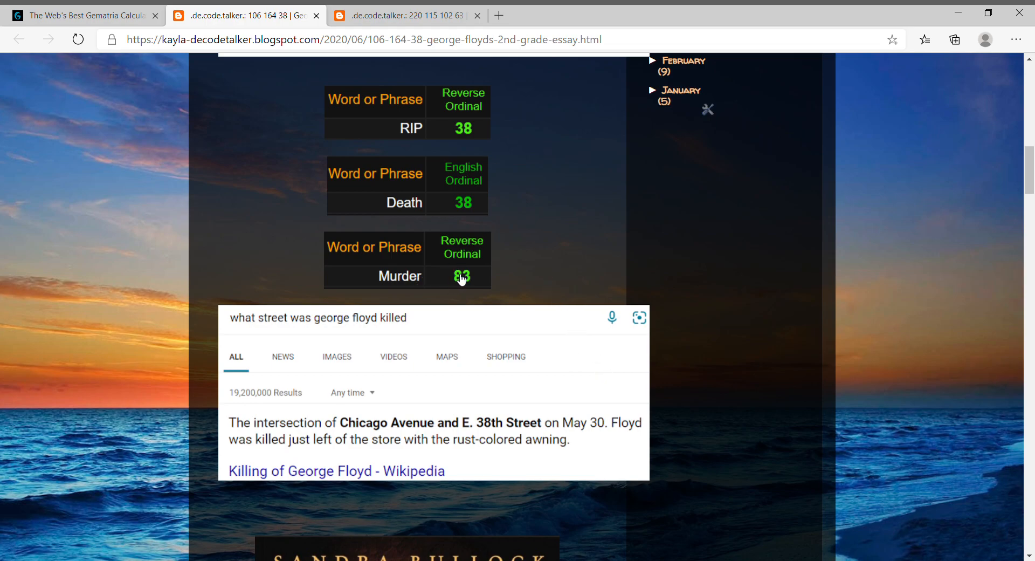
Enter 'murder' in Gematrinator for its 83 and 38 scores, then return to the blog post
click(83, 15)
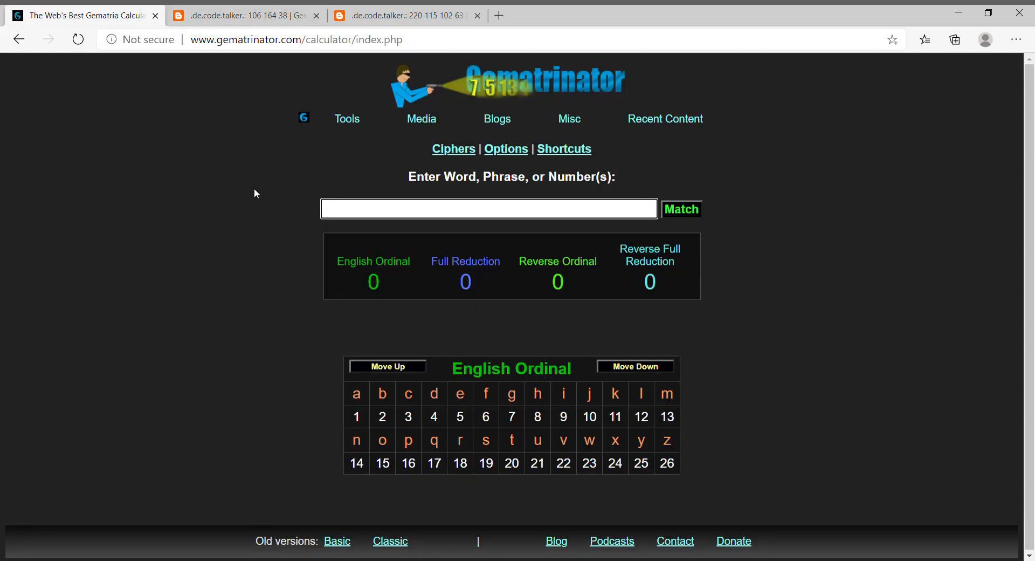
text(murder)
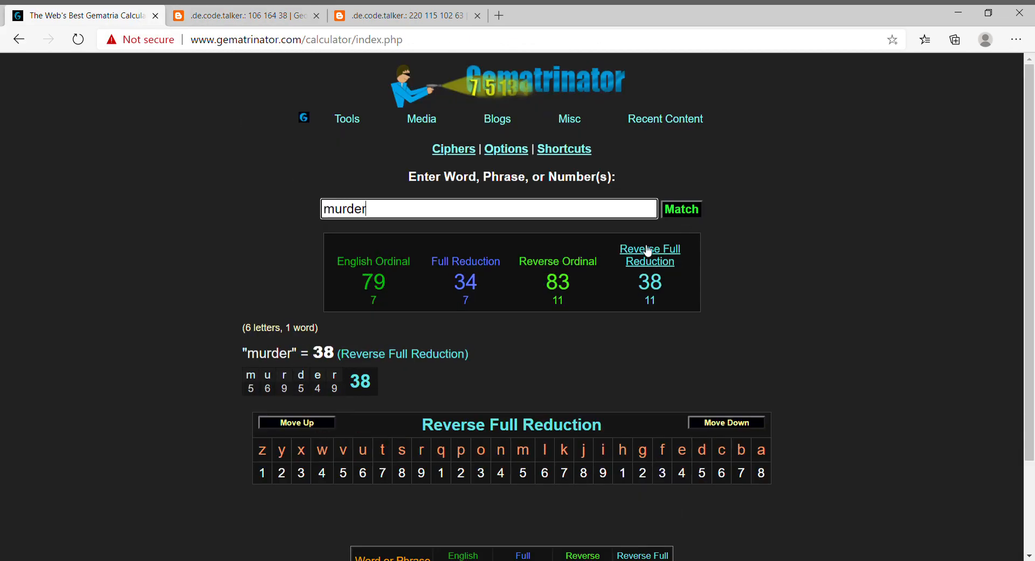
click(245, 14)
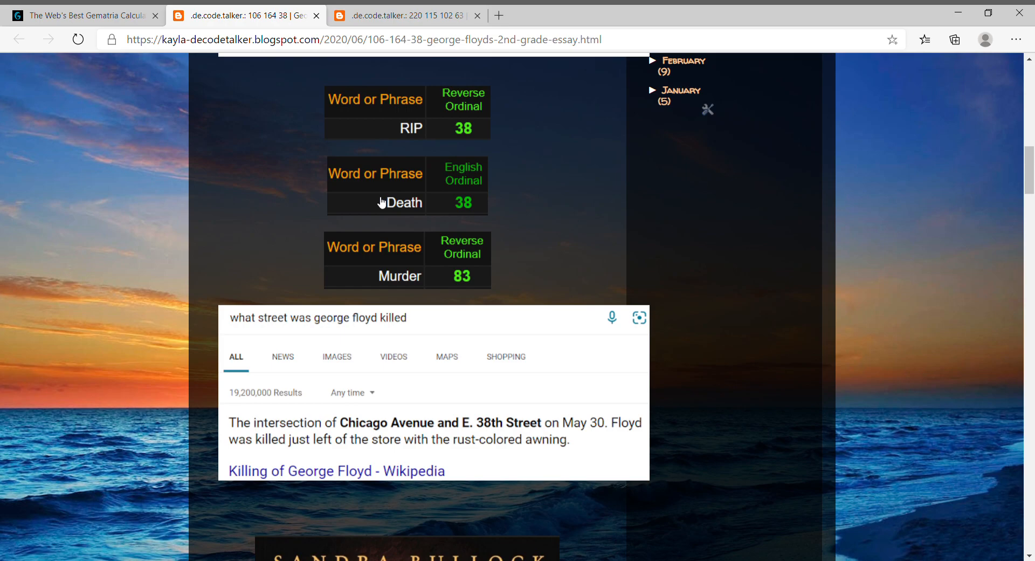
mouse_move(568, 413)
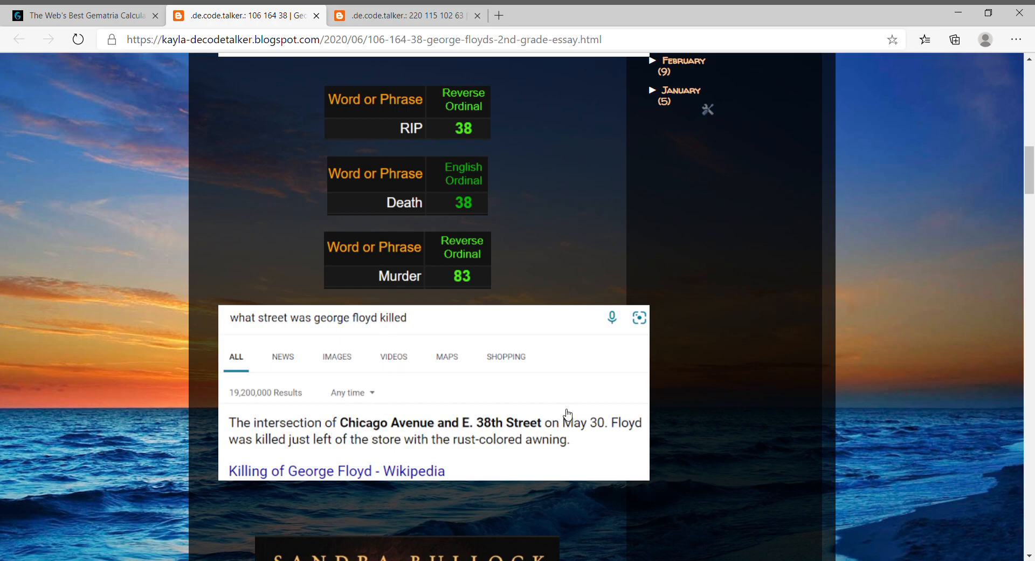
mouse_move(553, 429)
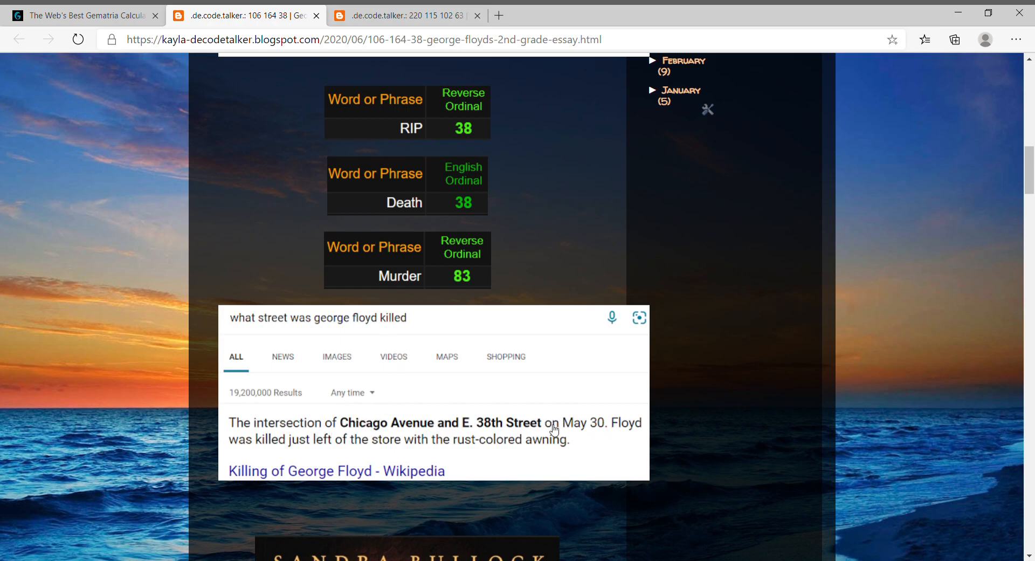
mouse_move(563, 443)
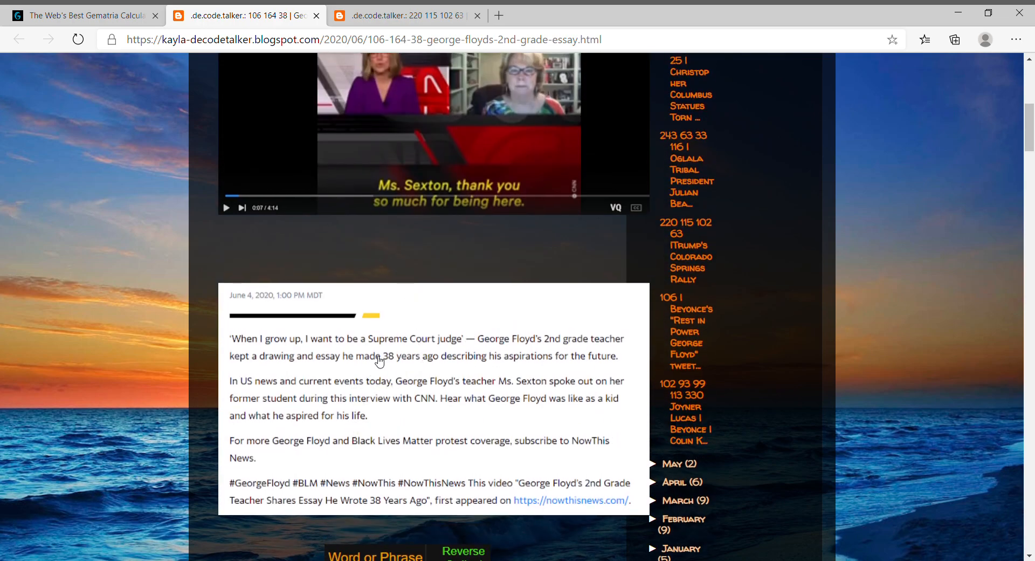
mouse_move(602, 422)
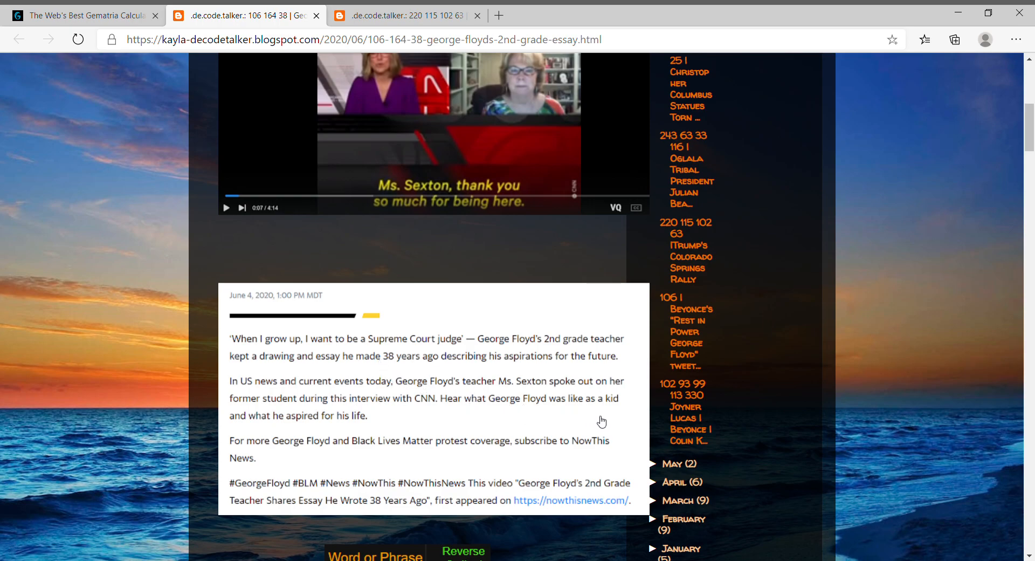
mouse_move(616, 418)
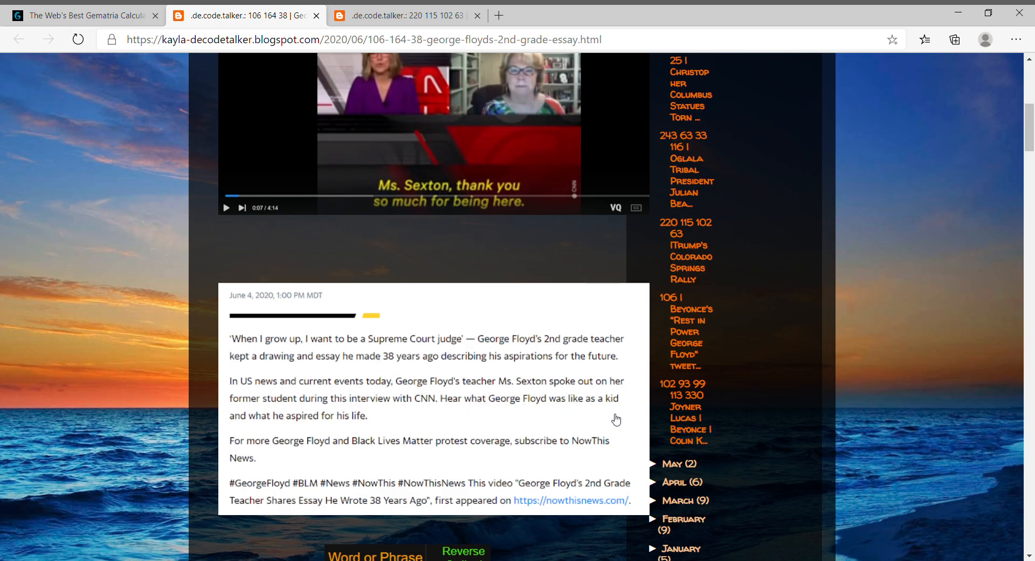
Scroll down to the Murder by Numbers movie poster below the street search result
scroll(down, 3)
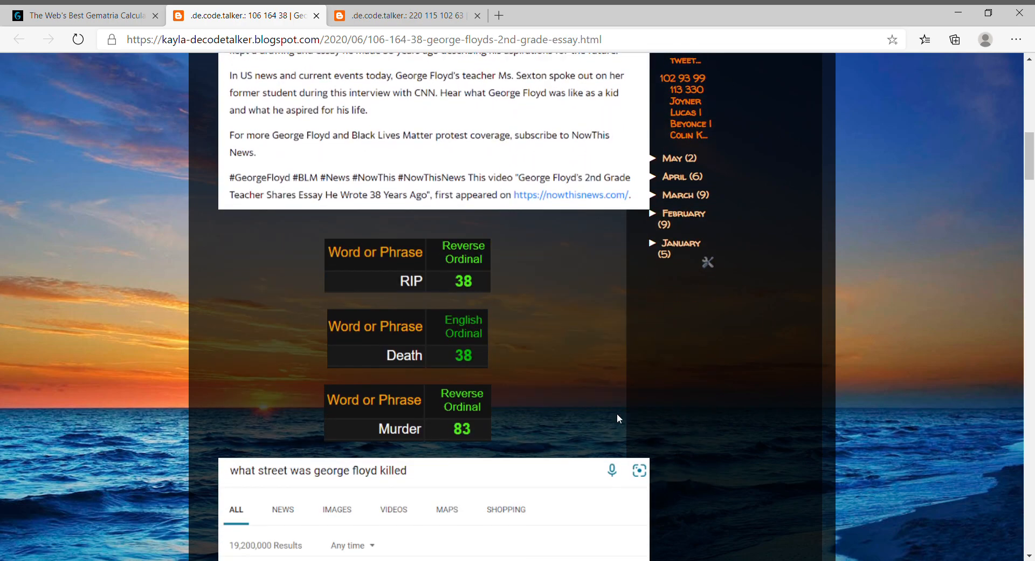
scroll(down, 3)
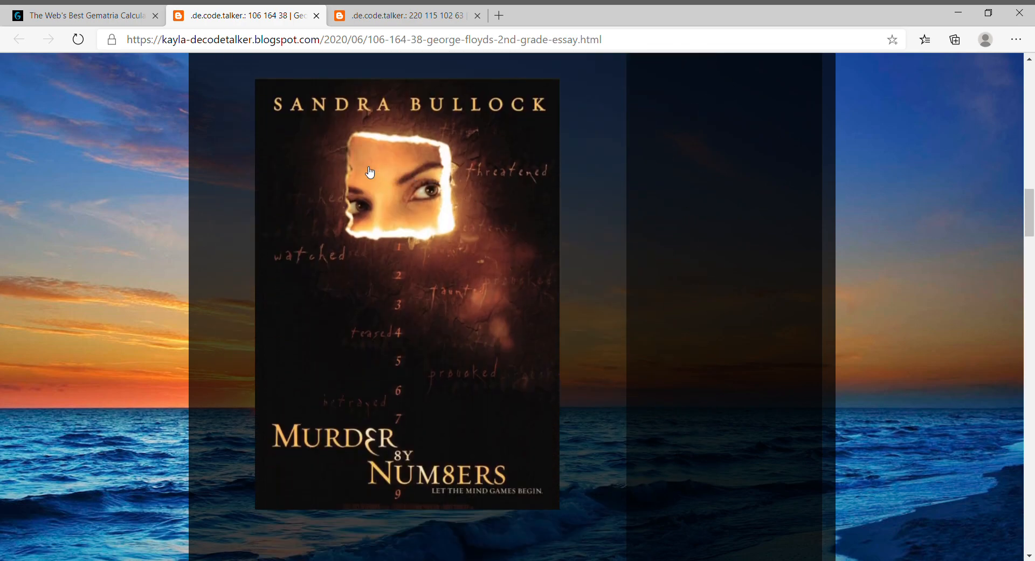
mouse_move(535, 469)
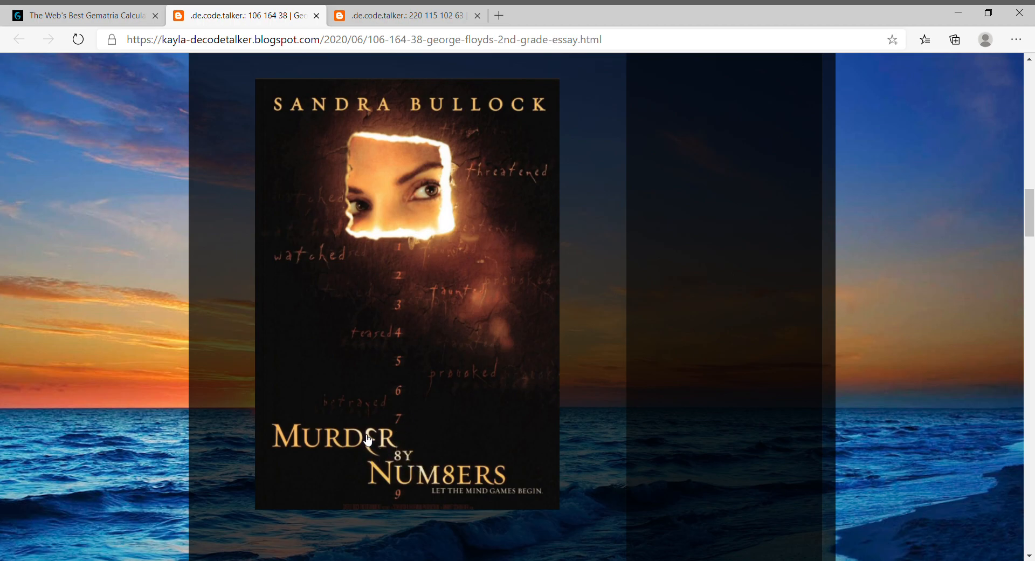
scroll(down, 3)
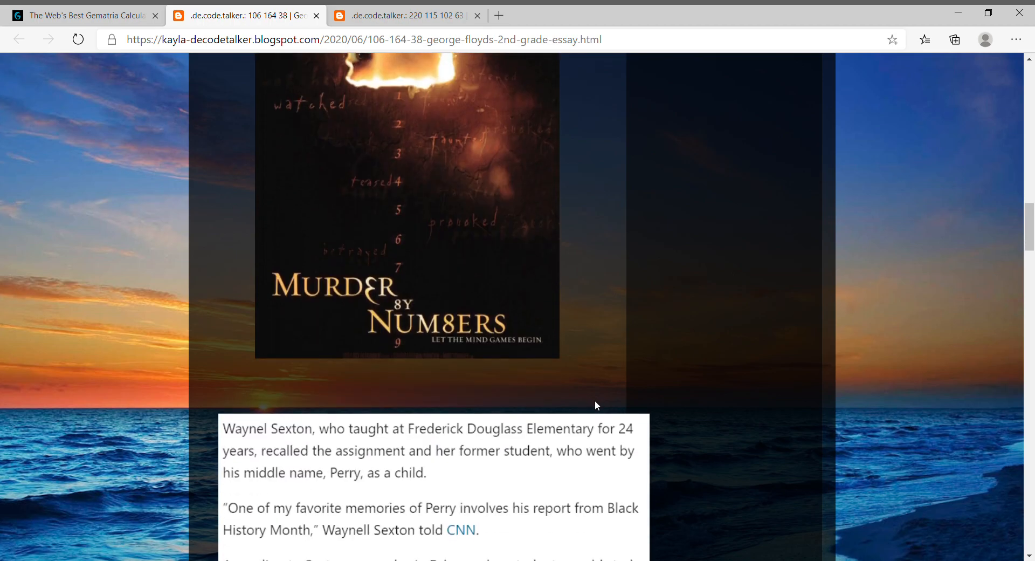
scroll(down, 3)
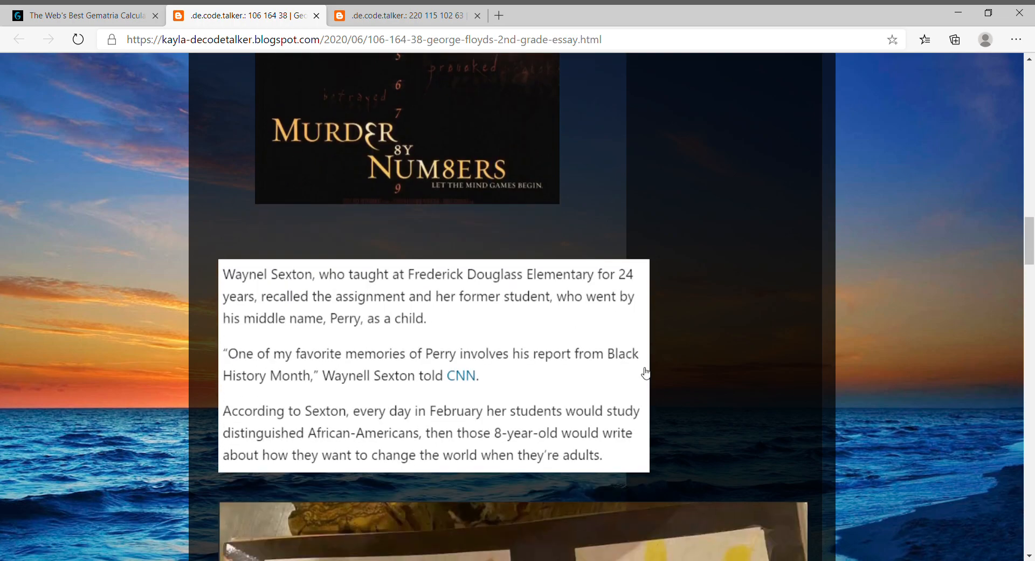
mouse_move(265, 286)
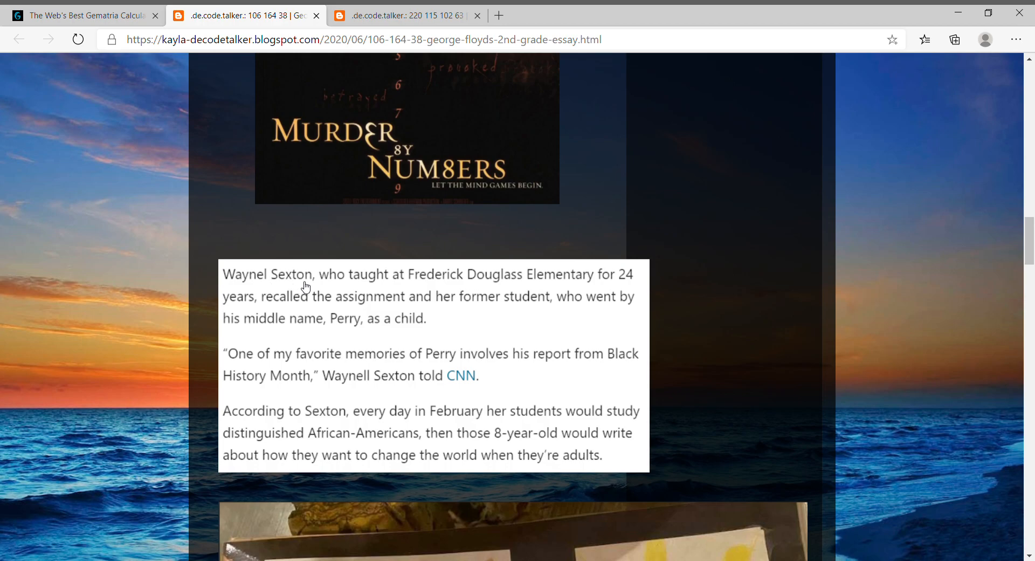
mouse_move(489, 283)
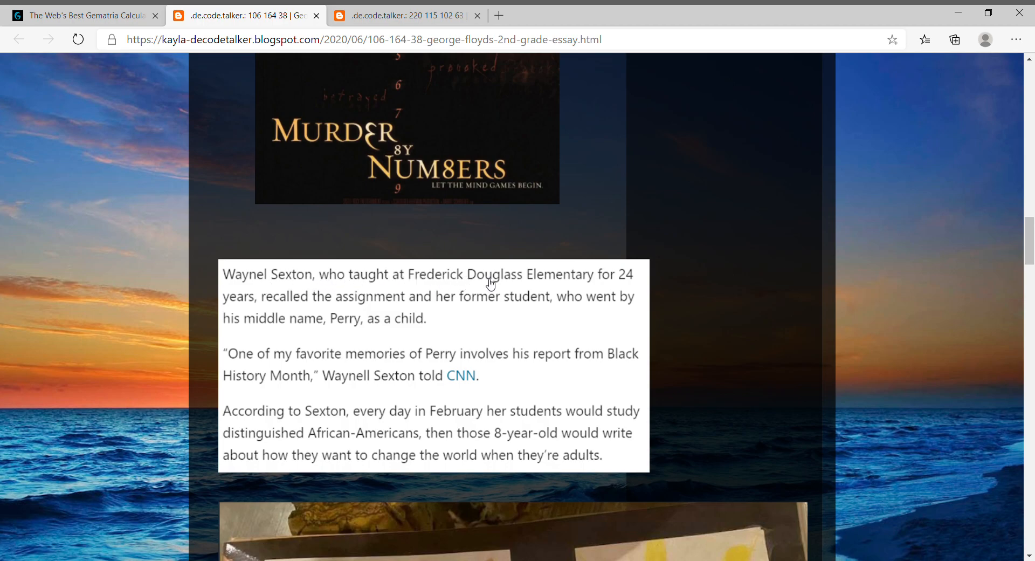
mouse_move(668, 280)
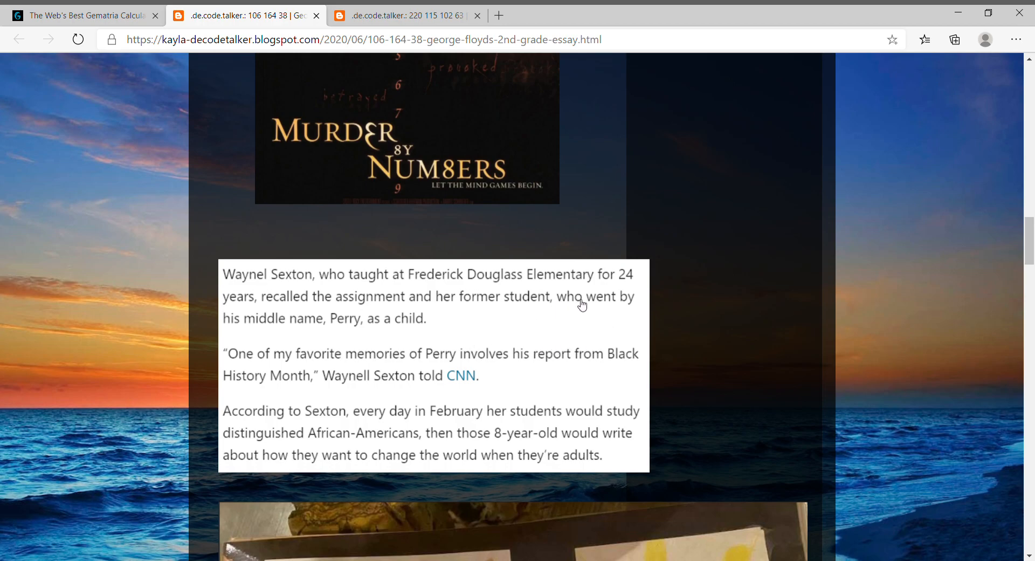
mouse_move(328, 327)
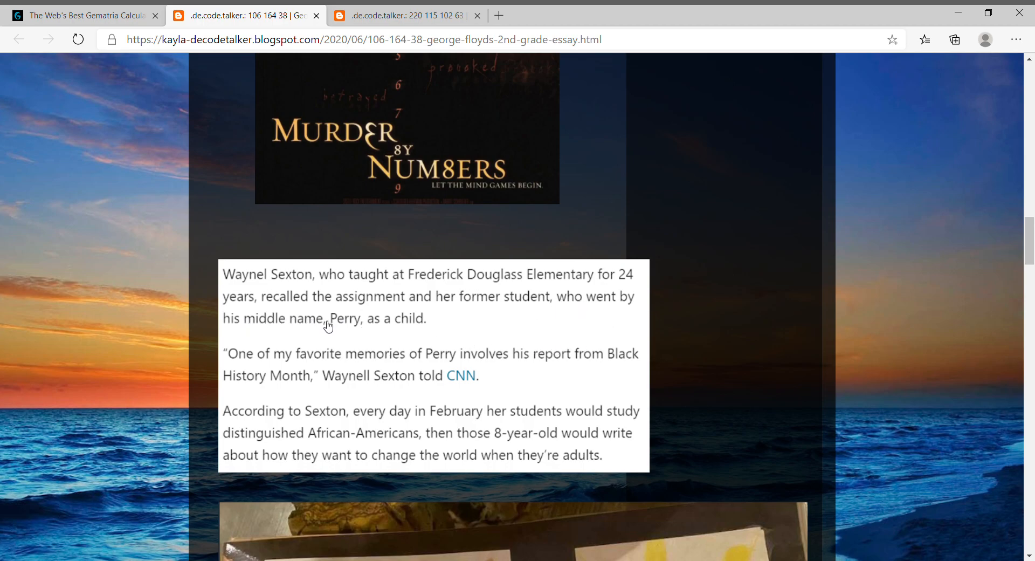
mouse_move(350, 330)
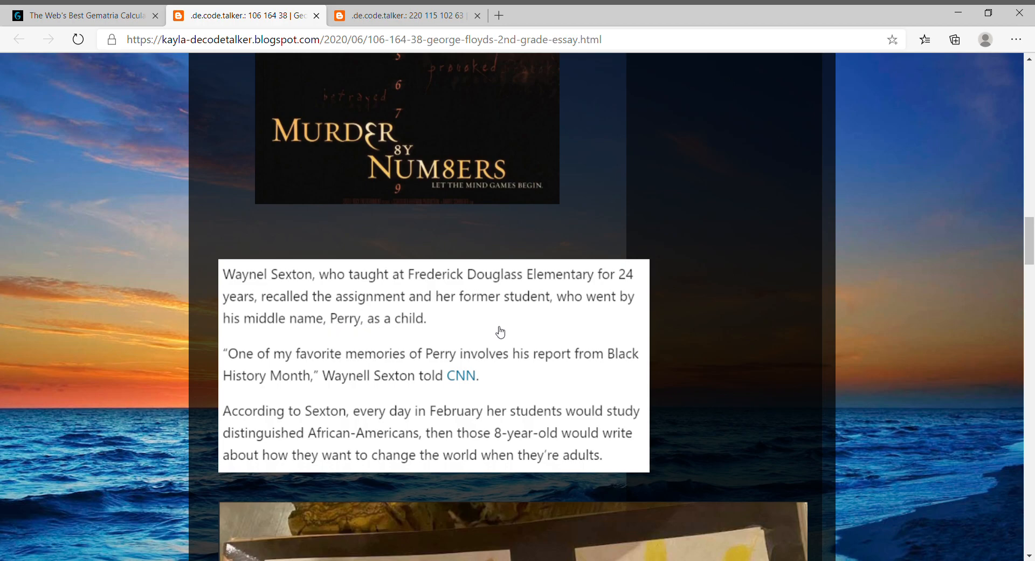
scroll(down, 3)
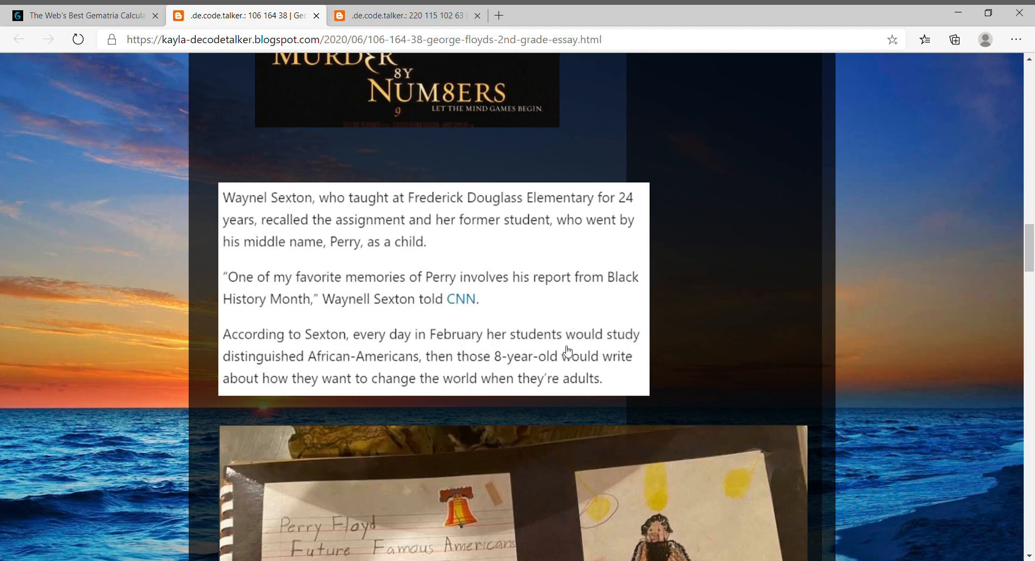
mouse_move(565, 310)
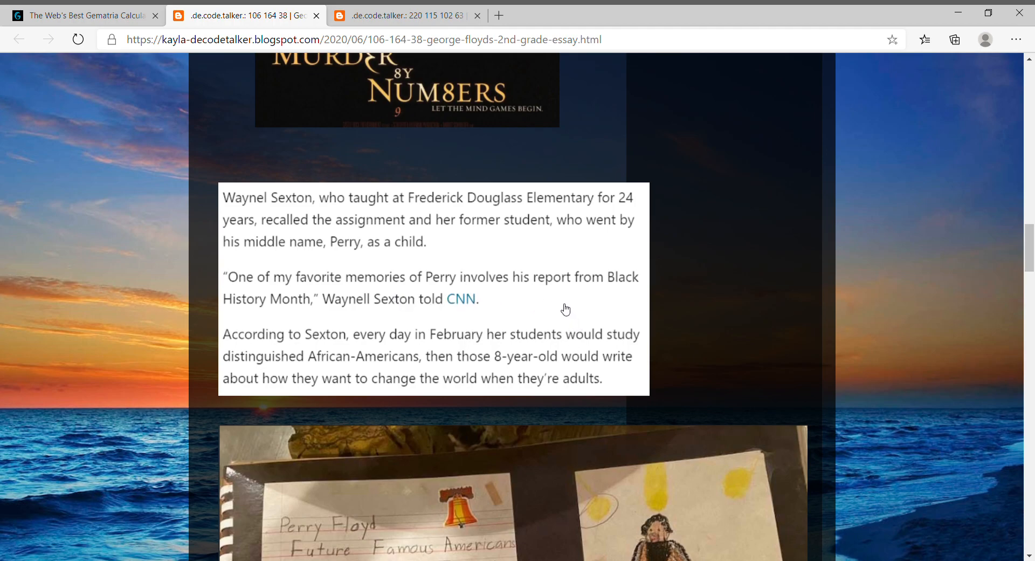
mouse_move(610, 298)
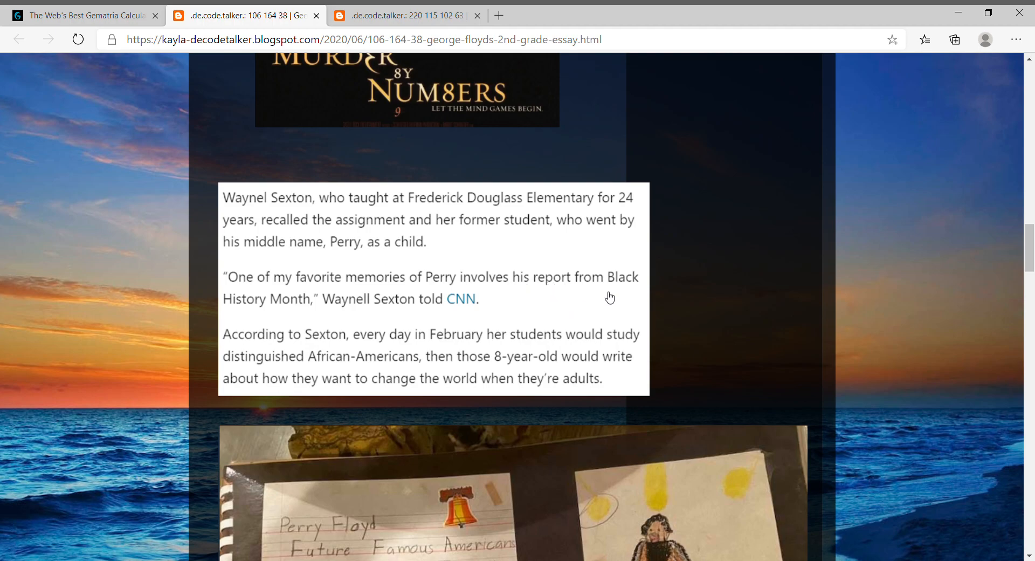
scroll(down, 3)
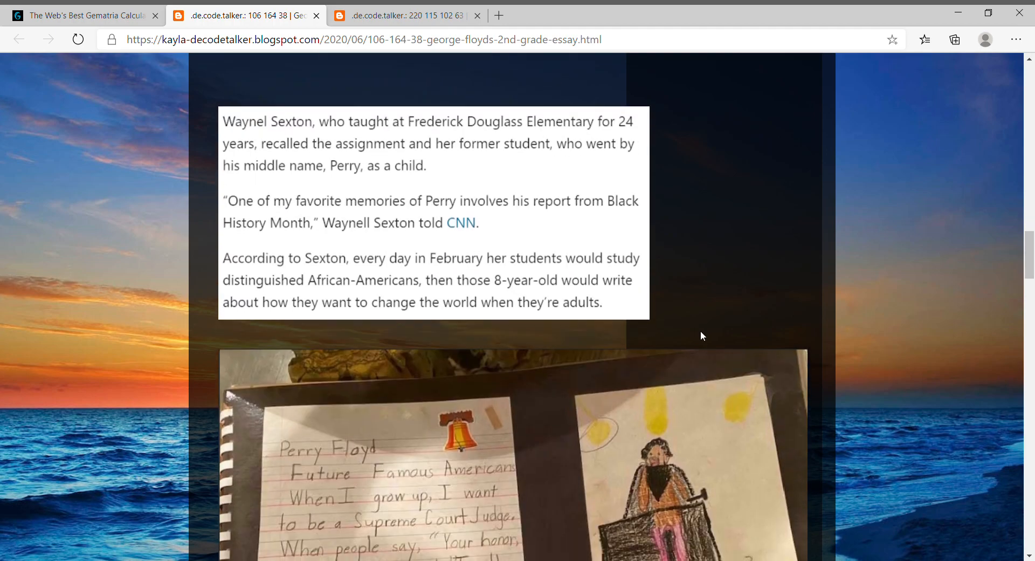
Scroll through the handwritten essay photo to the Perry English Ordinal 82 table
scroll(down, 3)
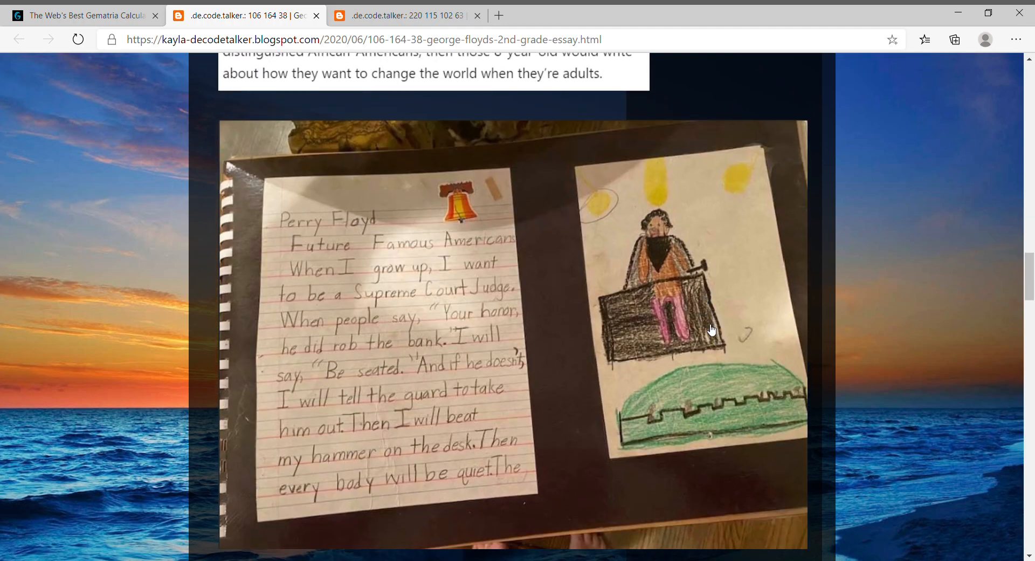
mouse_move(637, 253)
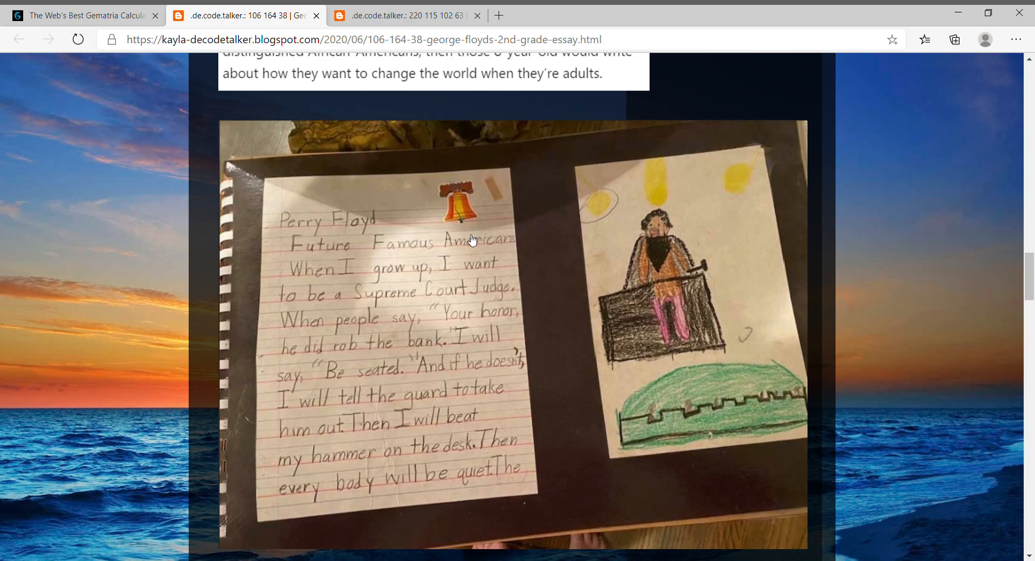
mouse_move(517, 252)
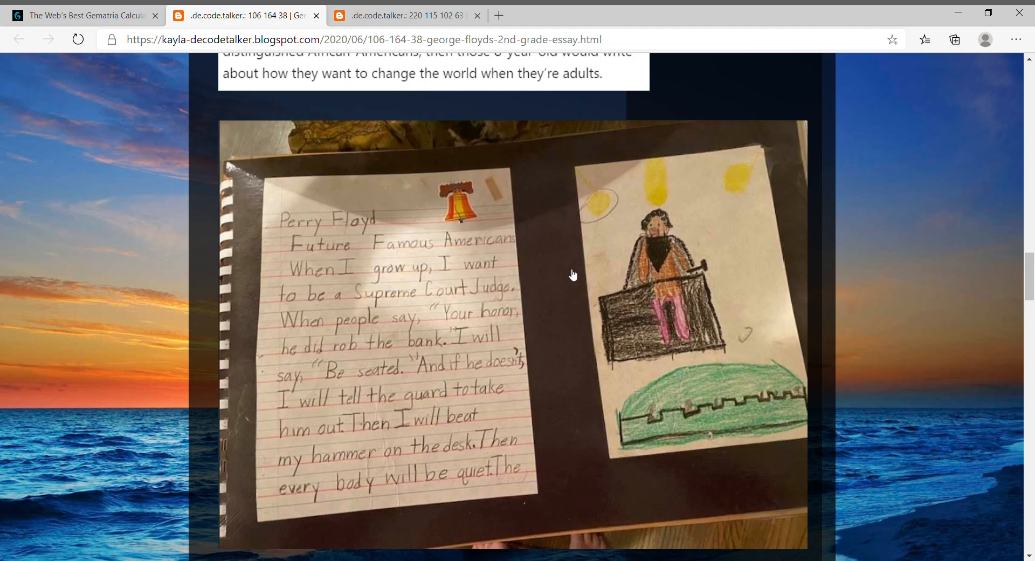
mouse_move(571, 278)
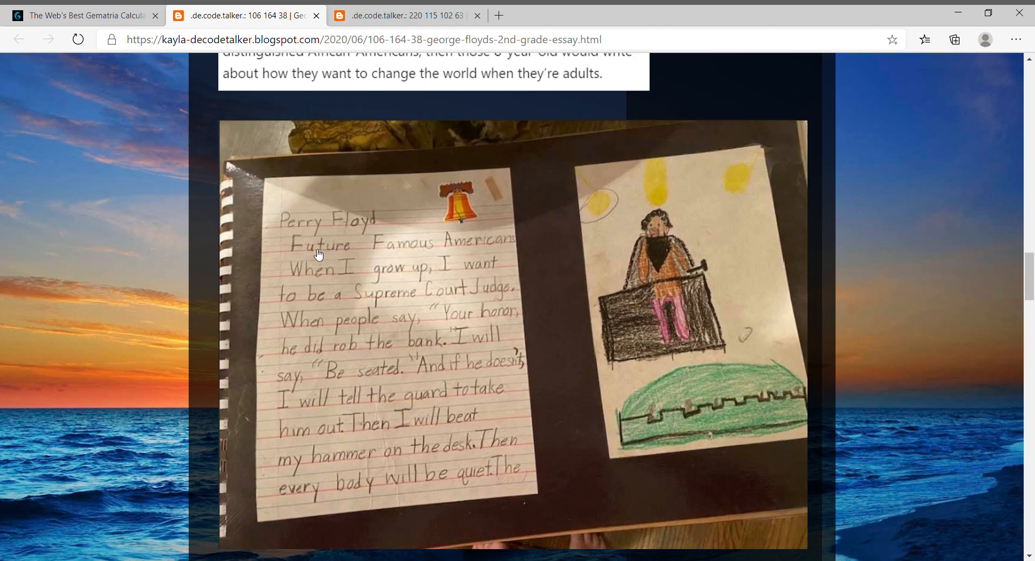
mouse_move(410, 250)
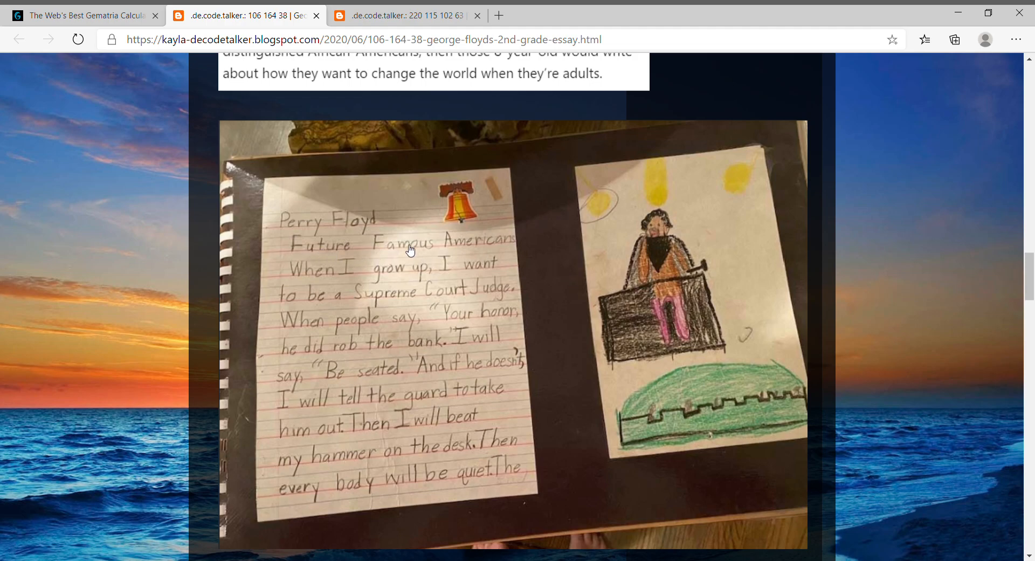
mouse_move(486, 257)
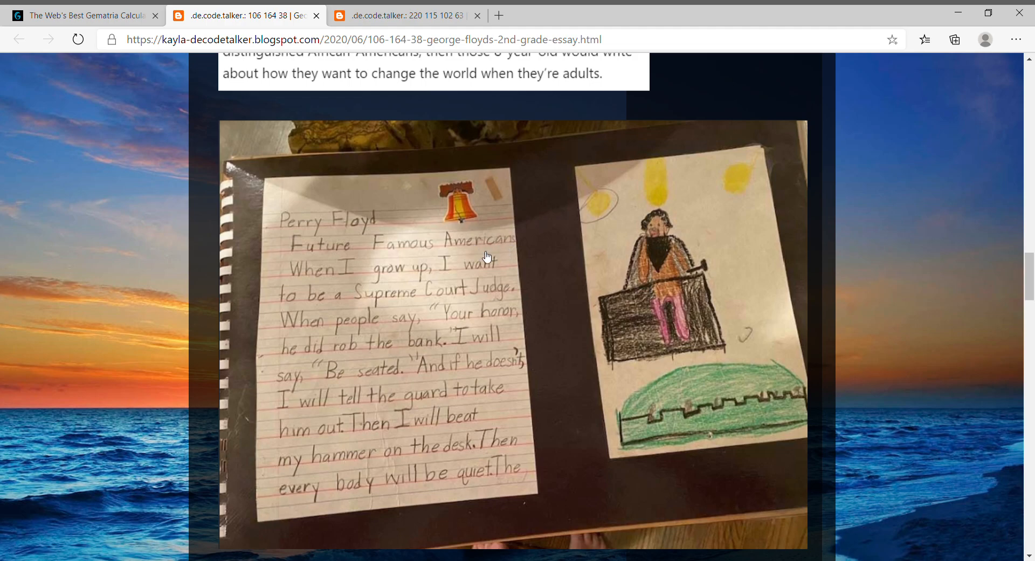
mouse_move(306, 286)
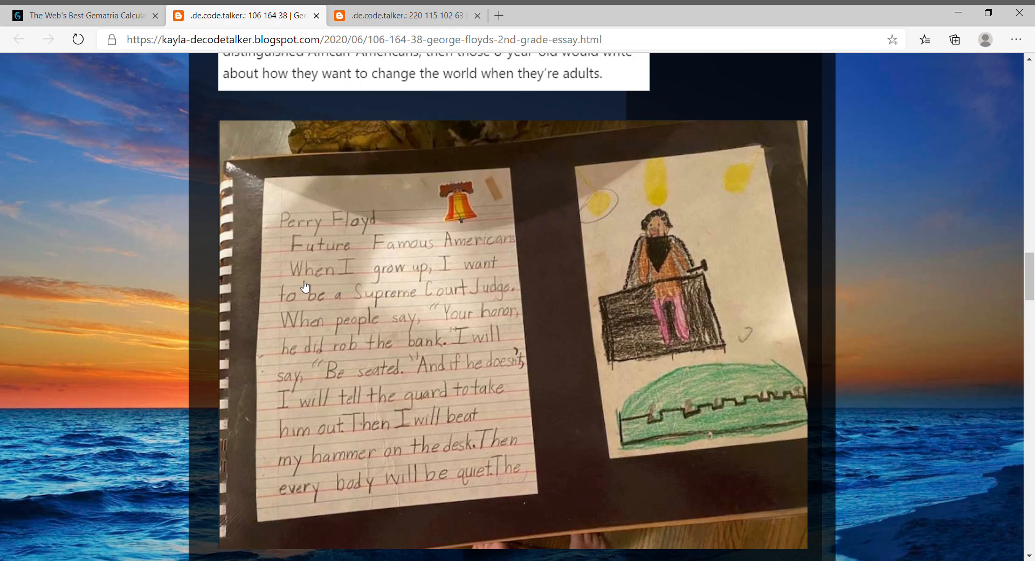
mouse_move(484, 303)
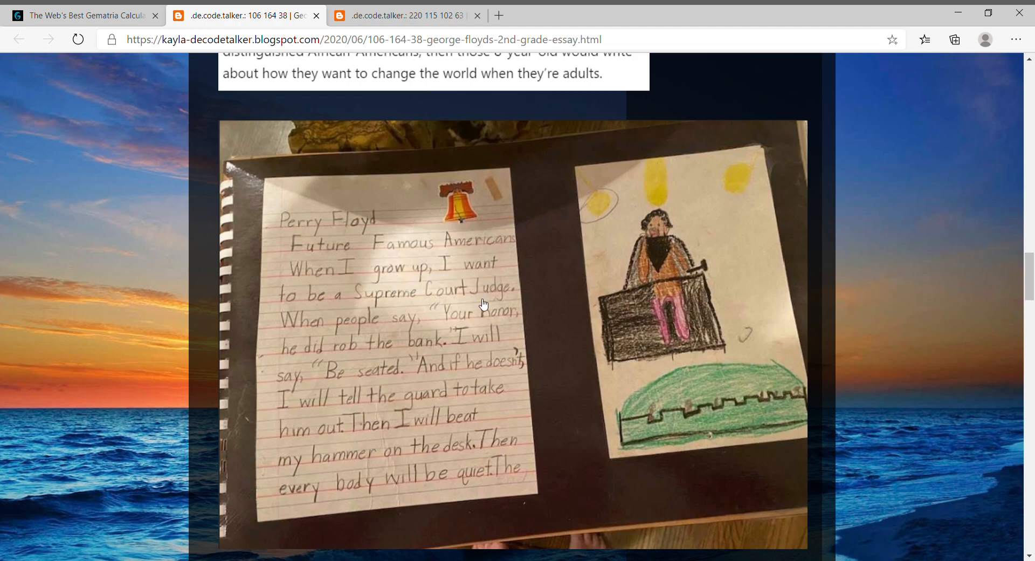
mouse_move(541, 301)
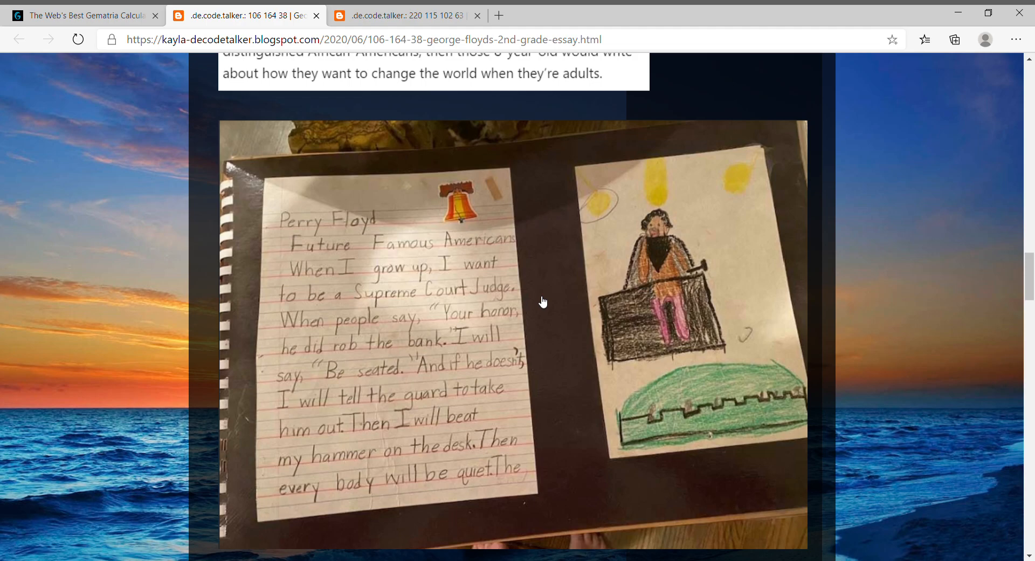
mouse_move(555, 304)
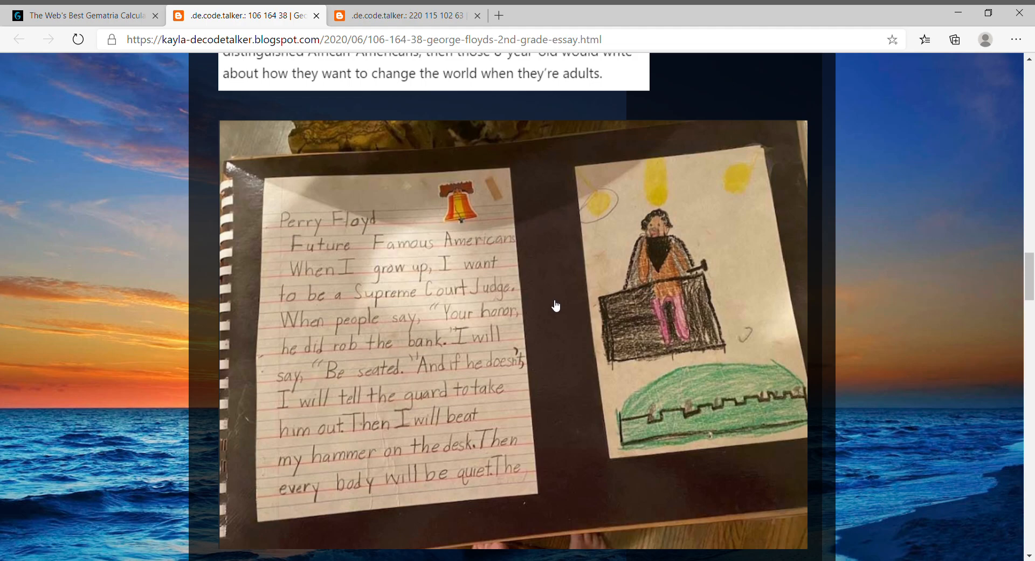
mouse_move(496, 490)
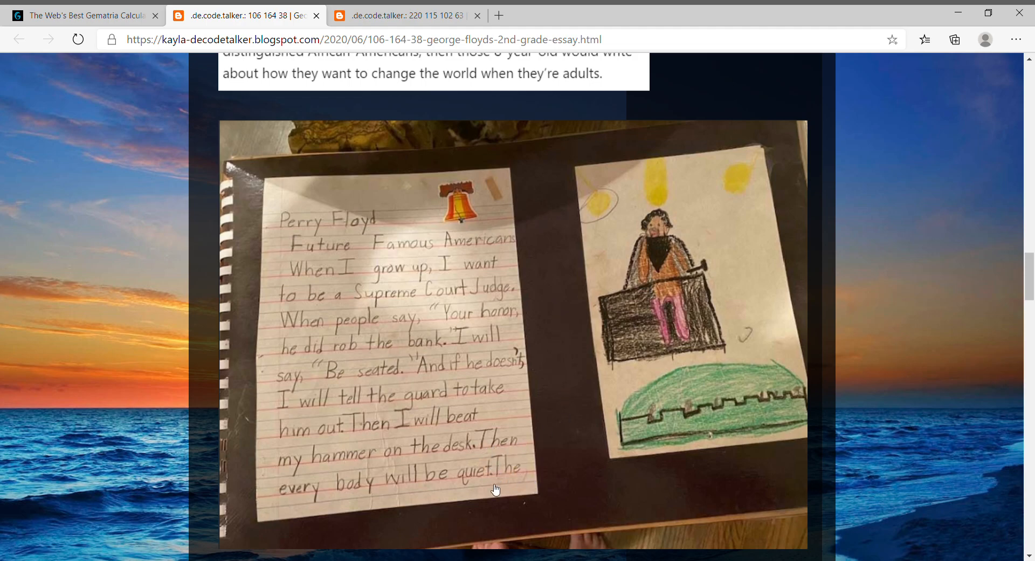
mouse_move(546, 306)
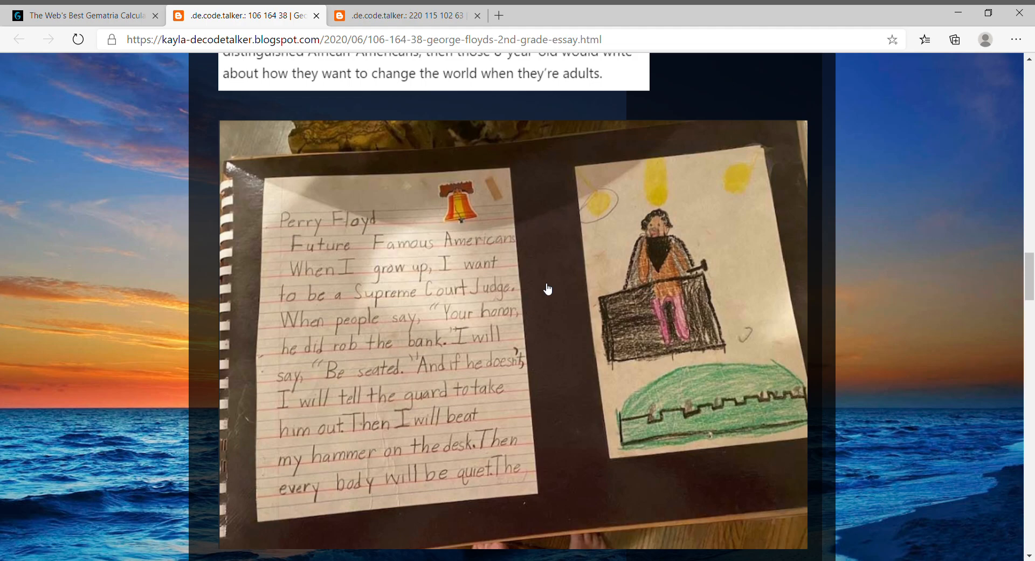
mouse_move(561, 269)
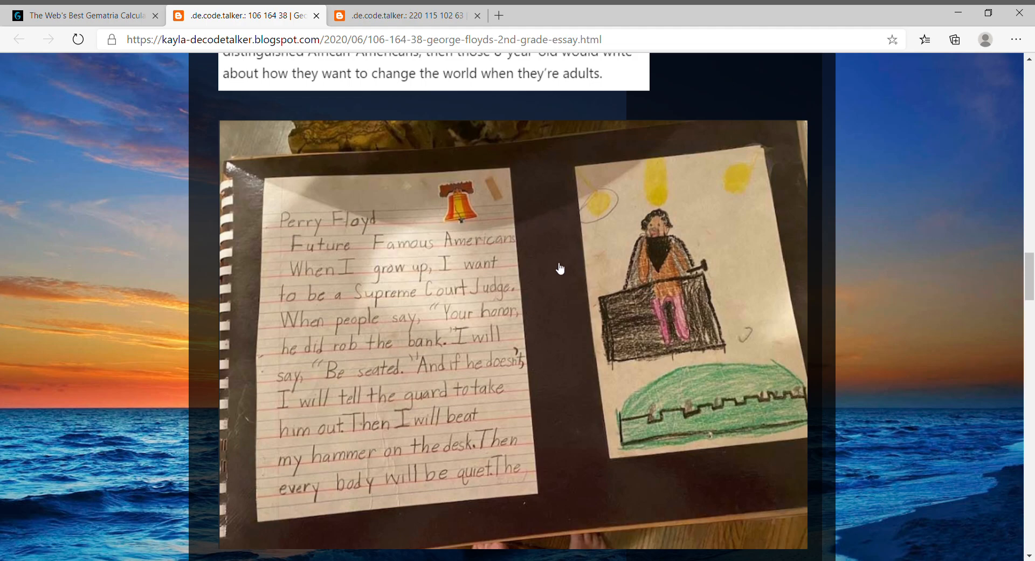
scroll(down, 3)
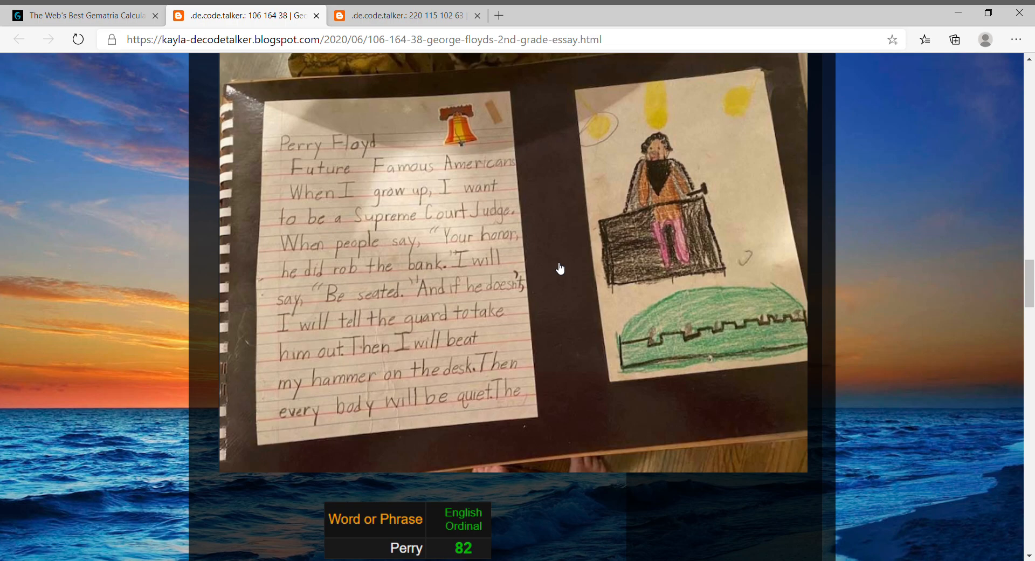
Scroll to the 2020-38=1982 line and the Second Grade Teacher, Be Seated and Coronavirus 155 tables
scroll(down, 3)
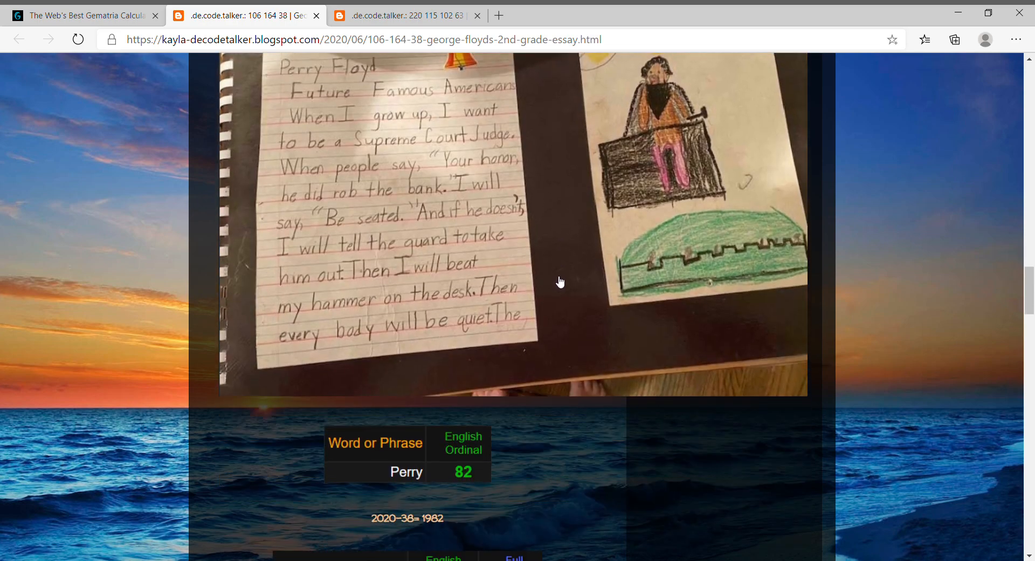
scroll(up, 3)
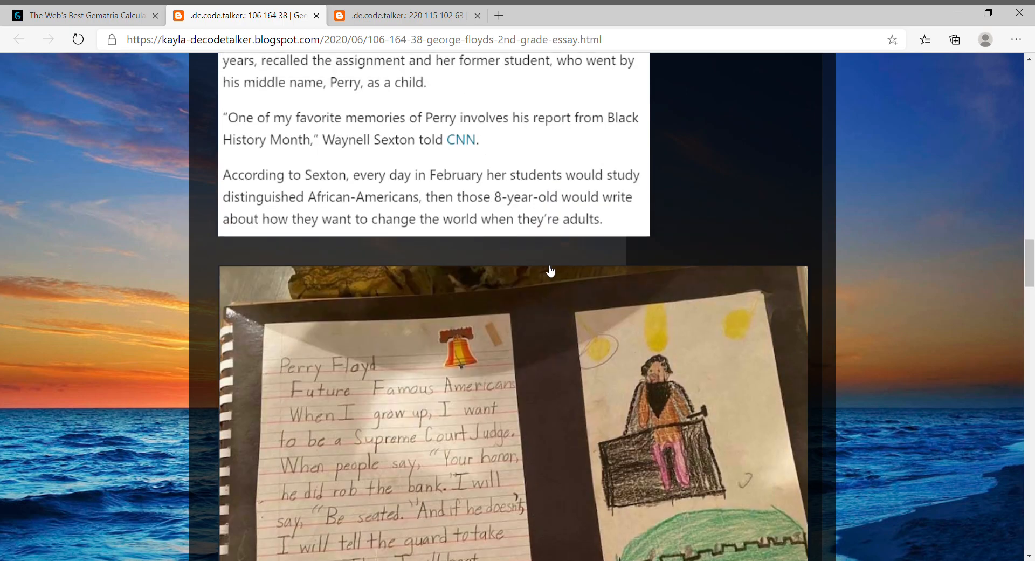
scroll(down, 3)
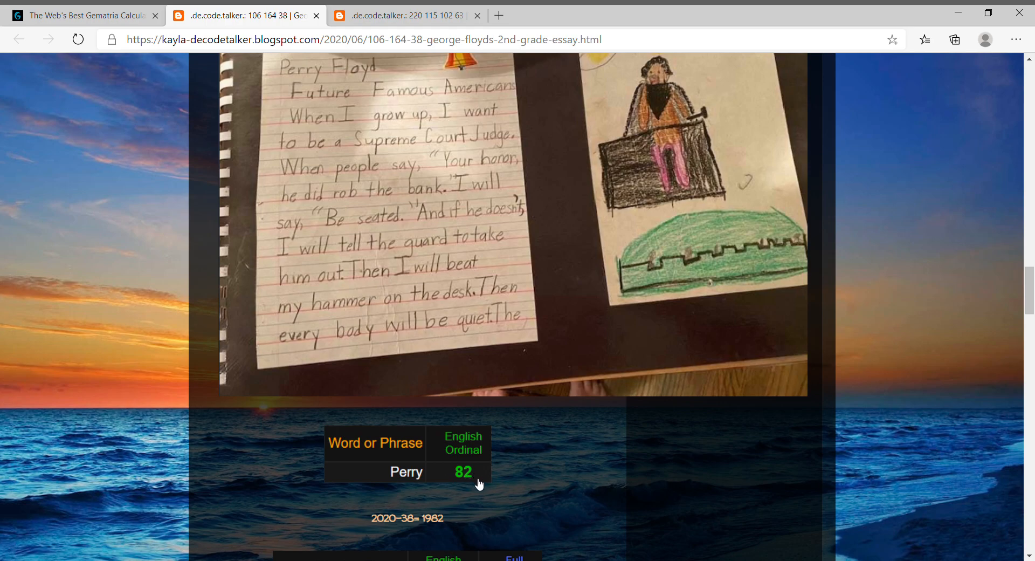
scroll(down, 3)
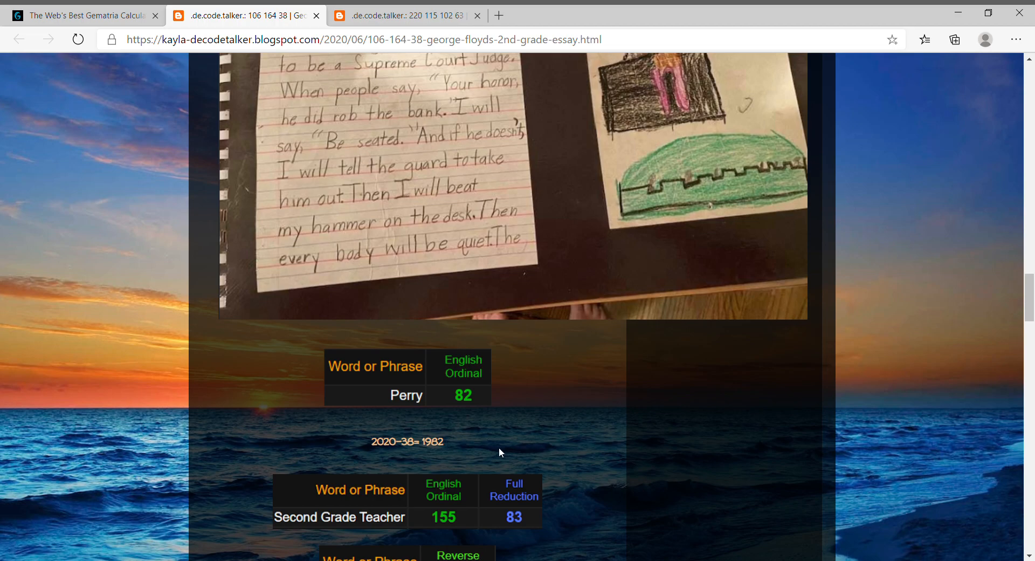
scroll(down, 3)
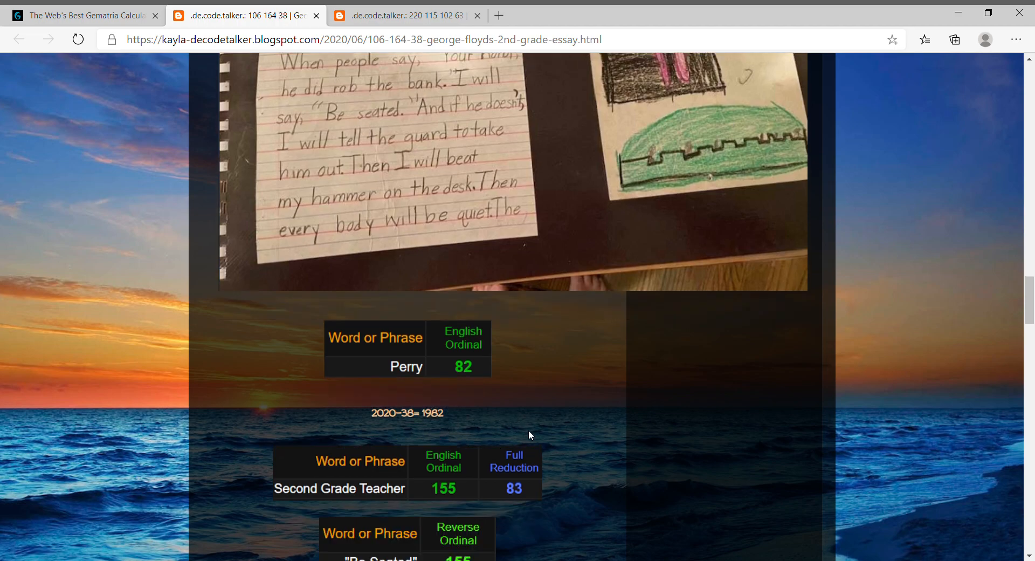
scroll(down, 3)
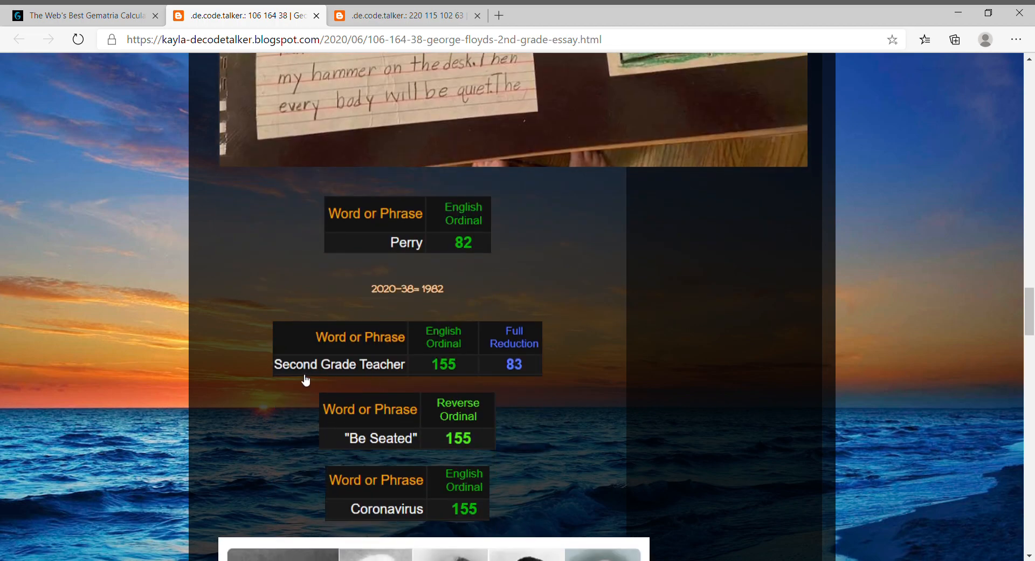
mouse_move(467, 383)
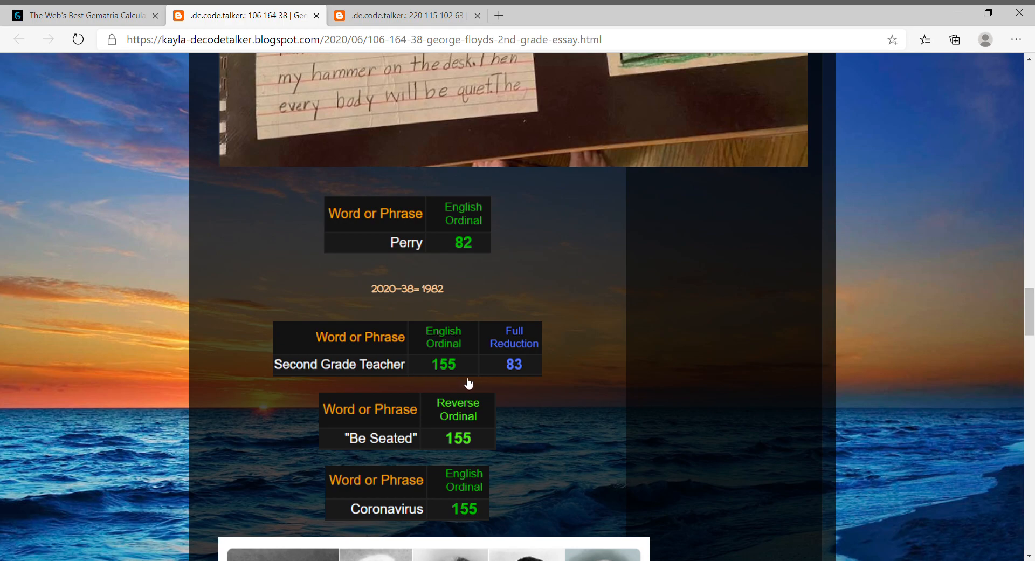
mouse_move(348, 449)
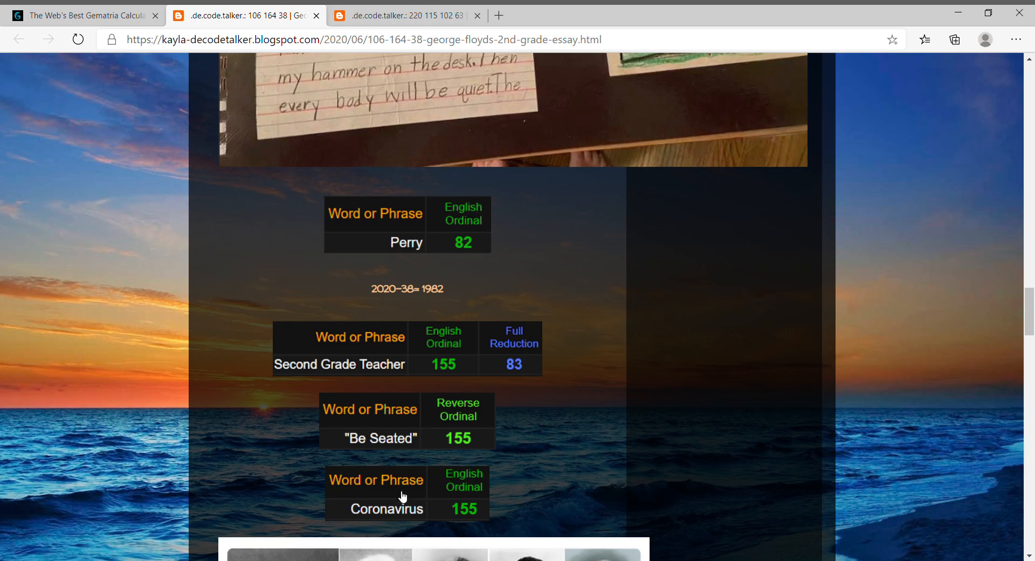
mouse_move(523, 488)
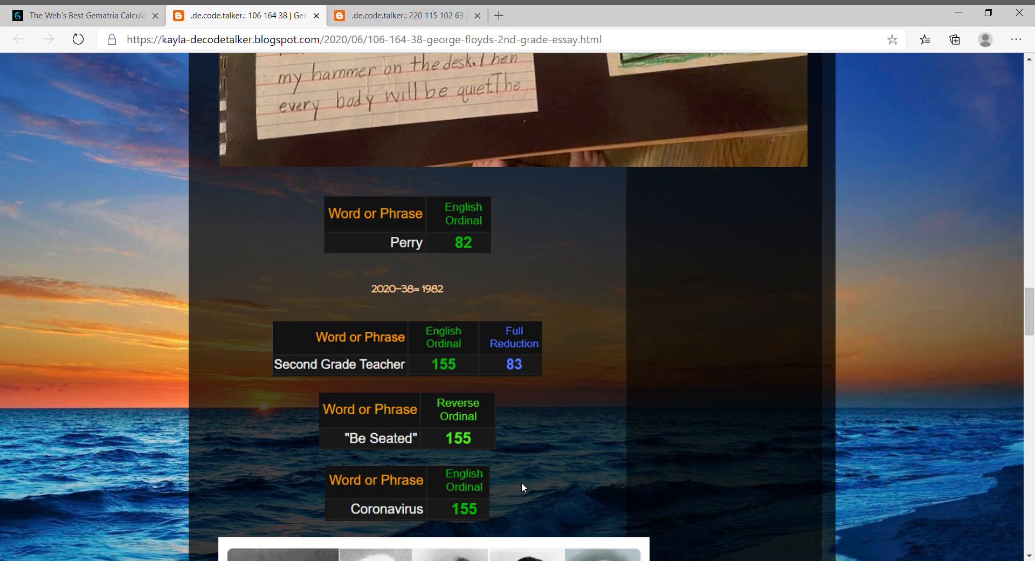
mouse_move(514, 342)
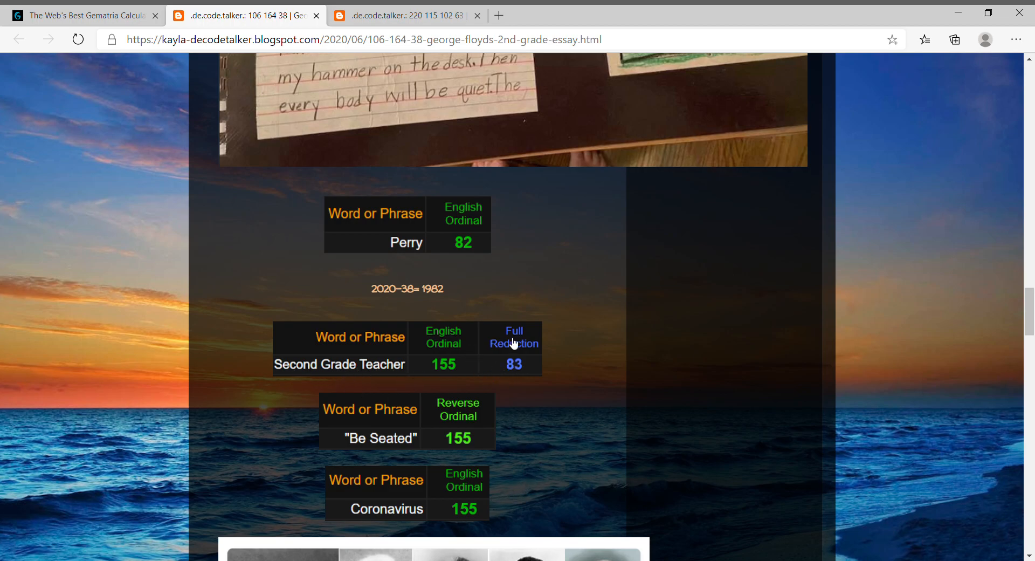
scroll(down, 3)
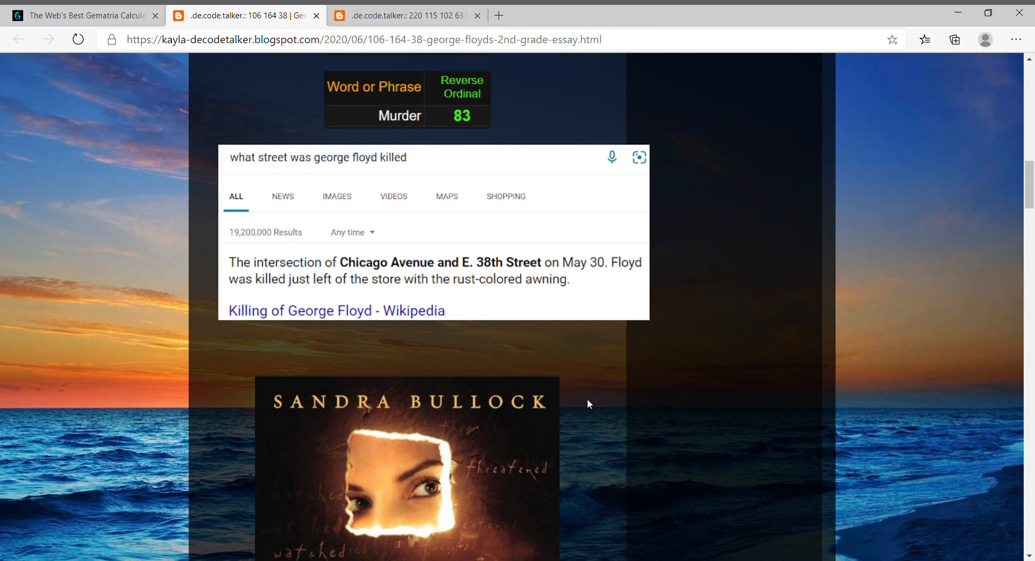
scroll(down, 3)
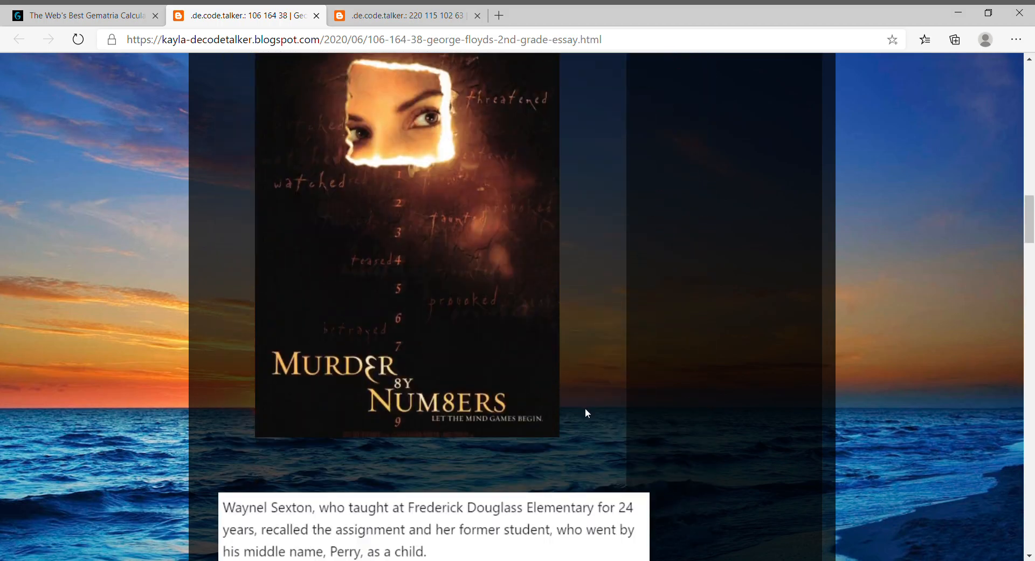
scroll(down, 3)
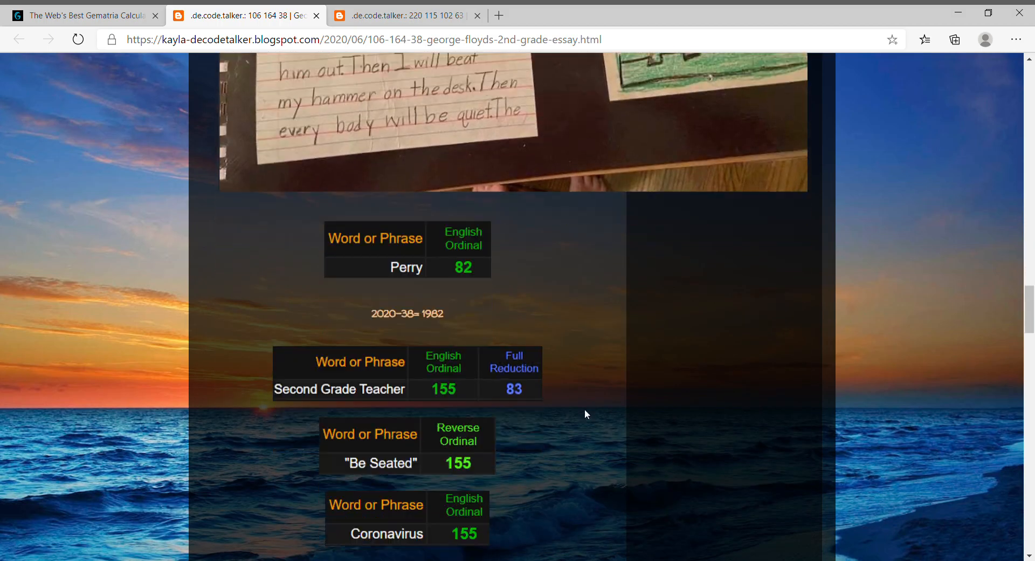
scroll(down, 3)
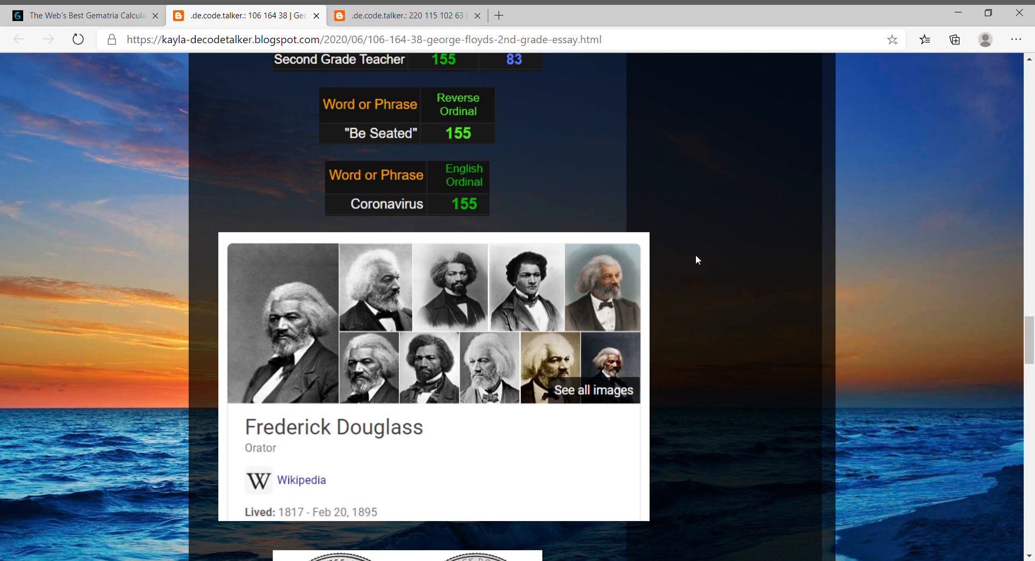
Scroll to the Frederick Douglass knowledge card above the quarter coin image
scroll(down, 3)
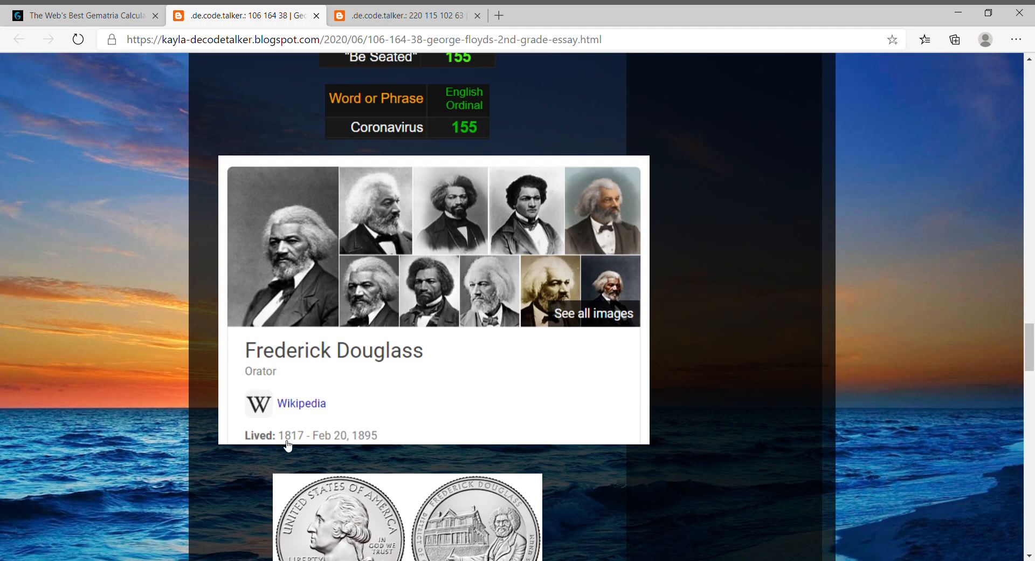
mouse_move(350, 447)
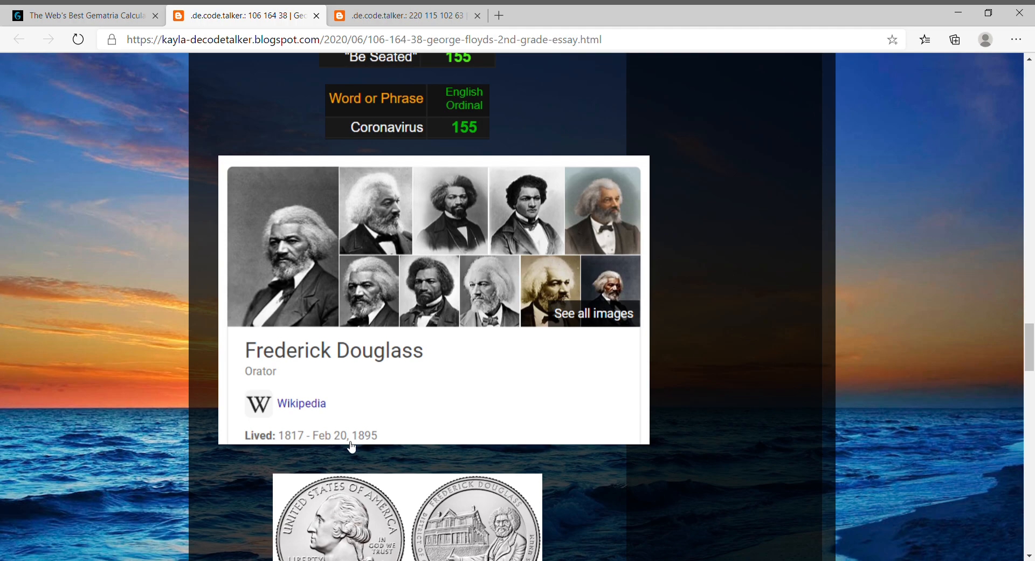
mouse_move(341, 451)
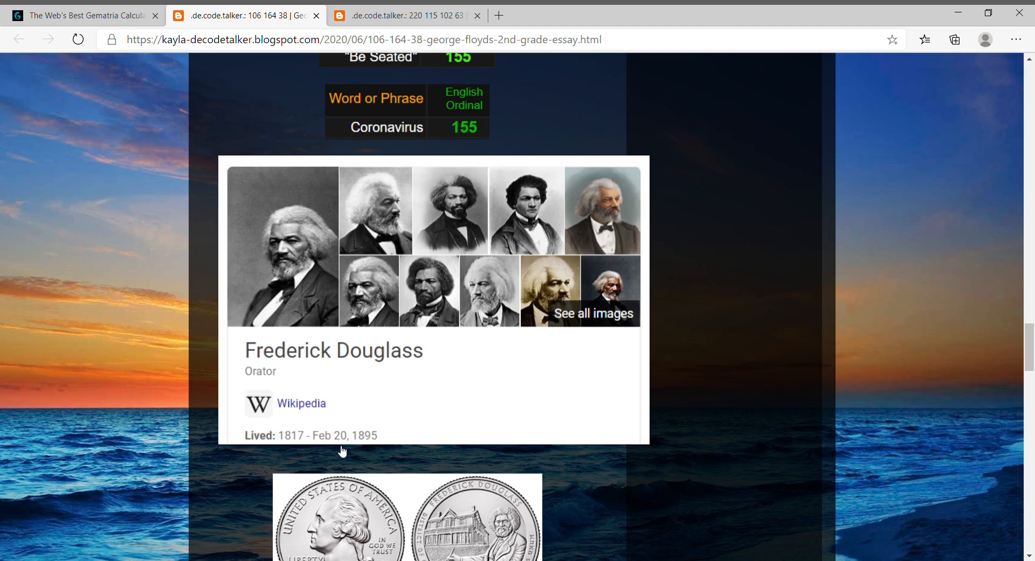
mouse_move(438, 435)
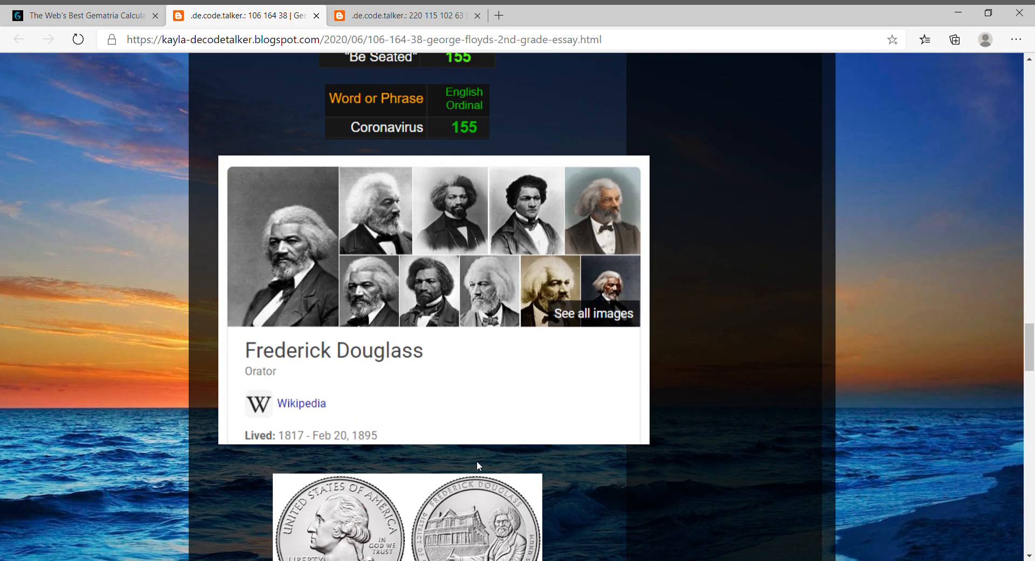
mouse_move(394, 404)
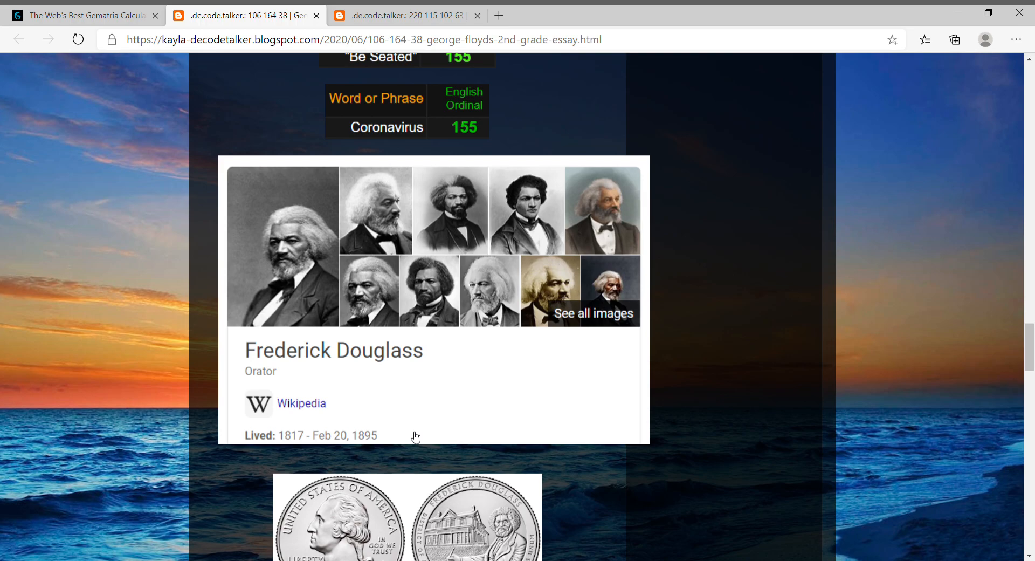
mouse_move(413, 255)
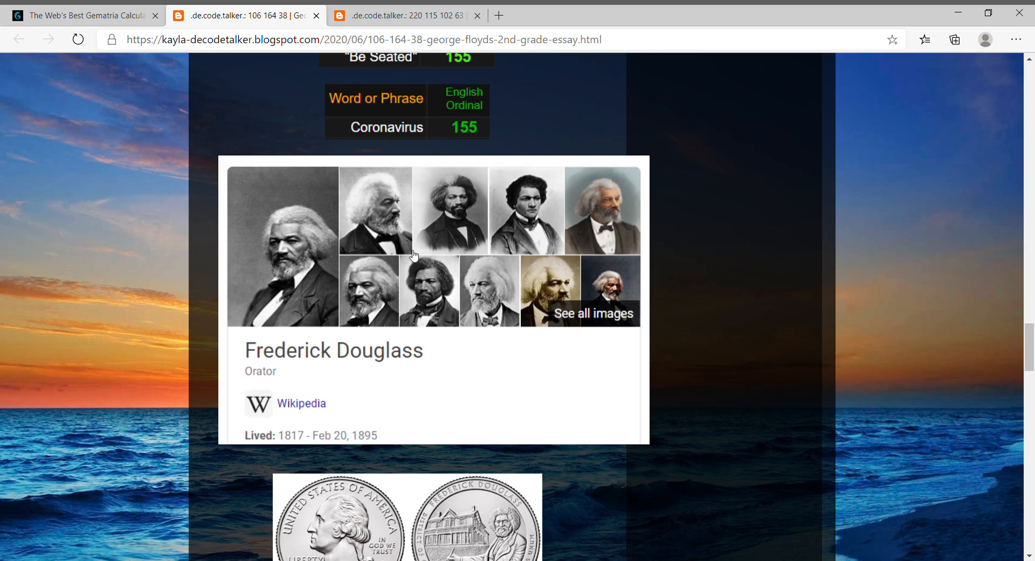
scroll(down, 3)
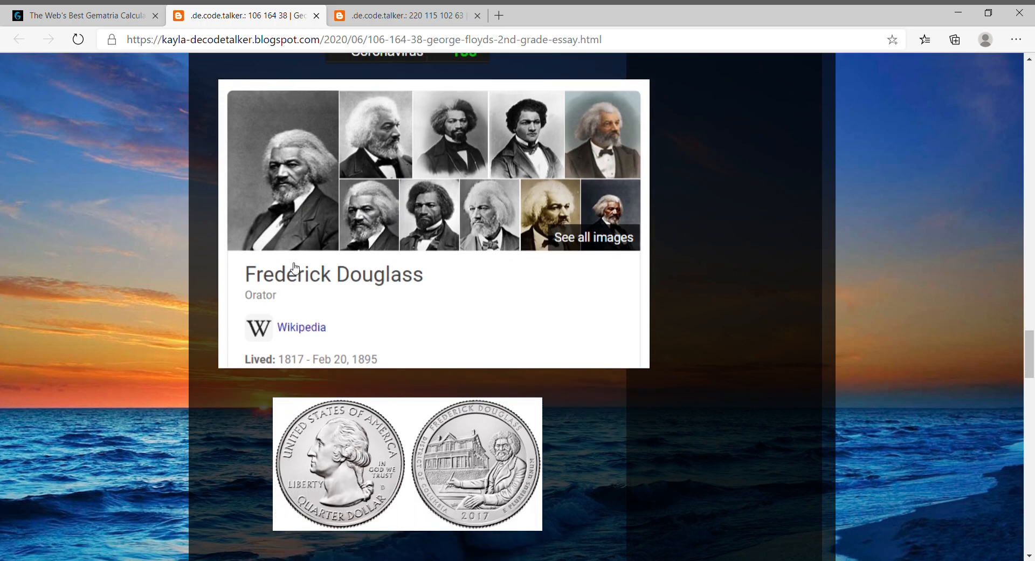
mouse_move(444, 320)
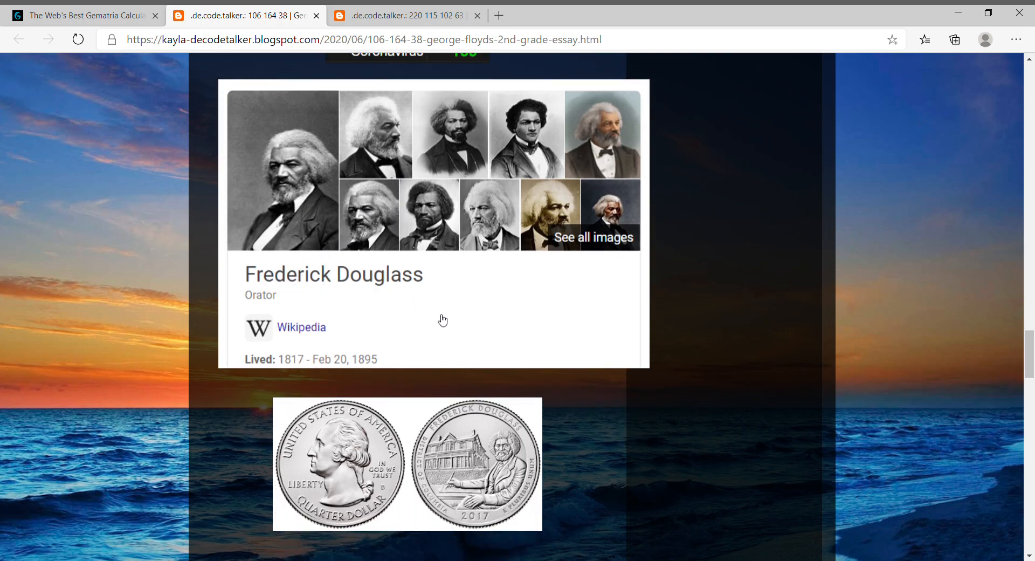
scroll(down, 3)
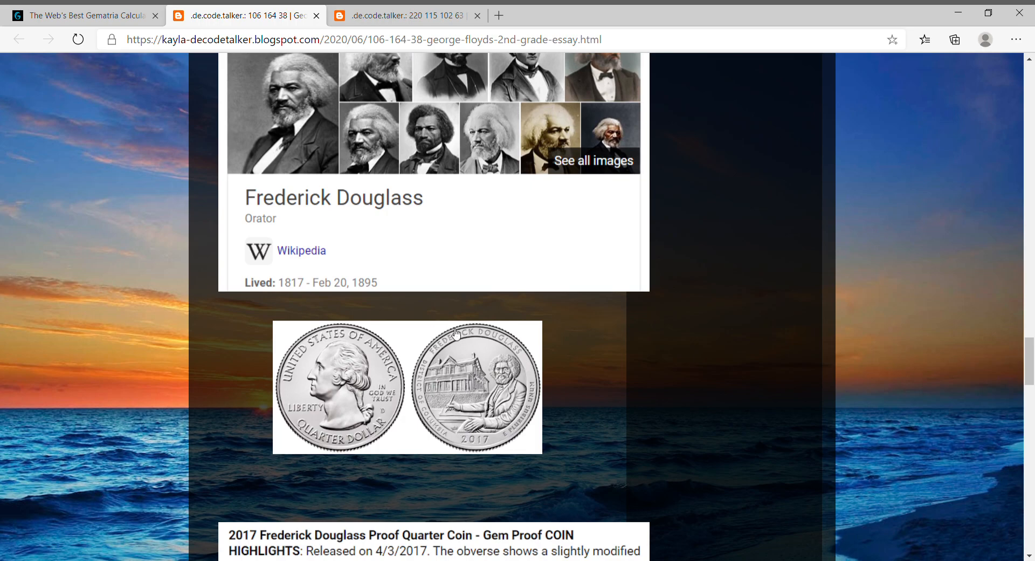
scroll(down, 3)
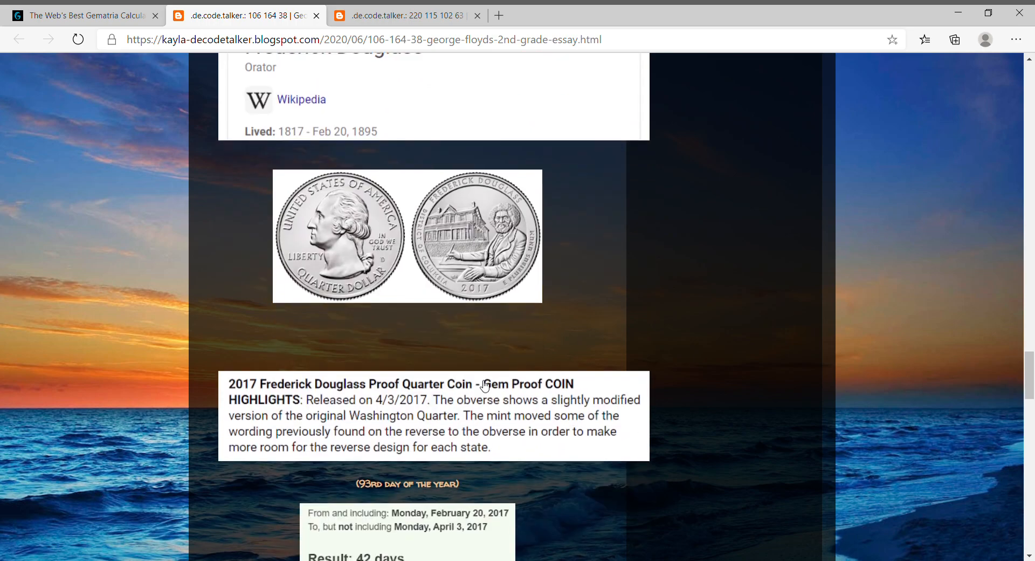
scroll(down, 3)
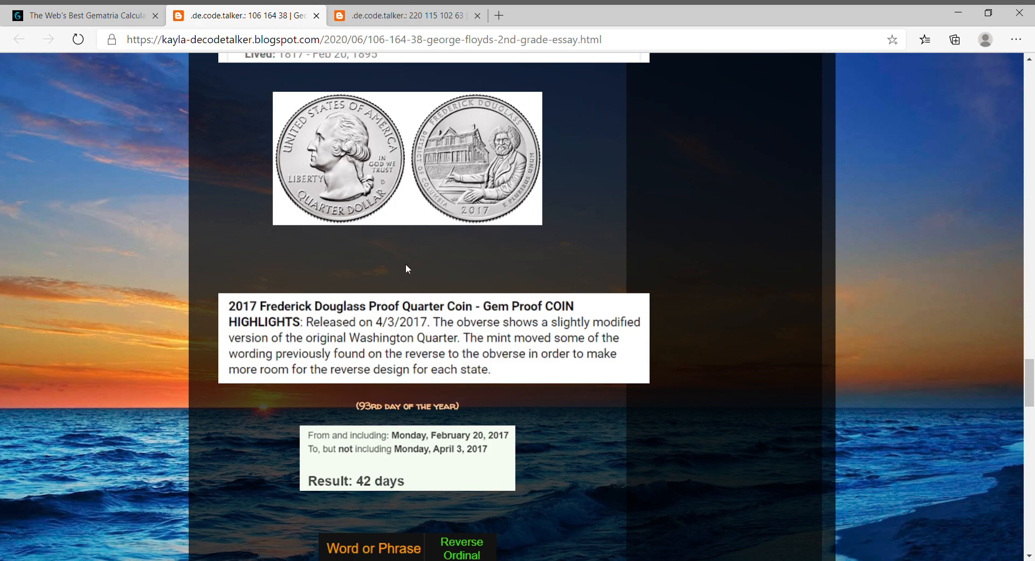
mouse_move(369, 326)
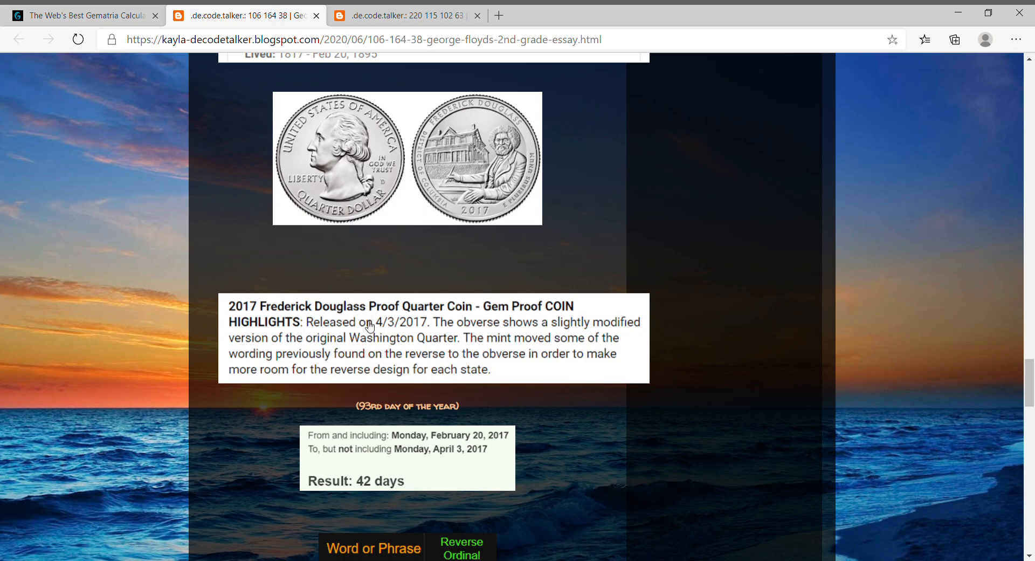
mouse_move(379, 332)
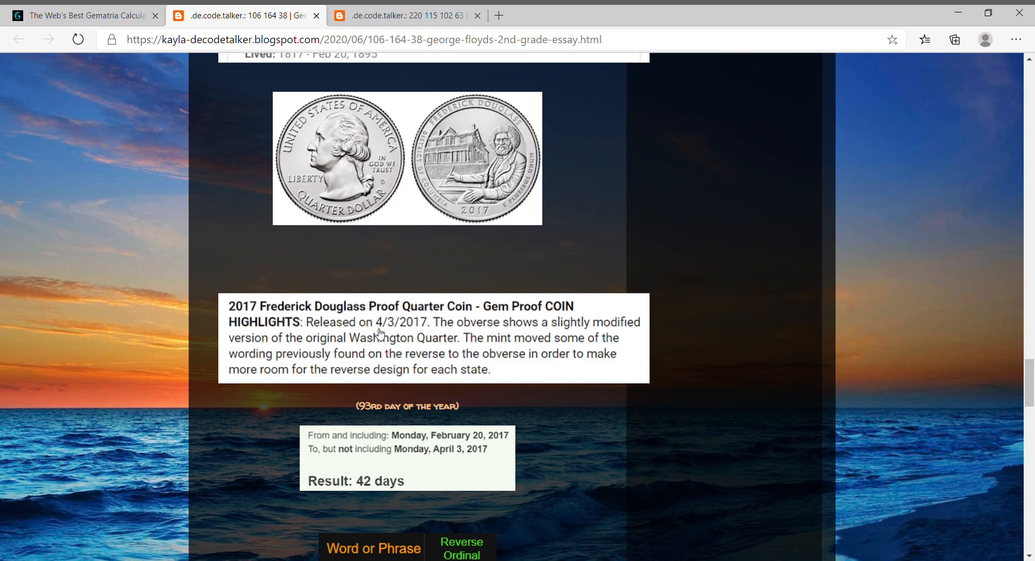
mouse_move(517, 328)
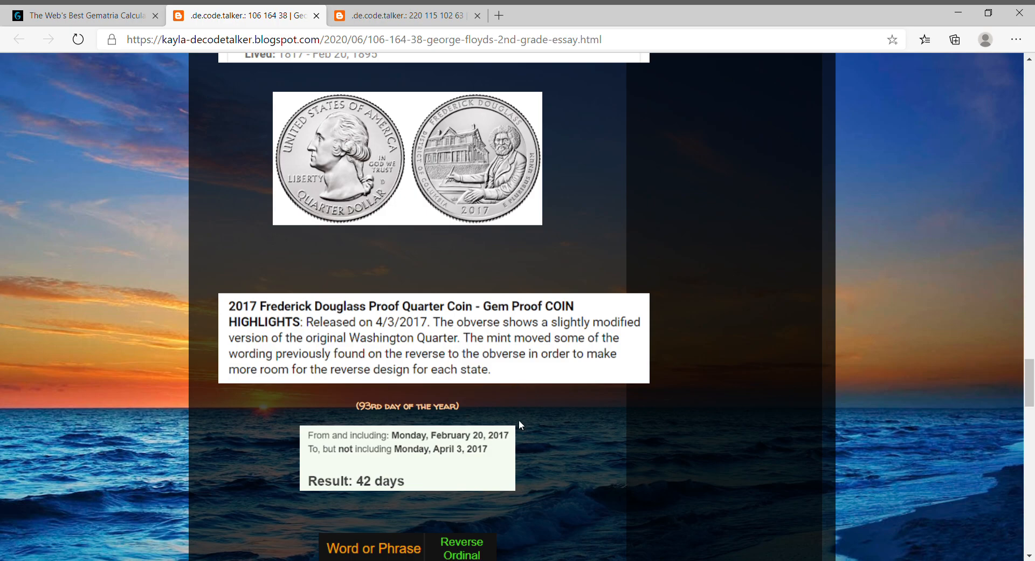
mouse_move(431, 454)
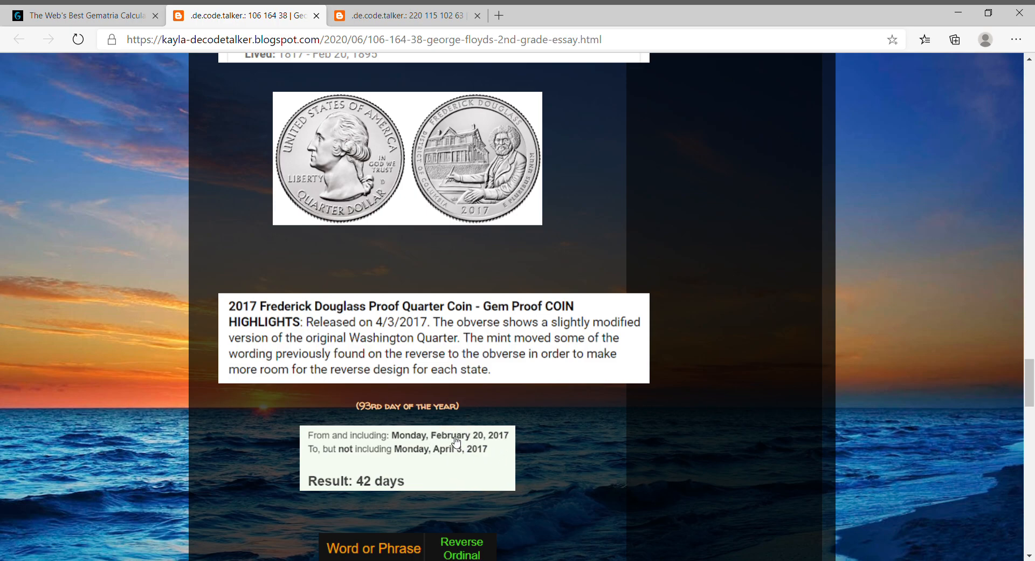
mouse_move(447, 439)
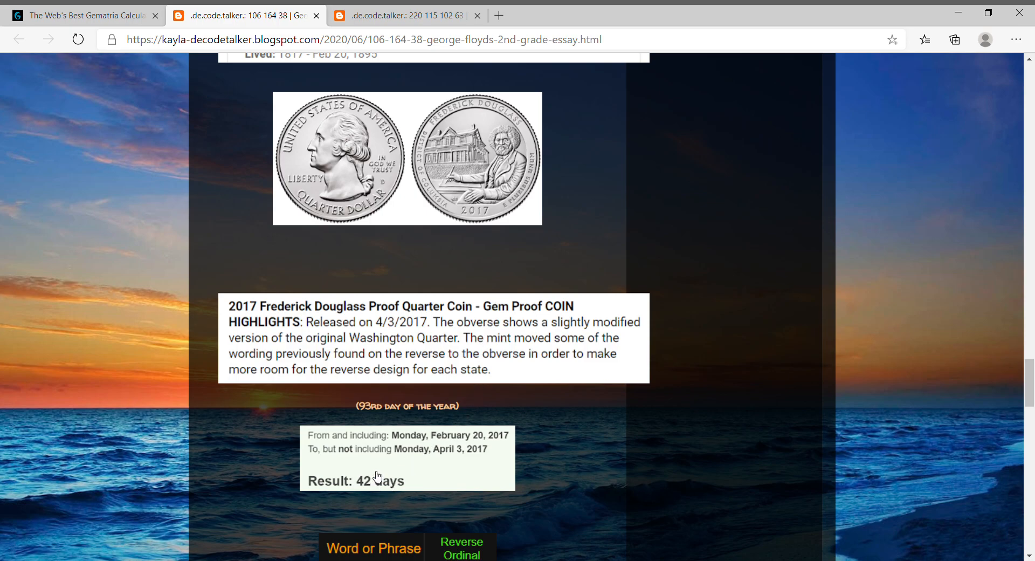
mouse_move(479, 453)
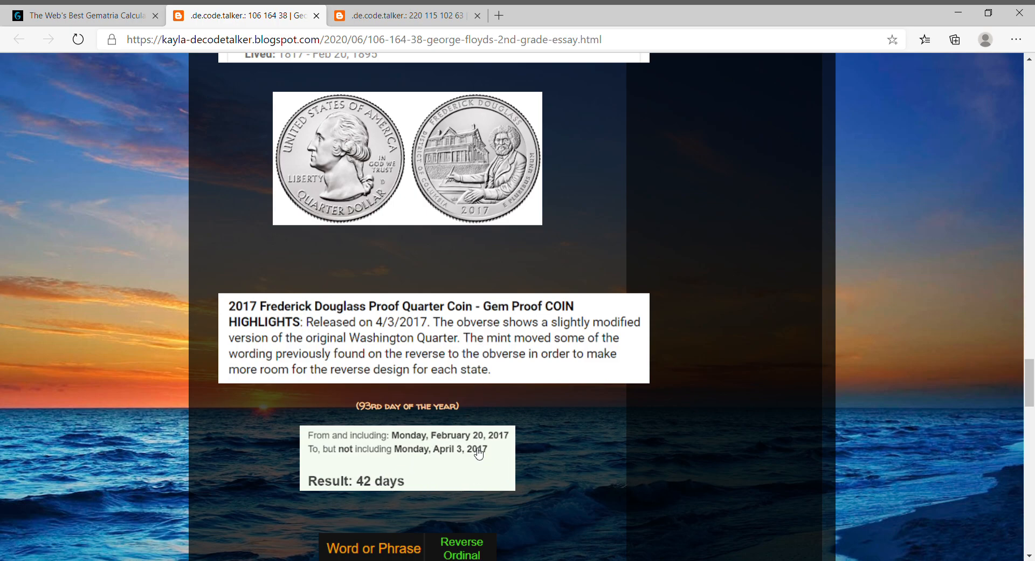
mouse_move(546, 262)
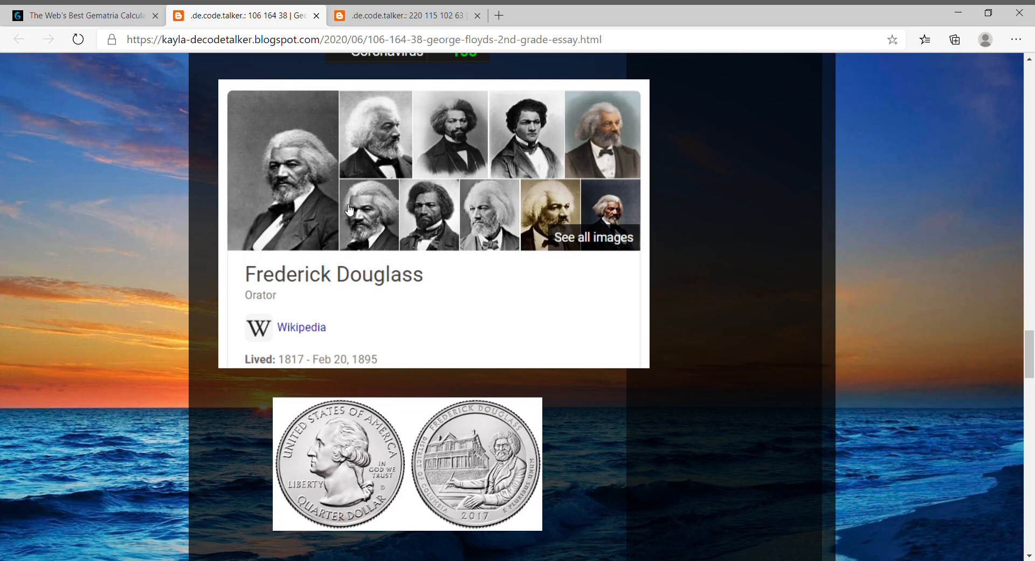
Switch to the Trump Colorado Springs Rally post and scroll to the Colorado Springs 220 table
click(402, 15)
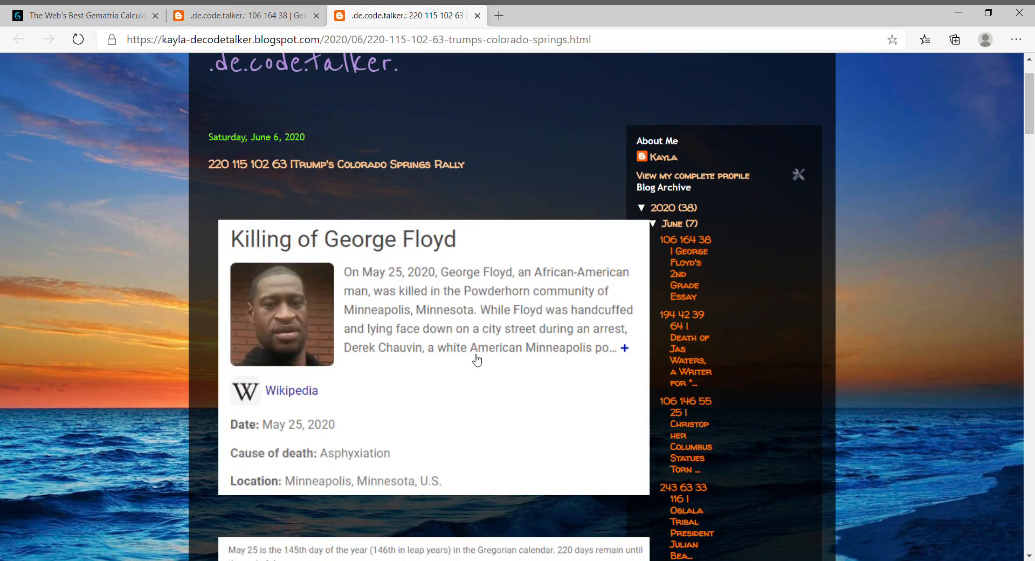
mouse_move(476, 384)
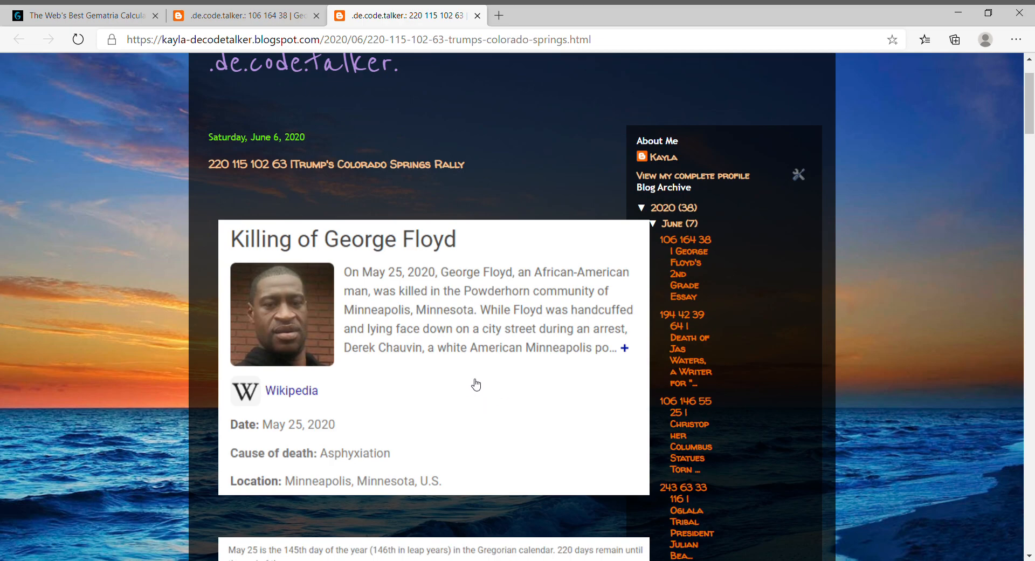
scroll(down, 3)
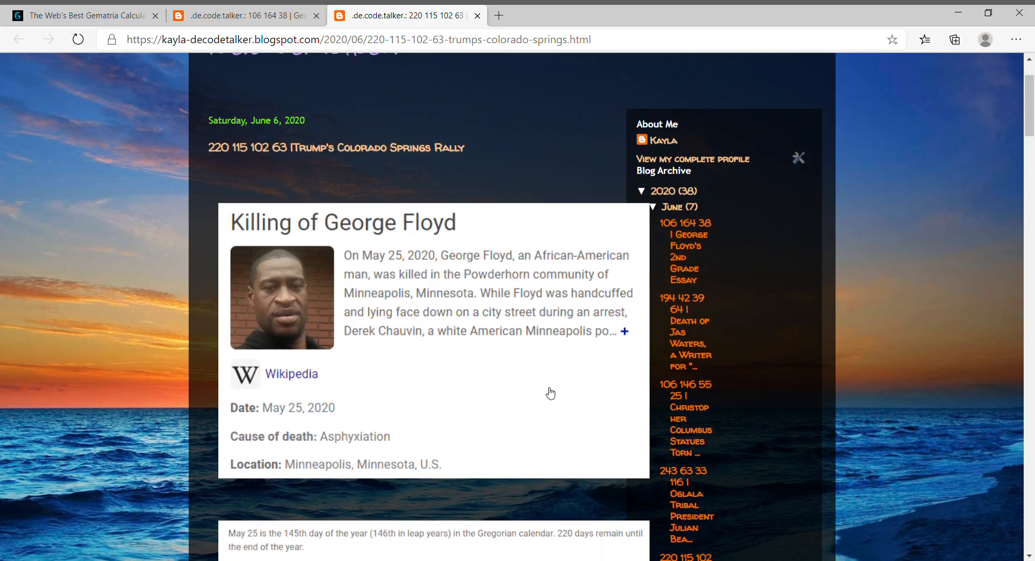
scroll(down, 3)
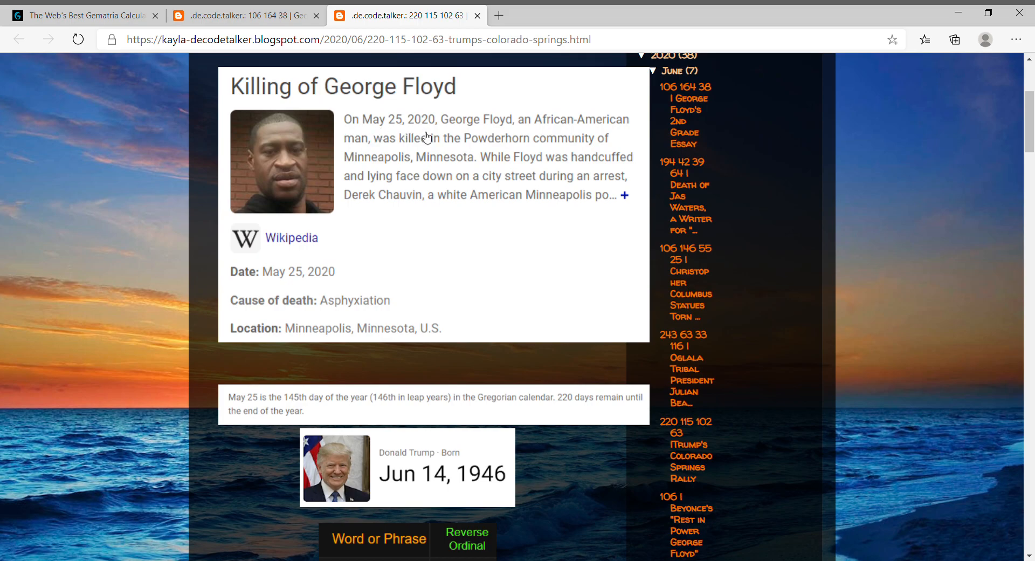
mouse_move(564, 409)
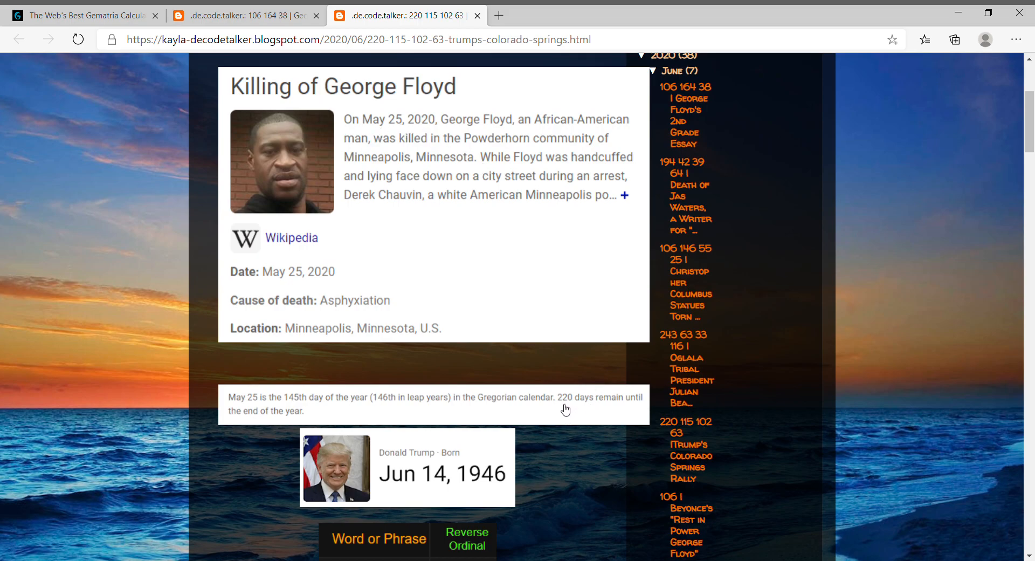
mouse_move(631, 410)
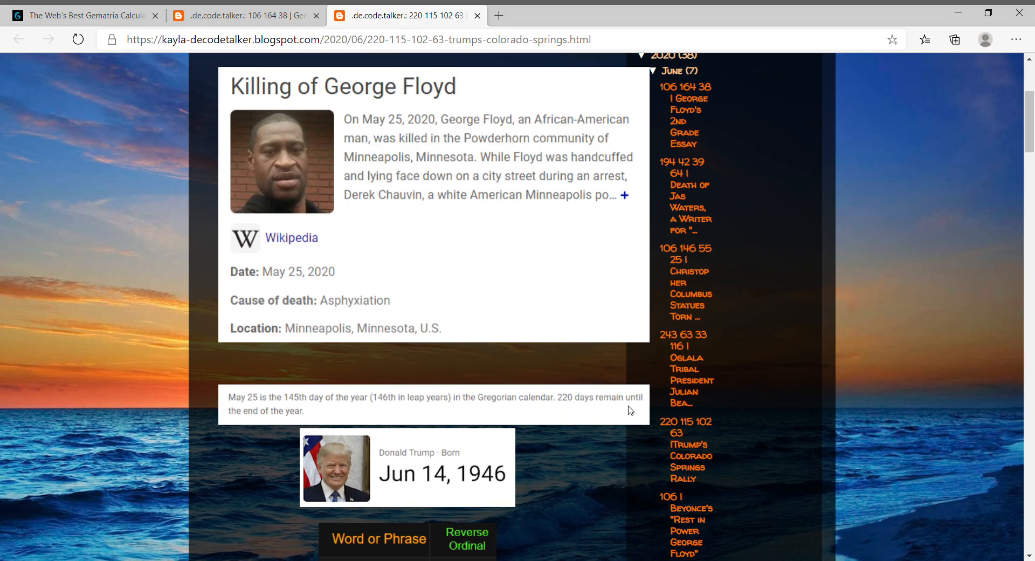
mouse_move(584, 336)
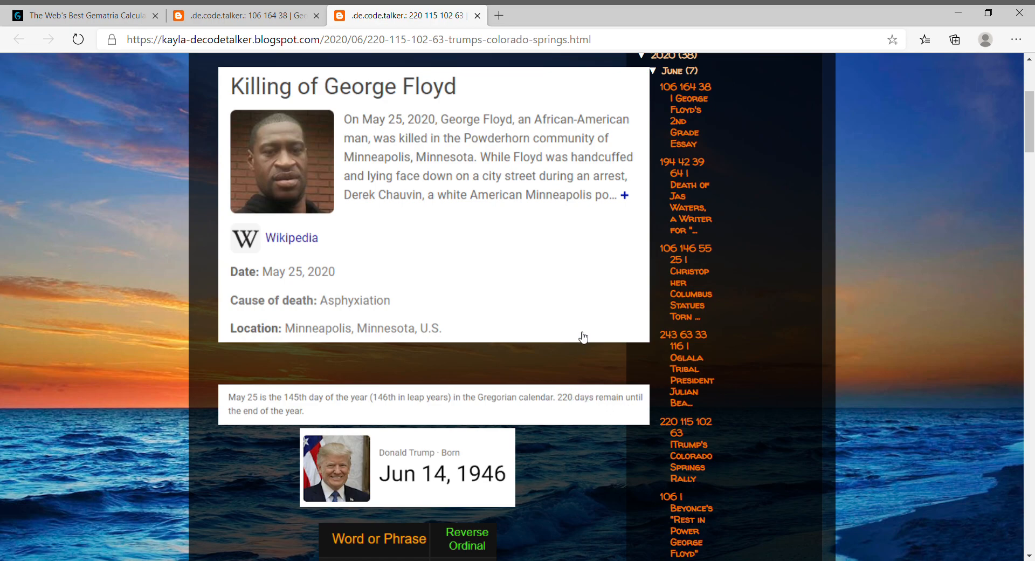
scroll(down, 3)
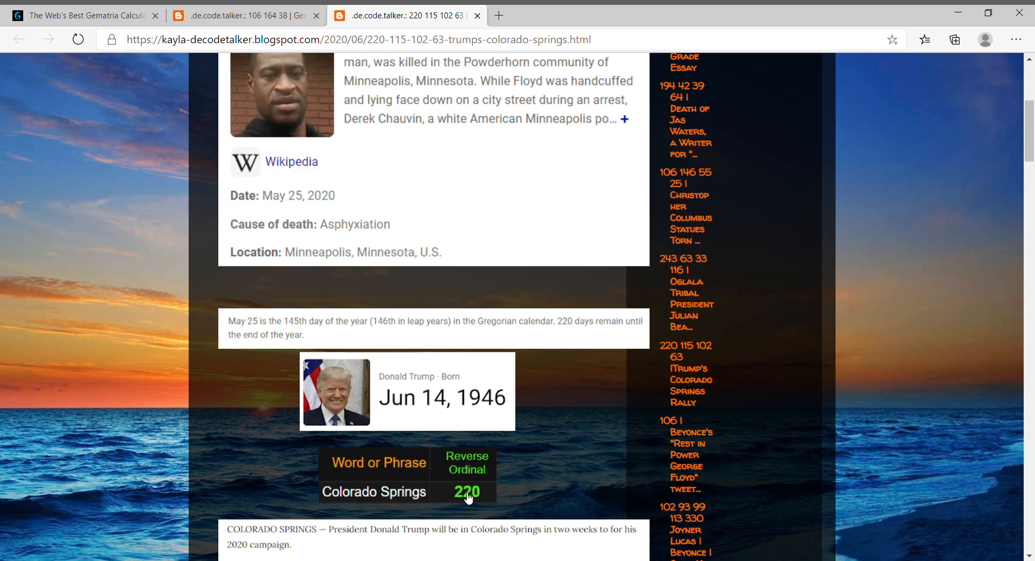
Scroll past the 115 tables to Floyd's 142 days before birthday and the George Perry Floyd 102 tables
scroll(down, 3)
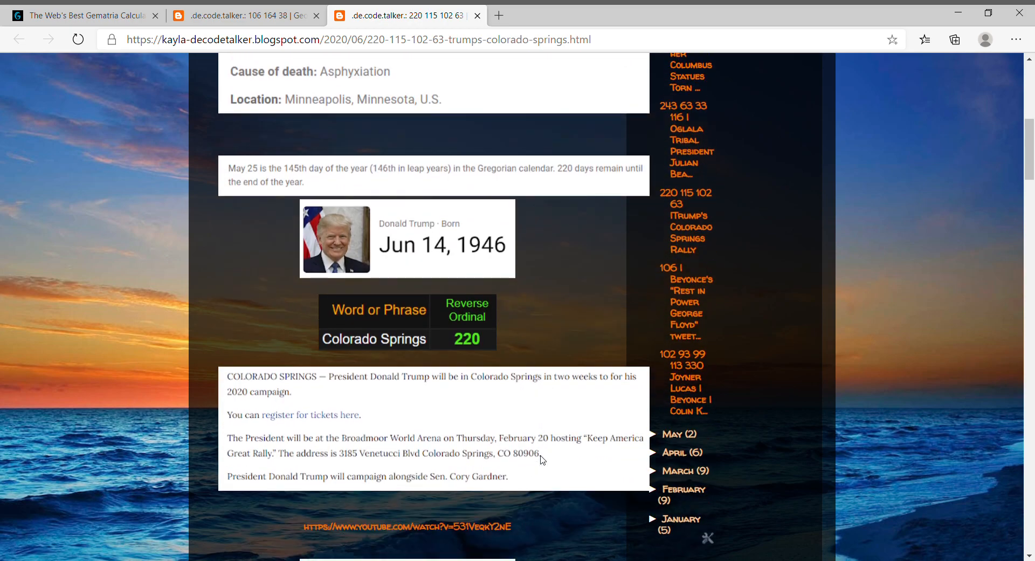
scroll(down, 3)
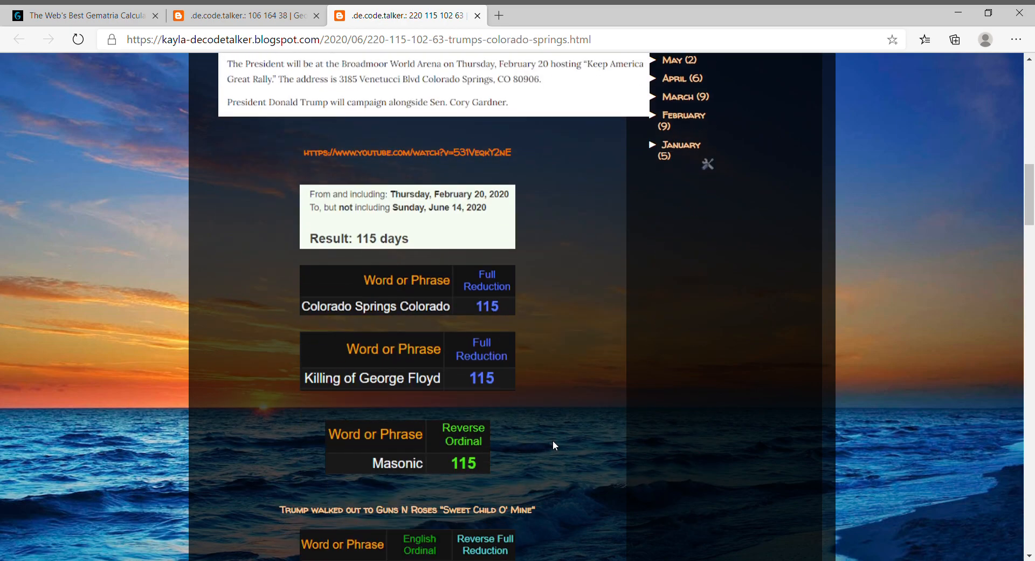
scroll(down, 3)
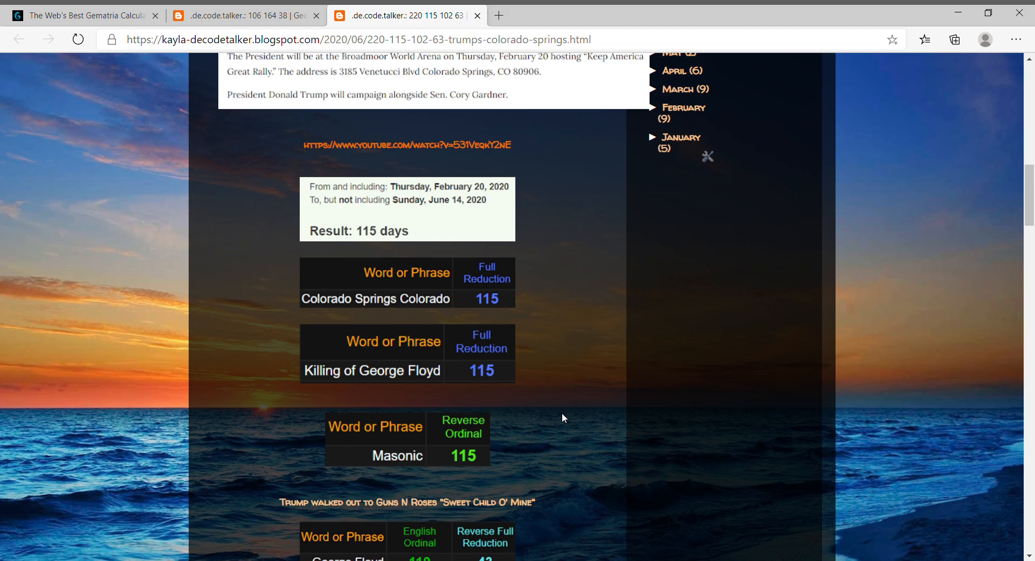
mouse_move(587, 398)
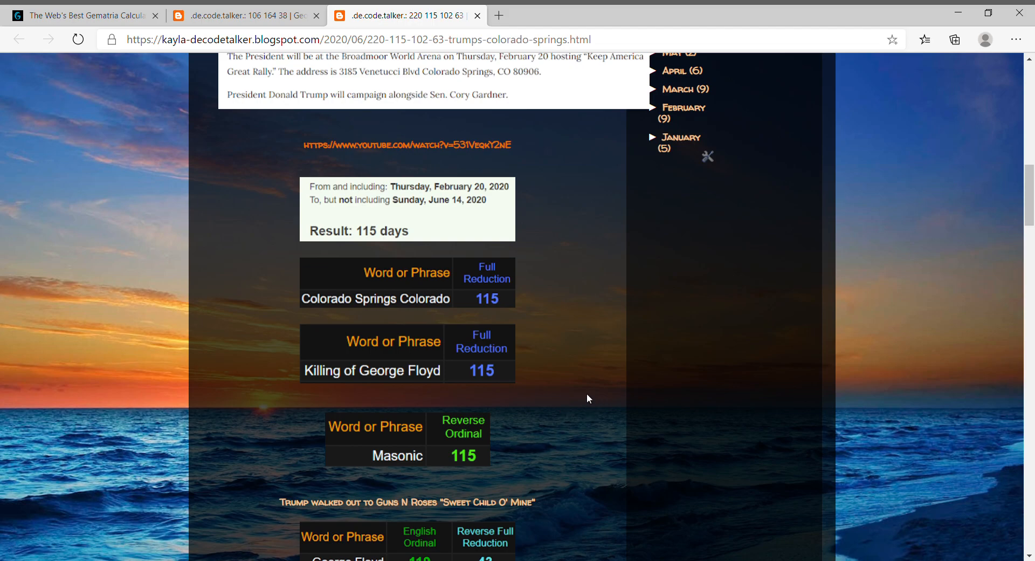
scroll(down, 3)
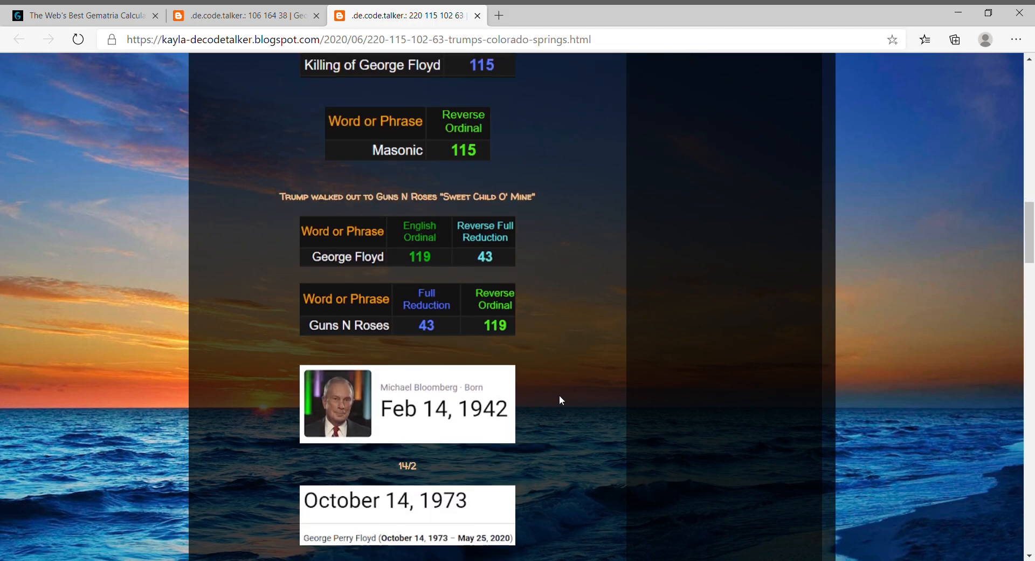
scroll(down, 3)
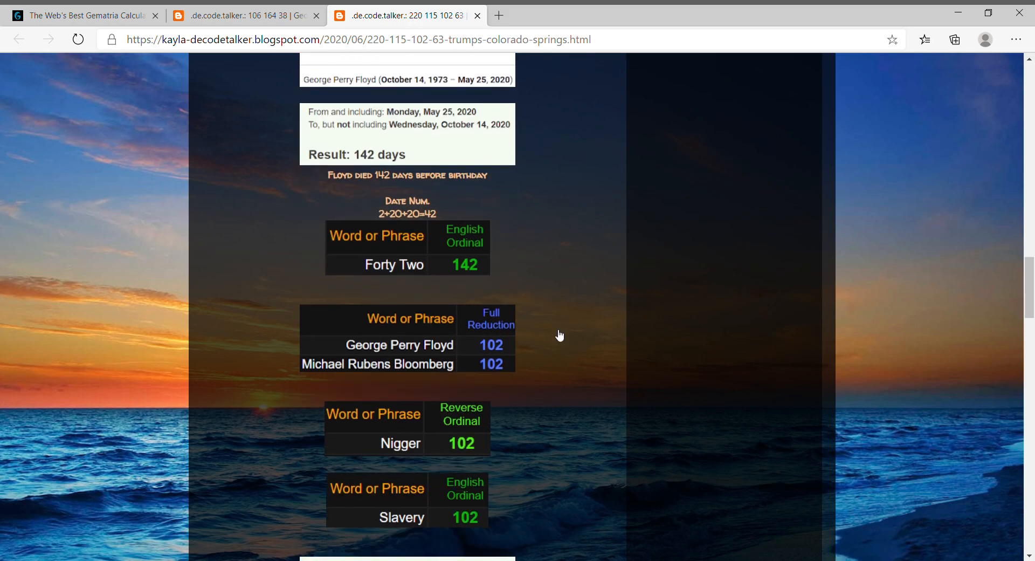
mouse_move(580, 337)
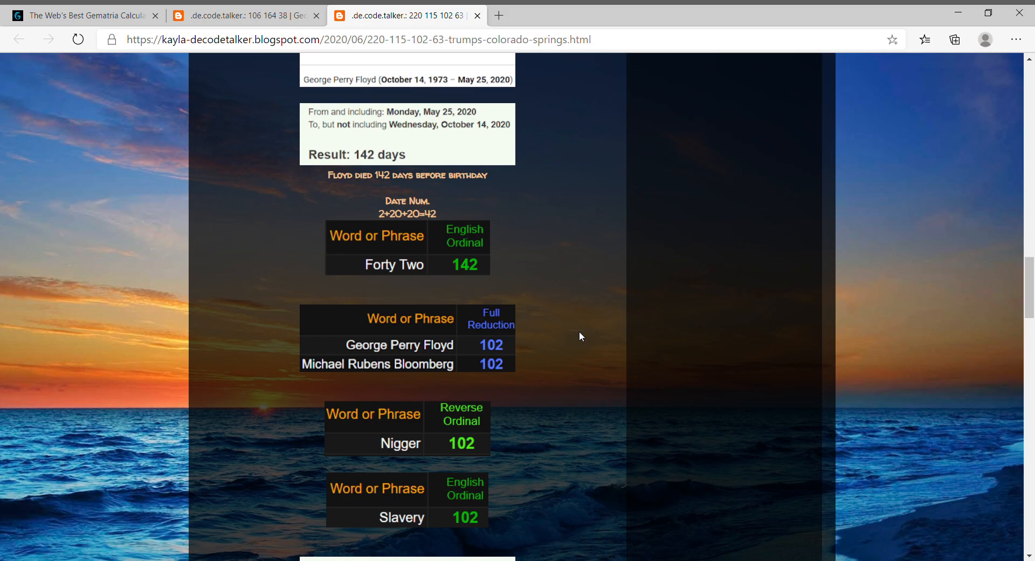
Return to the 2nd Grade Essay post and scroll past the Douglass quarter to the Frederick and Second Grade Essay 164 tables
click(245, 16)
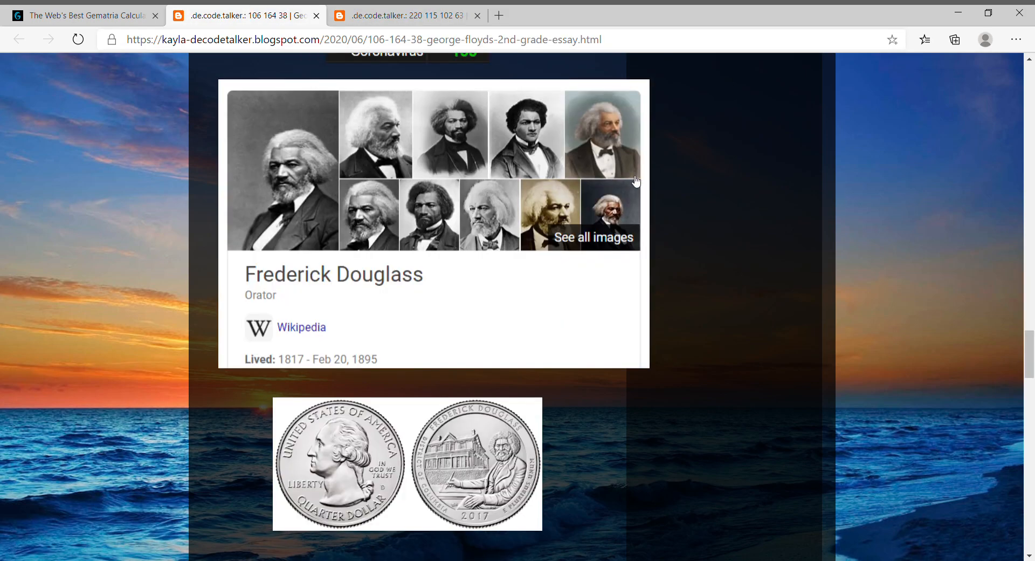
mouse_move(636, 184)
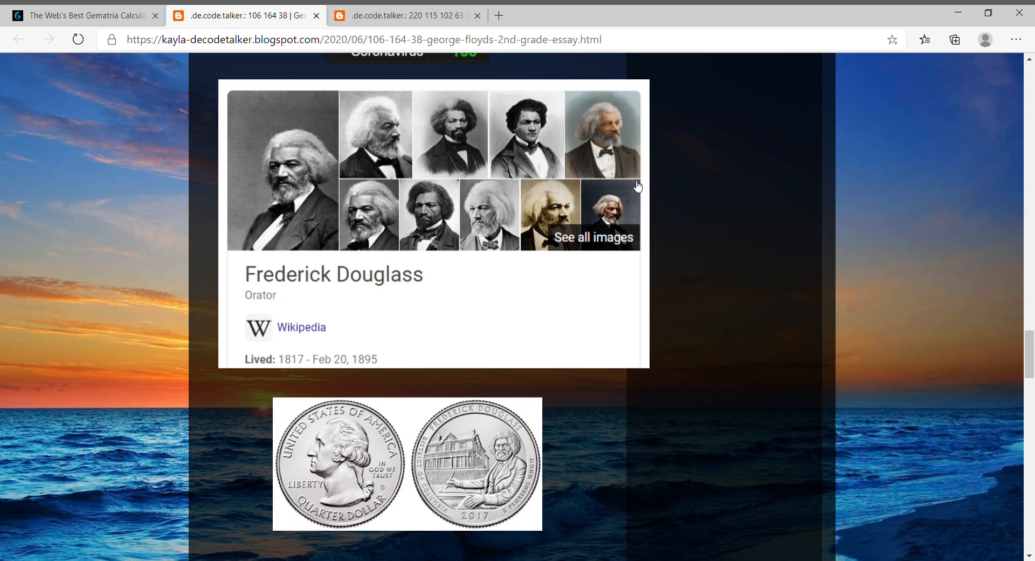
mouse_move(666, 419)
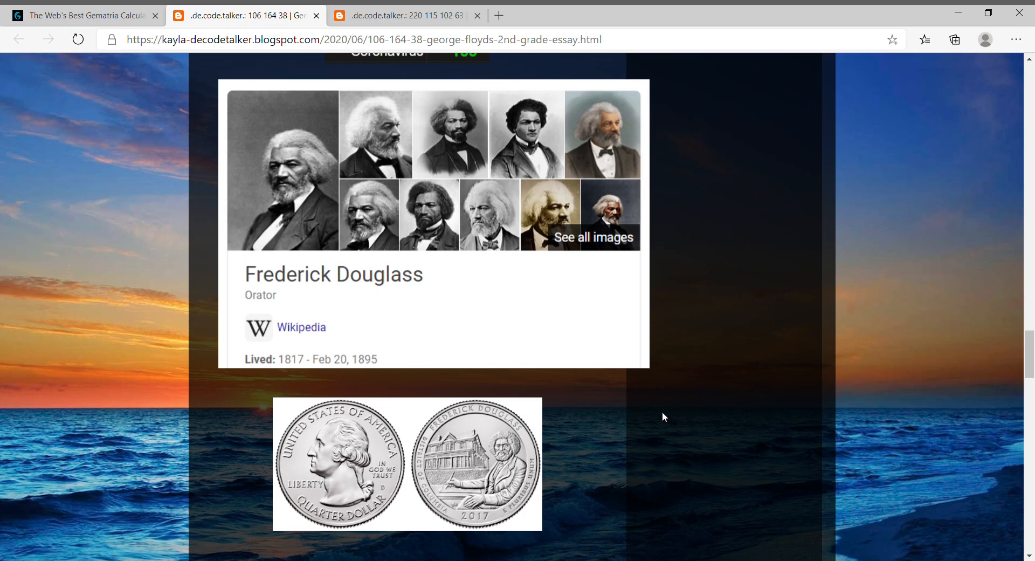
mouse_move(681, 450)
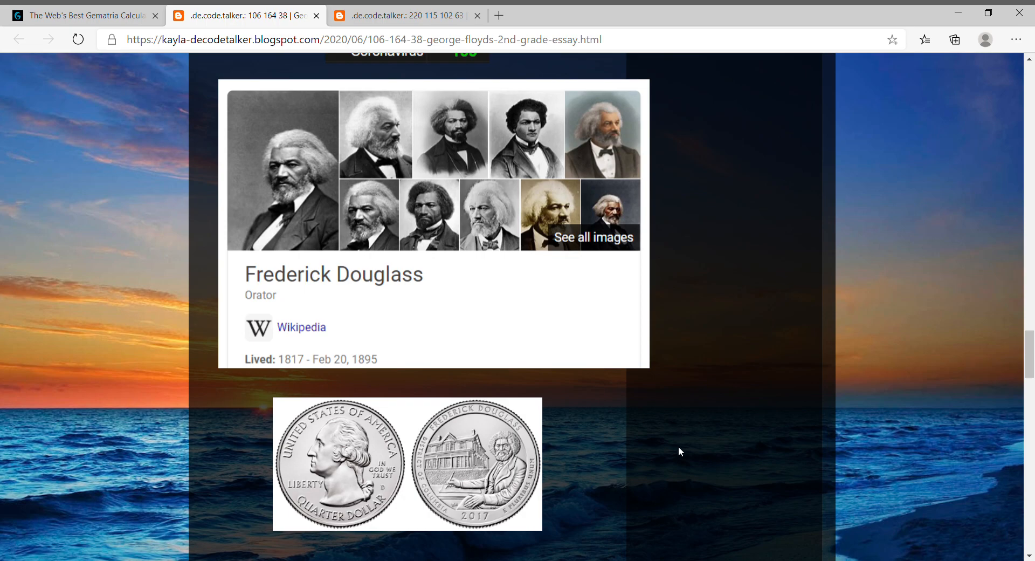
mouse_move(690, 430)
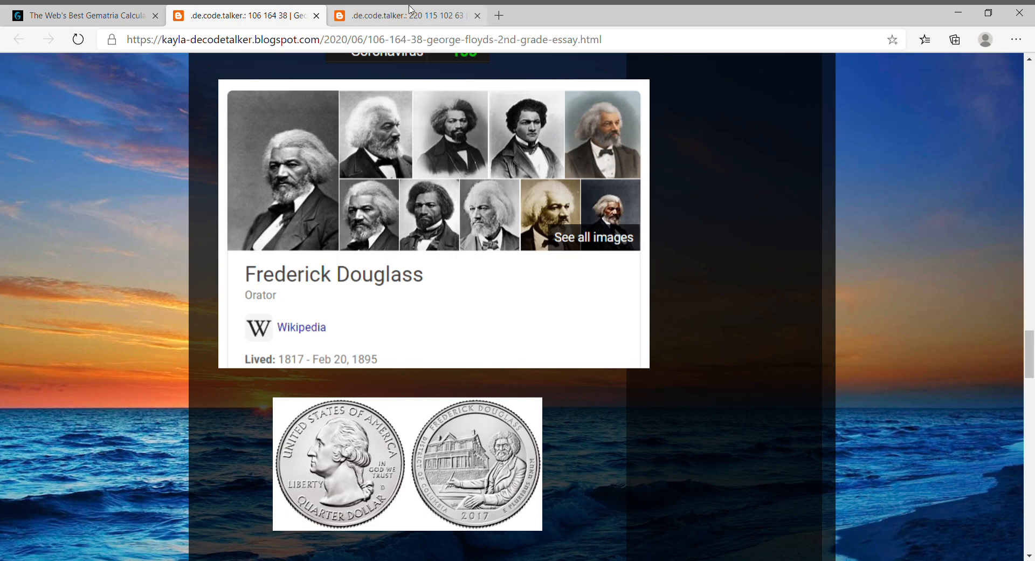
mouse_move(693, 373)
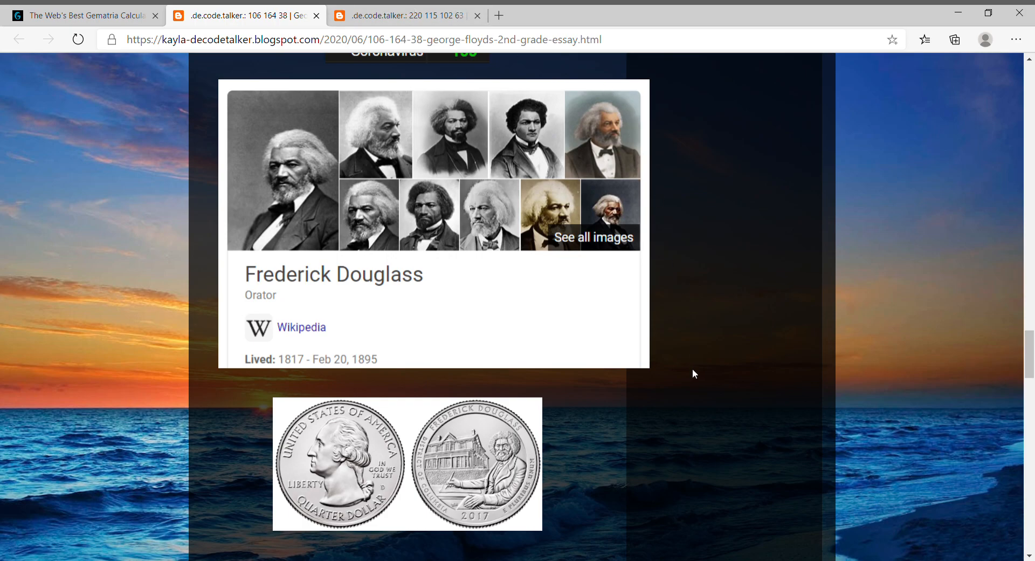
mouse_move(695, 350)
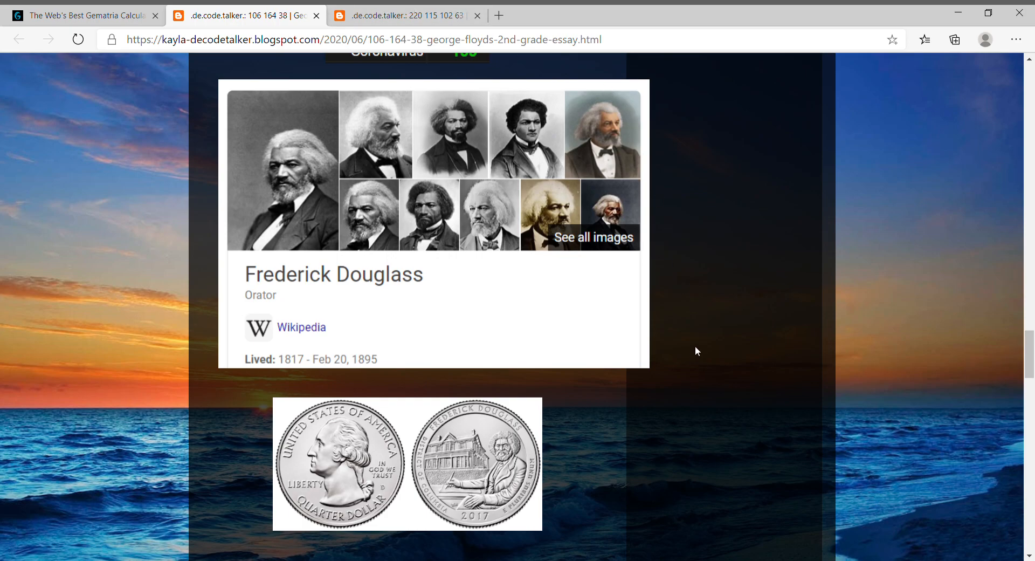
mouse_move(701, 360)
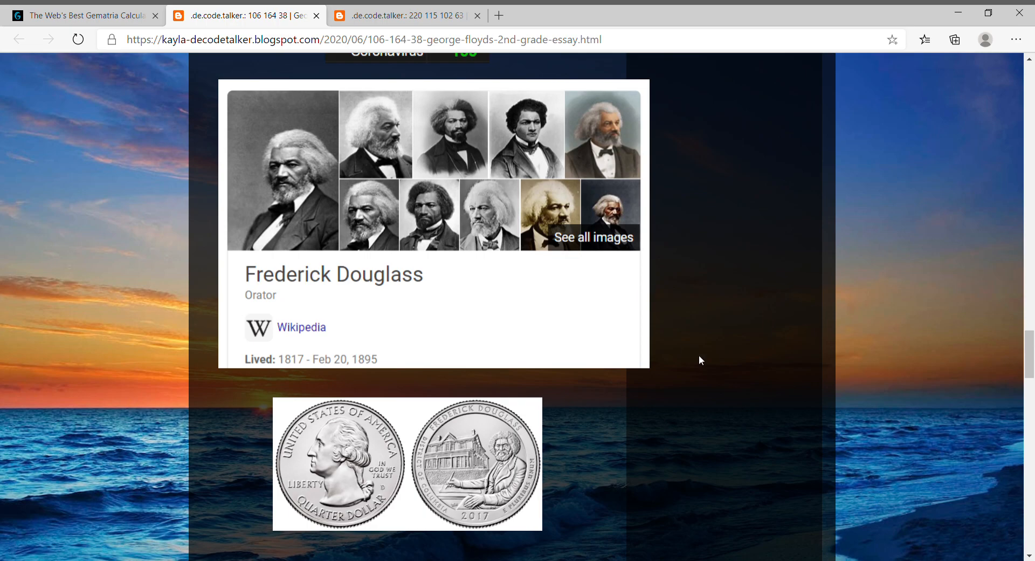
mouse_move(602, 441)
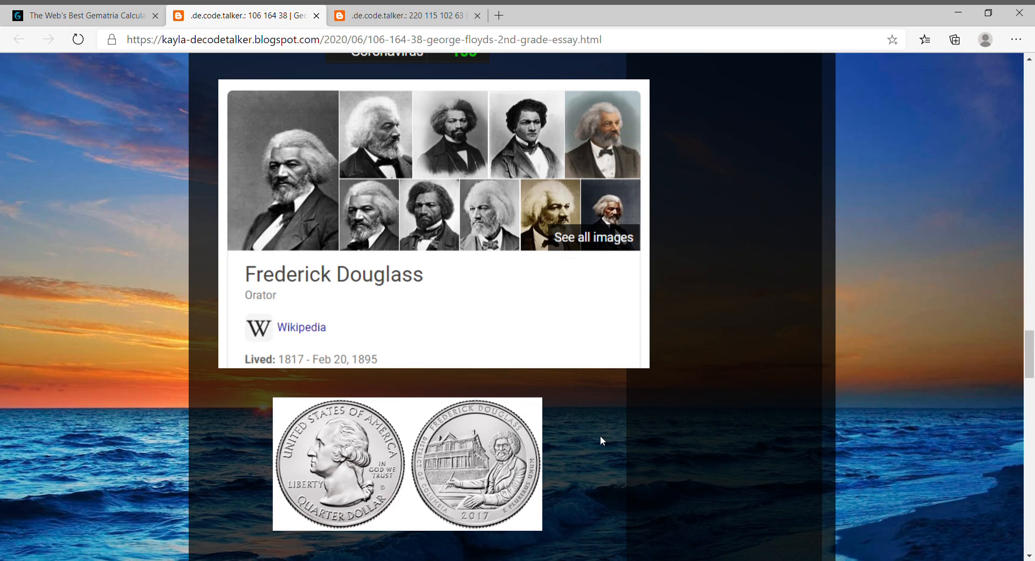
mouse_move(524, 361)
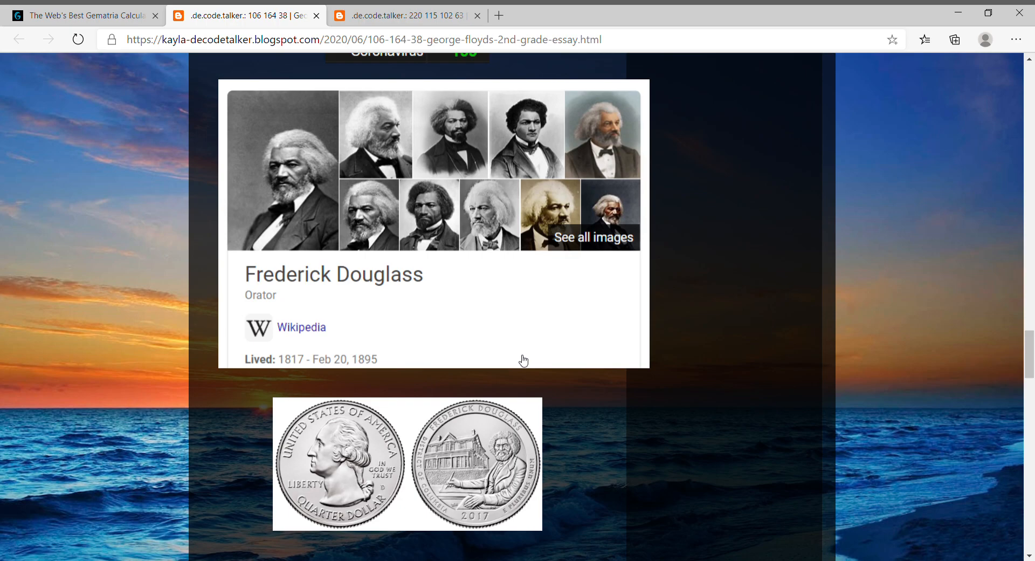
scroll(down, 3)
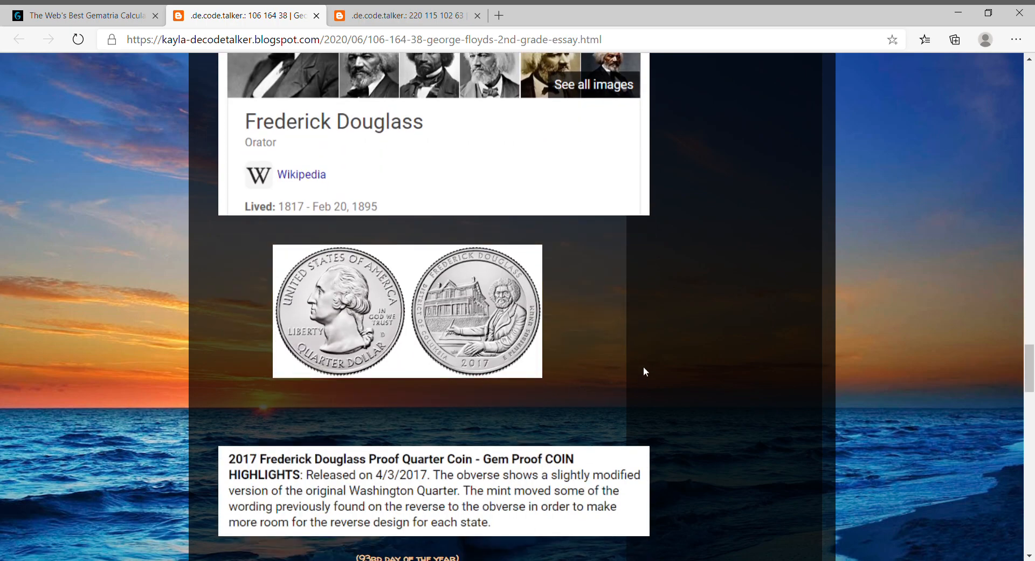
scroll(down, 3)
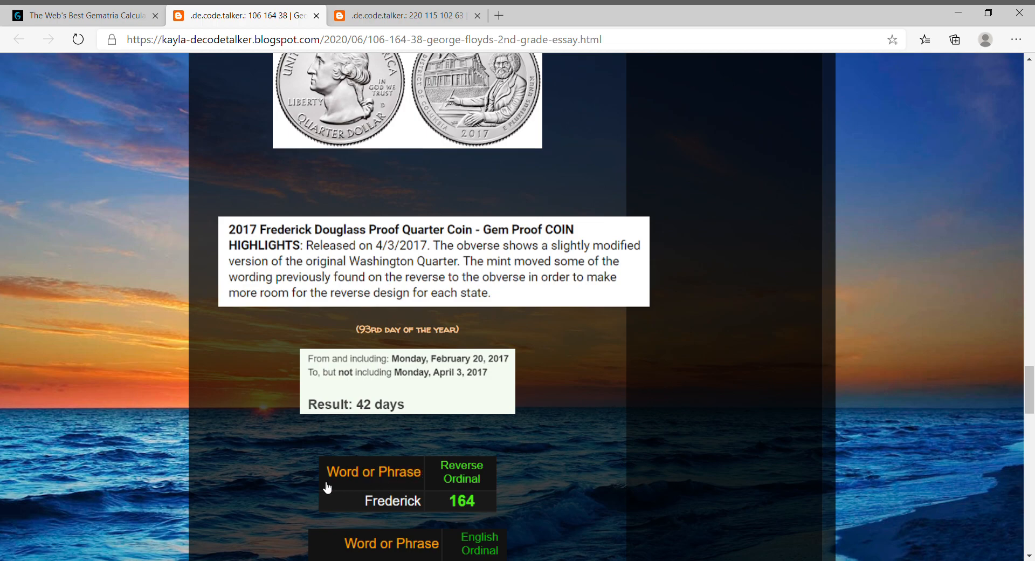
scroll(down, 3)
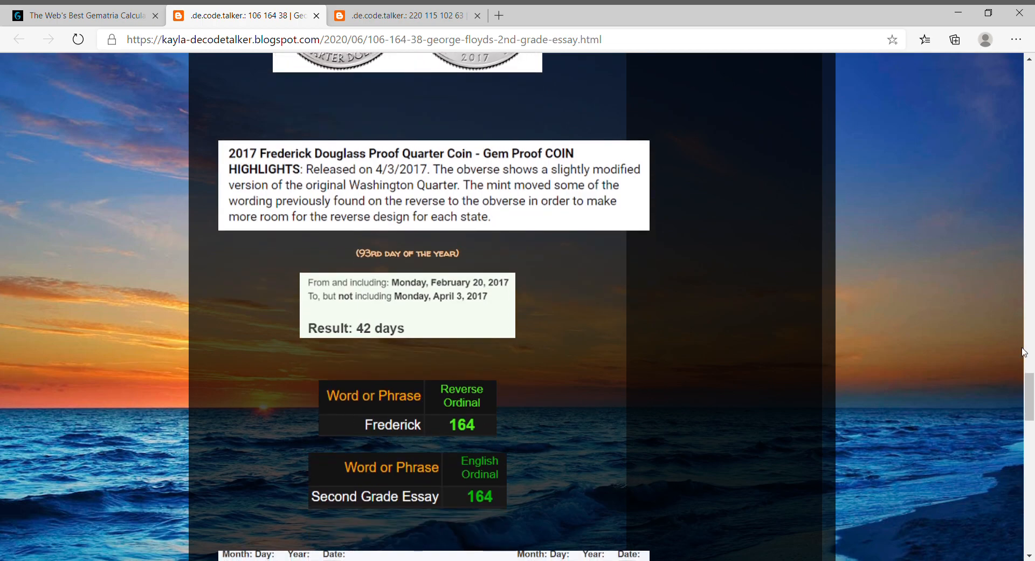
scroll(down, 3)
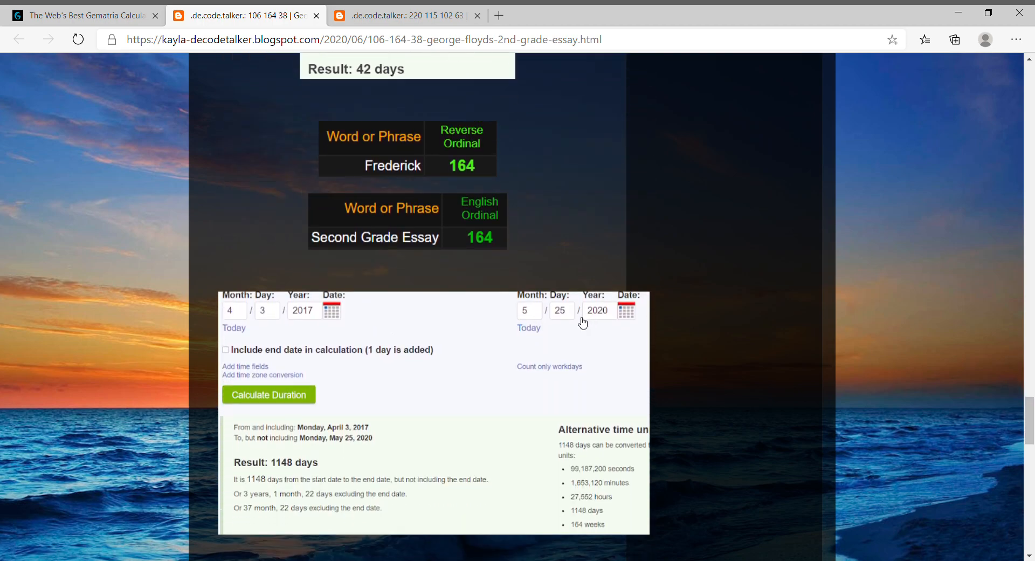
mouse_move(526, 195)
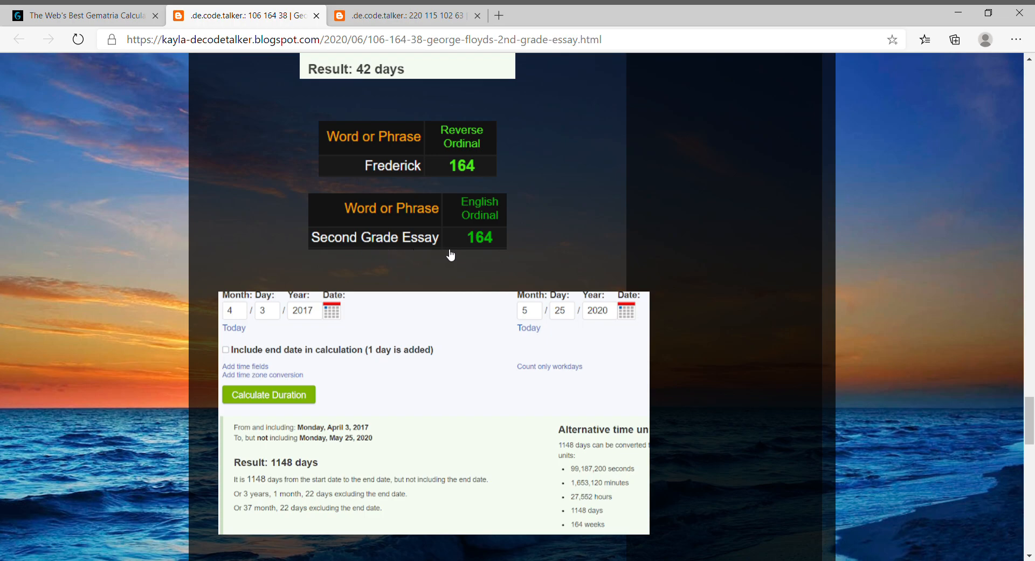
mouse_move(540, 224)
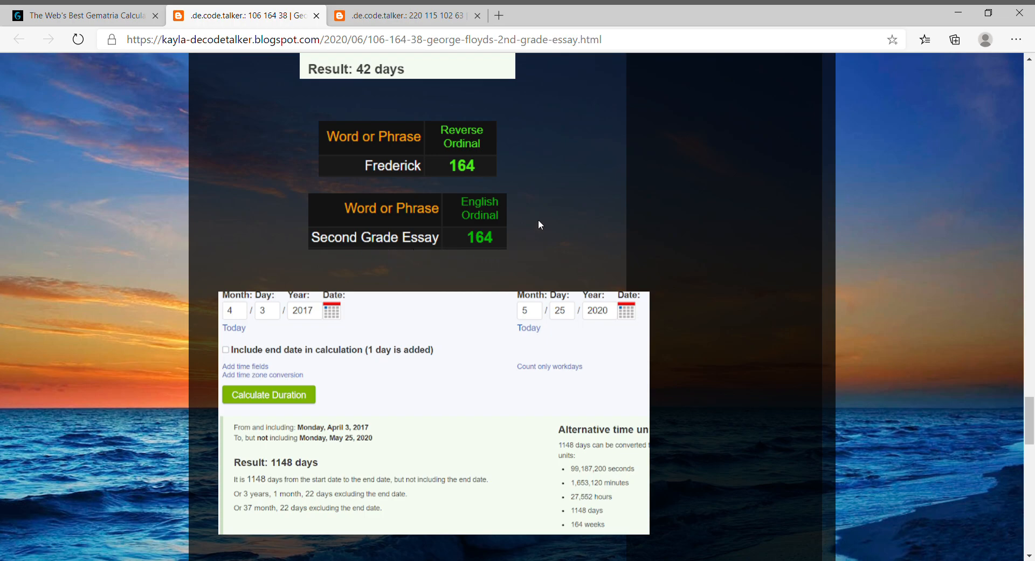
mouse_move(270, 327)
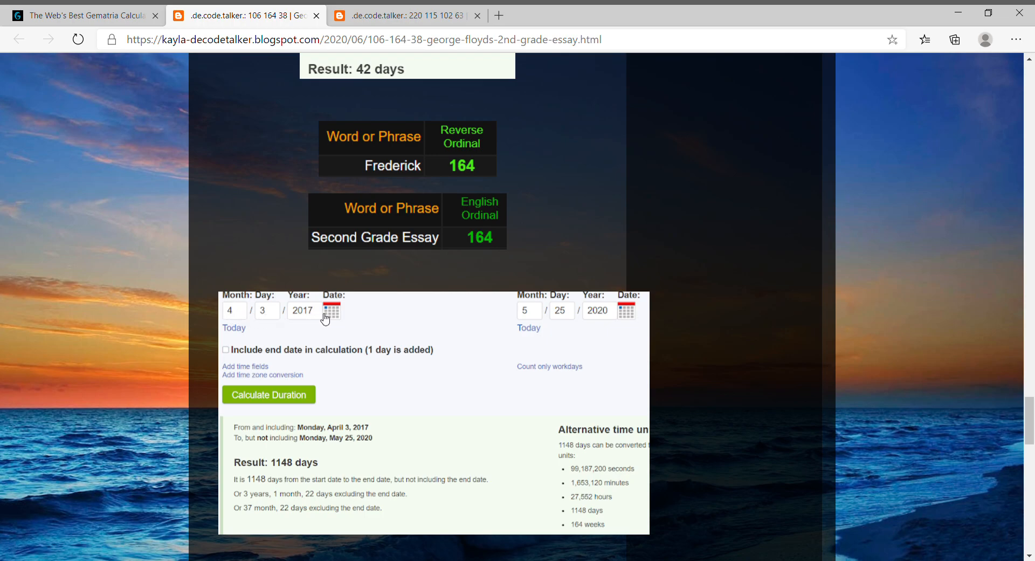
mouse_move(417, 277)
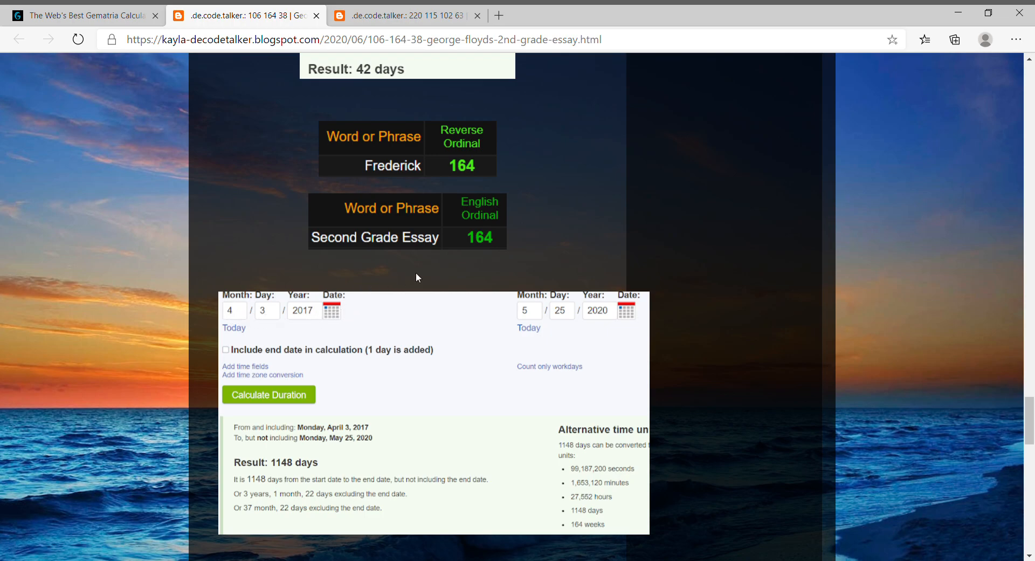
mouse_move(531, 320)
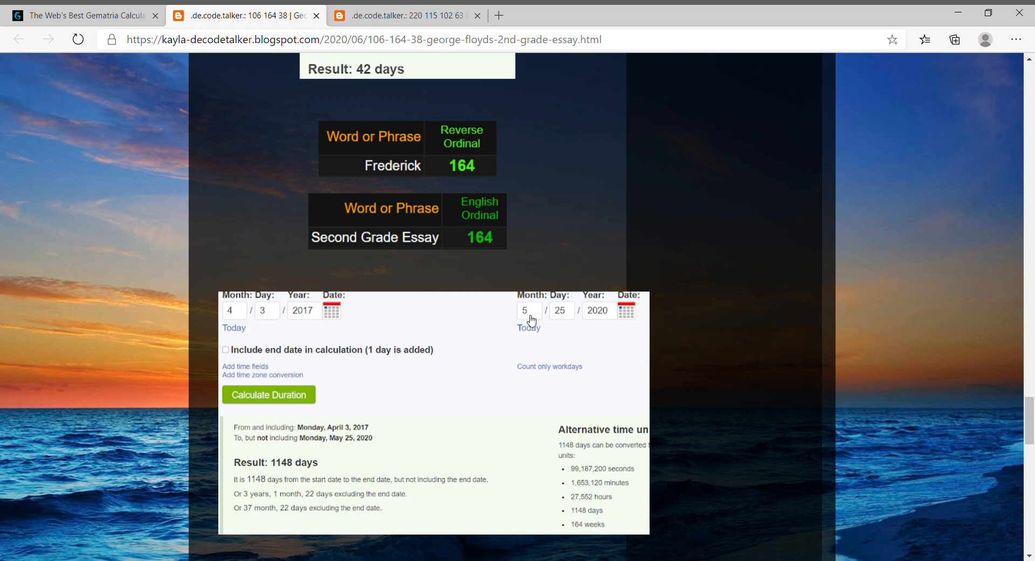
mouse_move(608, 315)
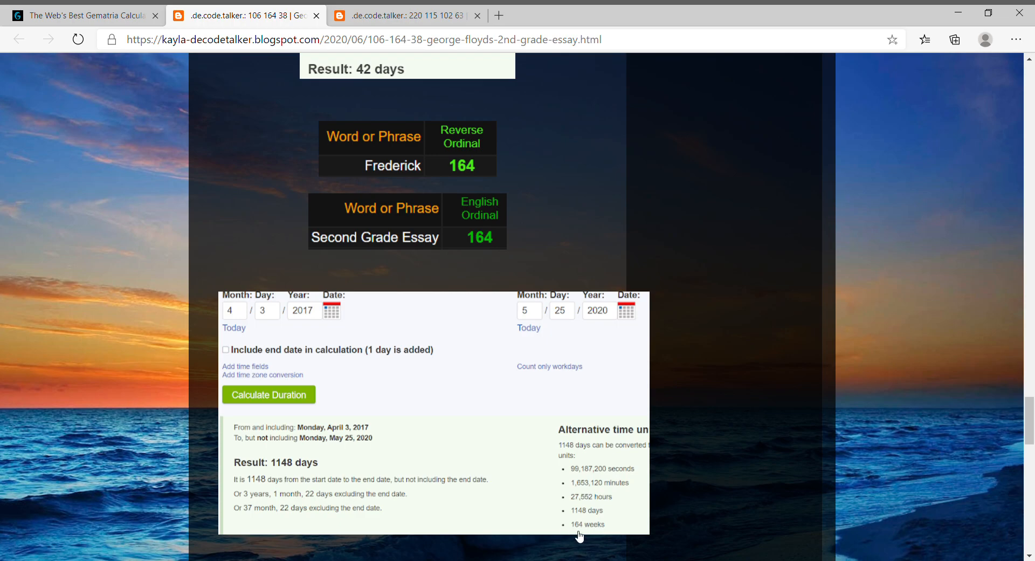
mouse_move(614, 540)
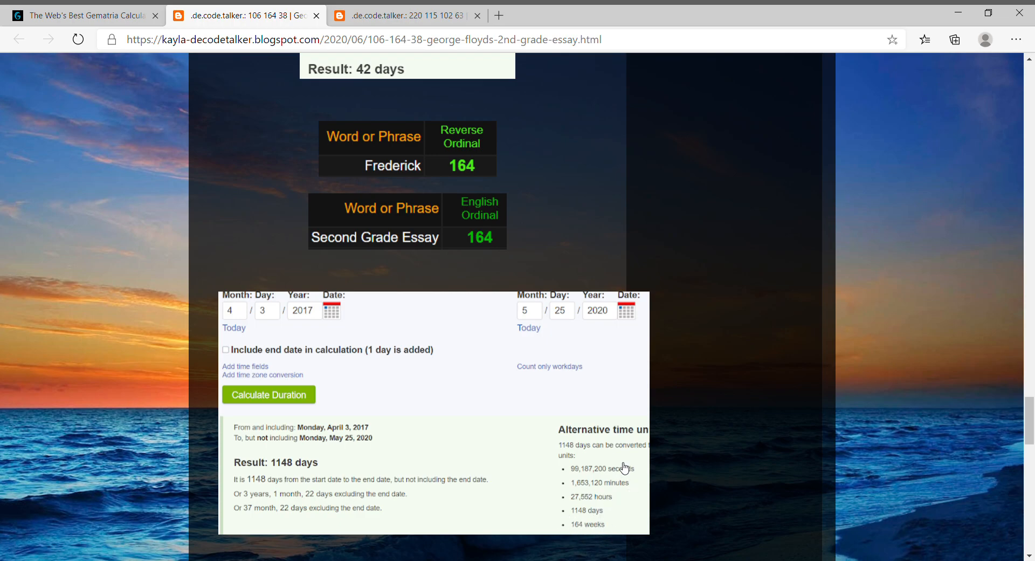
mouse_move(528, 343)
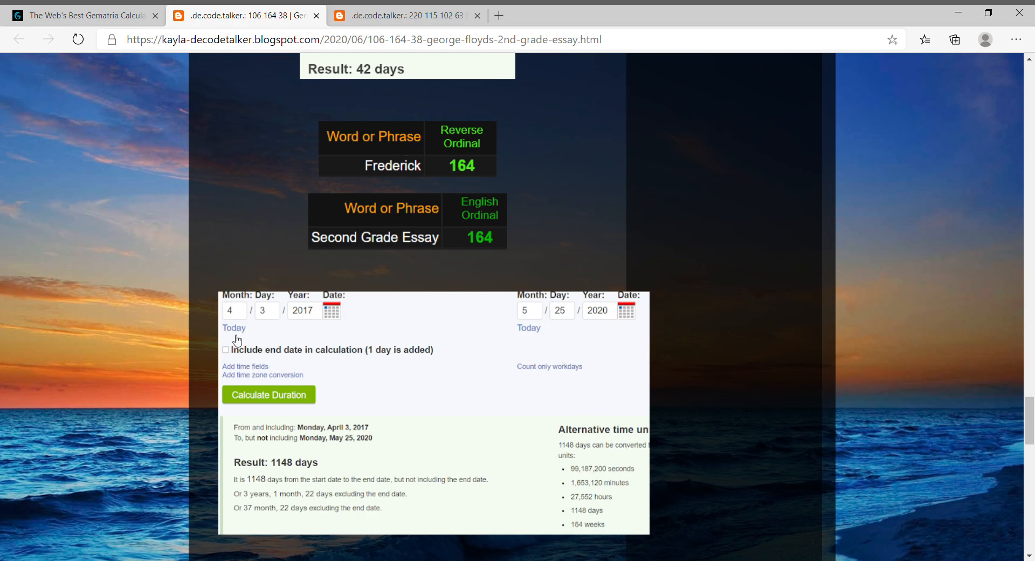
mouse_move(382, 240)
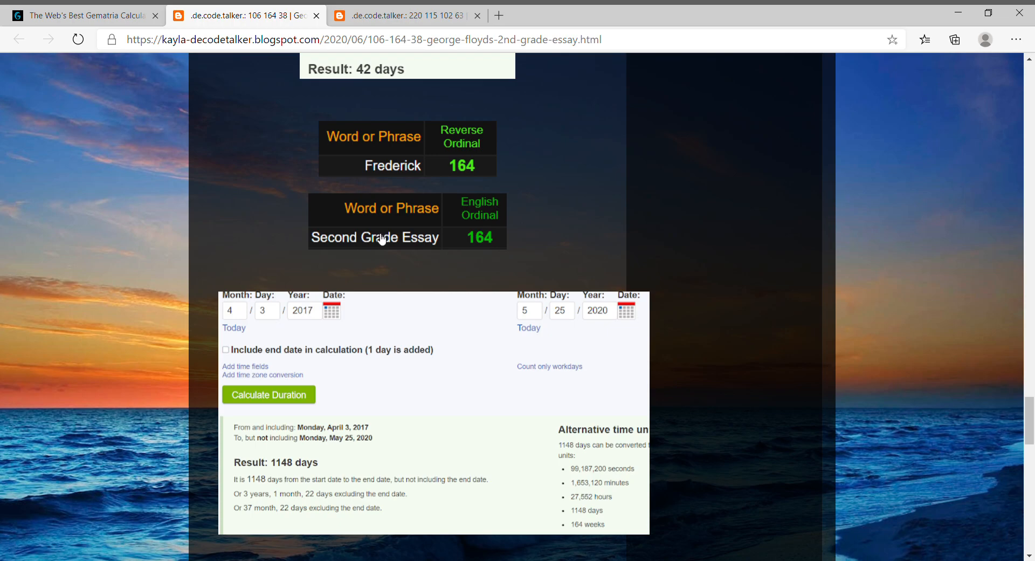
Scroll past the 1148-day result to the George Perry Floyd Full Reduction 102 table
scroll(down, 3)
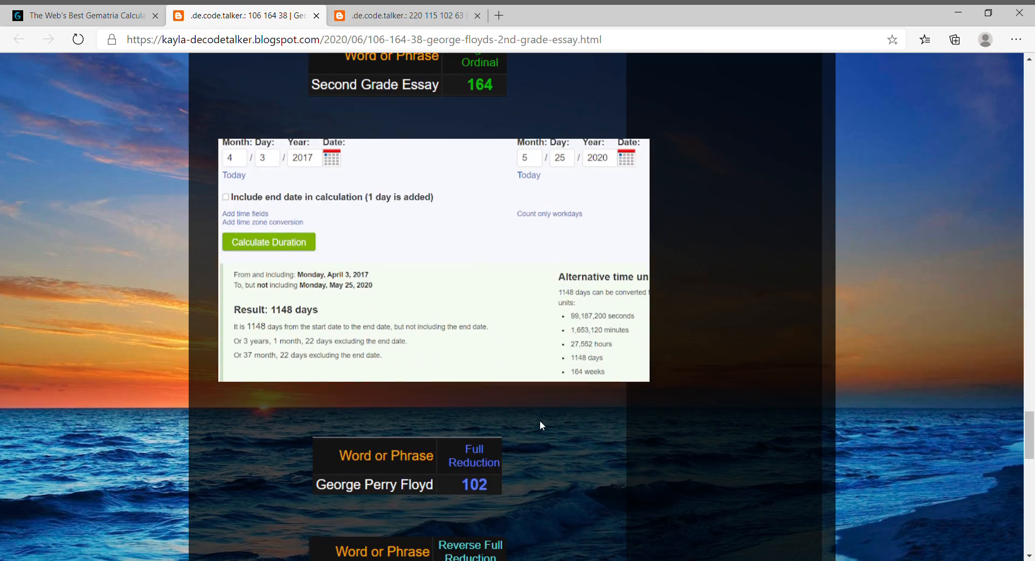
Scroll past the George Perry Floyd and Bloomberg 102 tables in the Trump Colorado Springs post
scroll(down, 3)
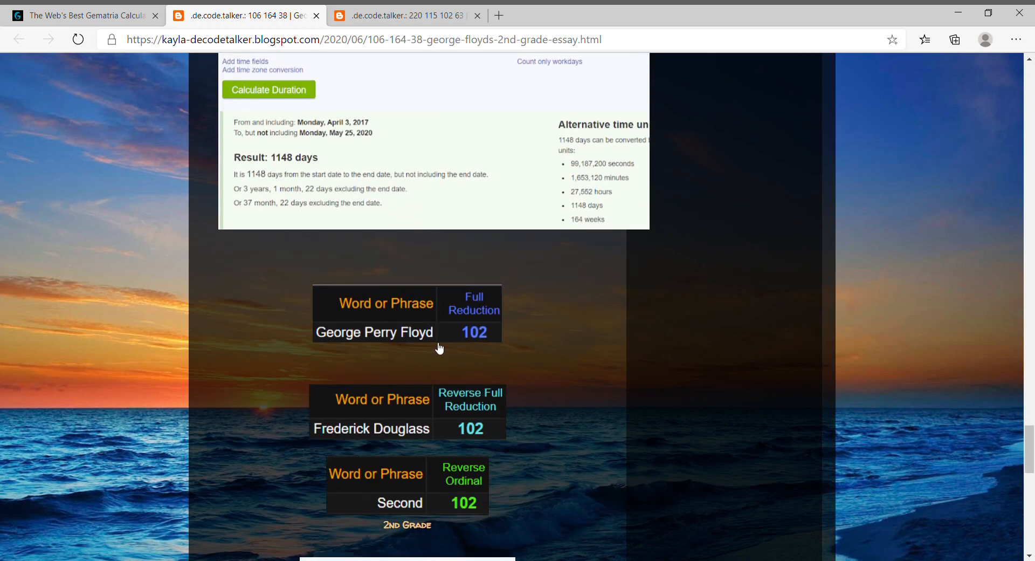
mouse_move(332, 439)
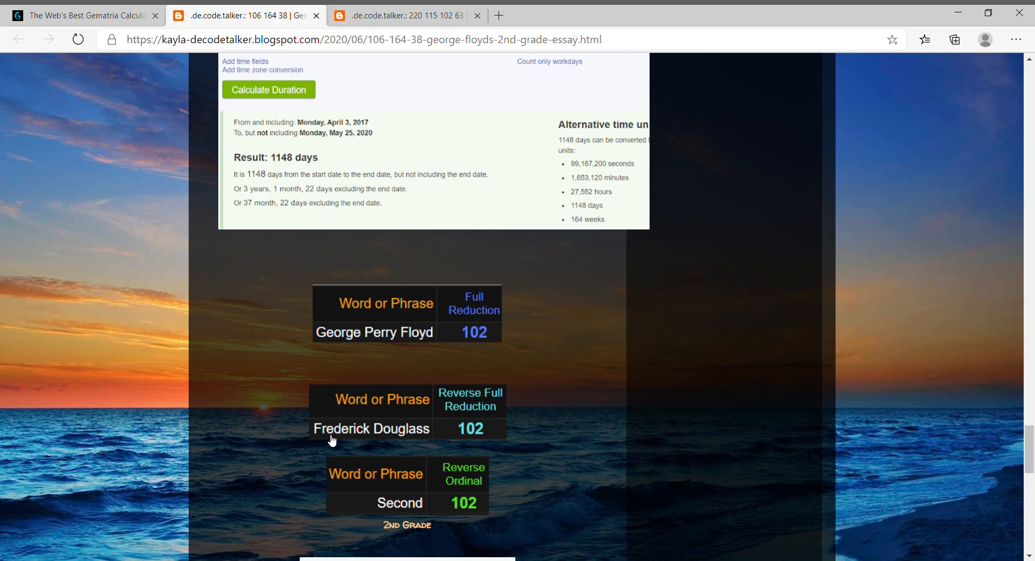
scroll(down, 3)
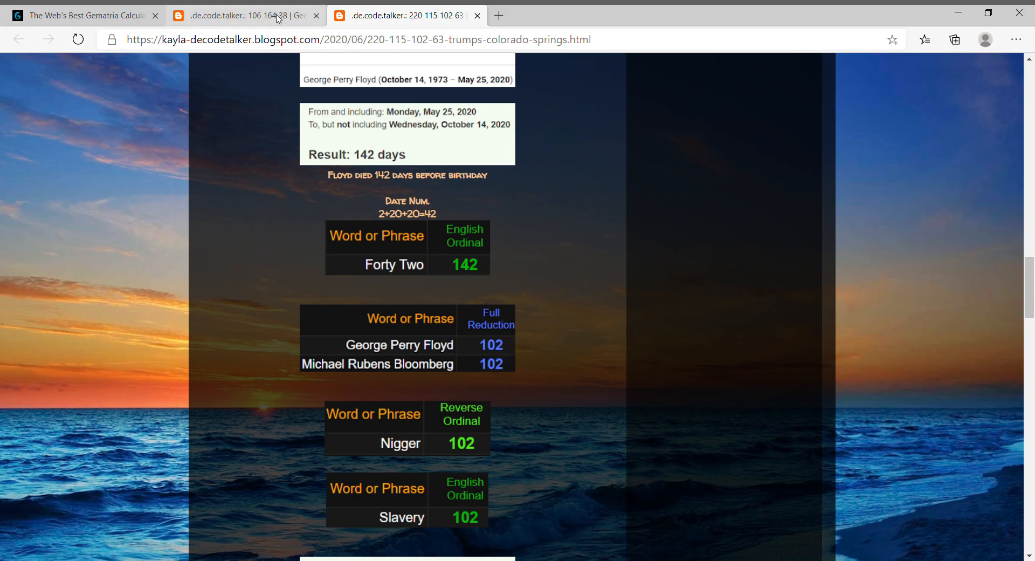
Return to the George Floyd 2nd grade essay post at the Frederick Douglass and Second 102 tables
click(245, 16)
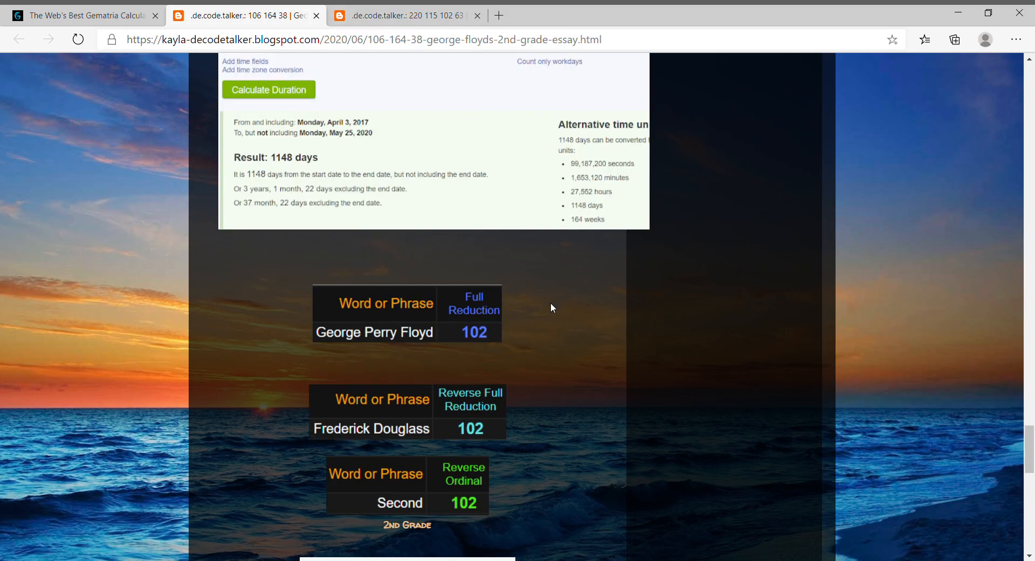
mouse_move(443, 437)
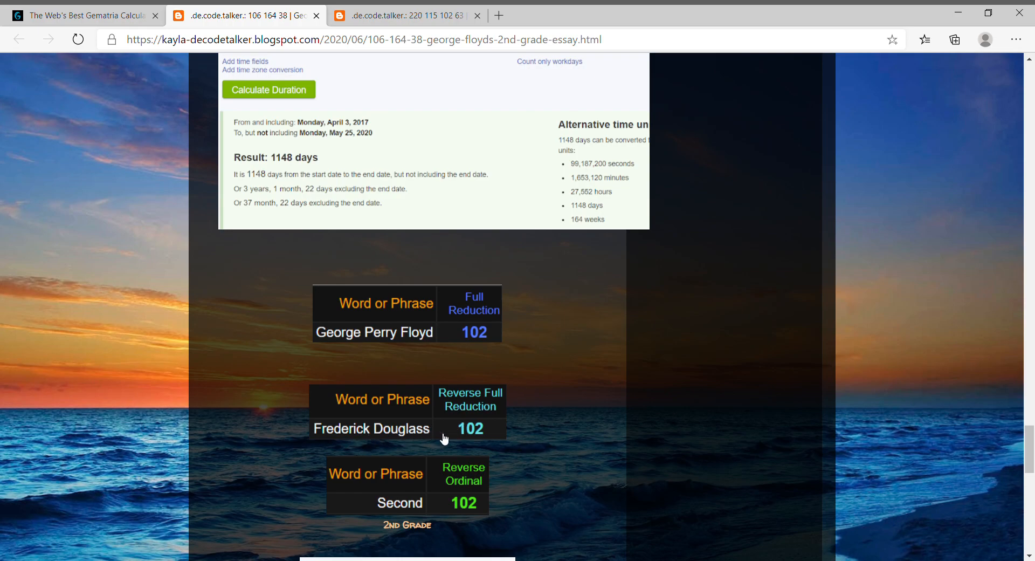
mouse_move(564, 424)
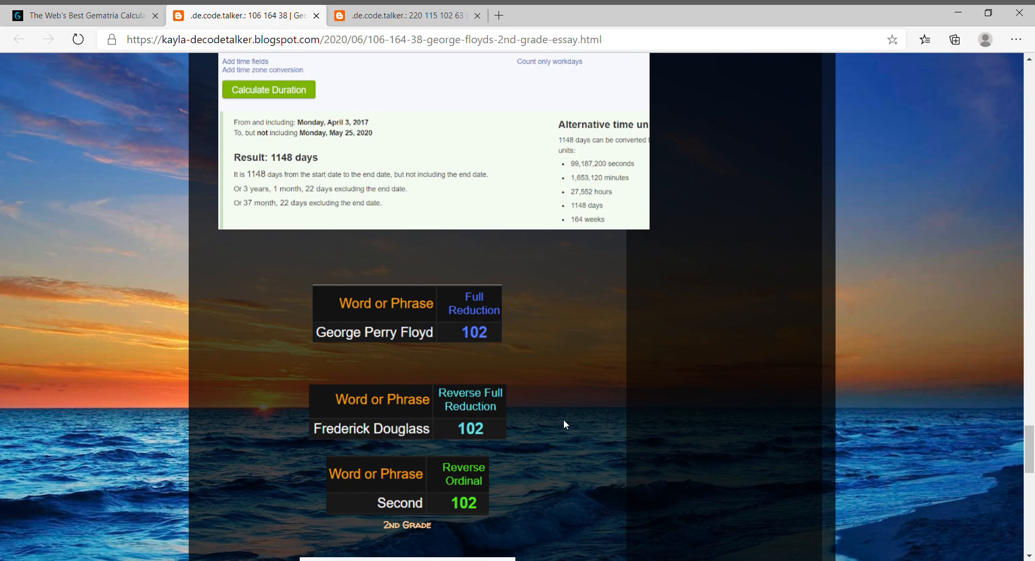
scroll(down, 3)
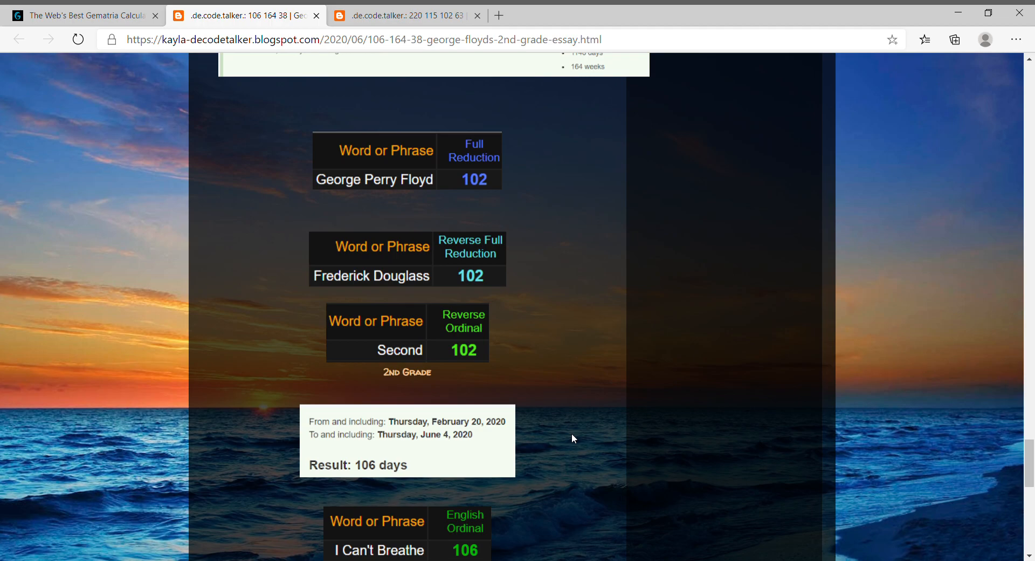
Scroll to the 106-day result and the 106 tables: I Can't Breathe, Black Power, Justice For George Floyd
scroll(down, 3)
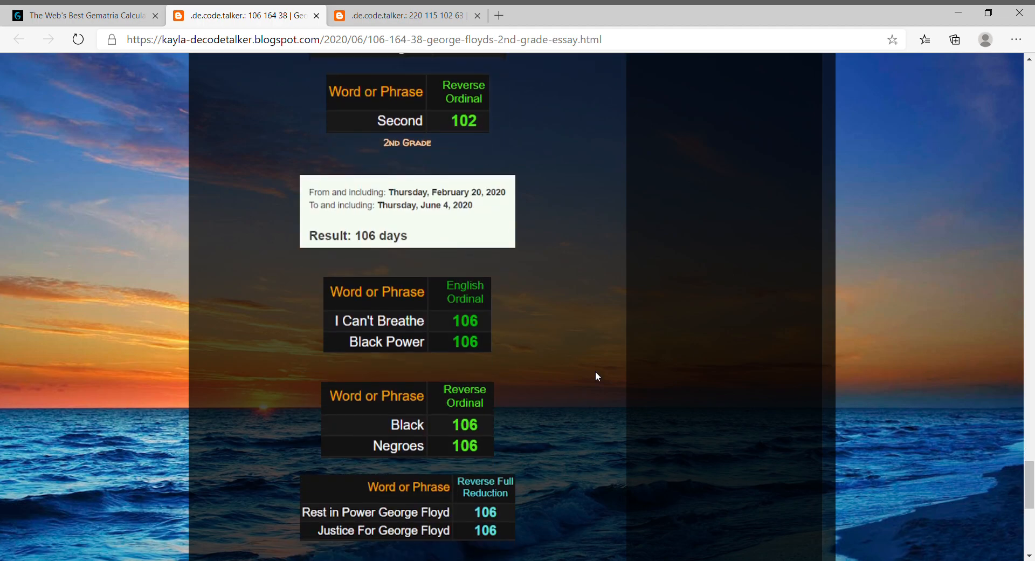
mouse_move(482, 200)
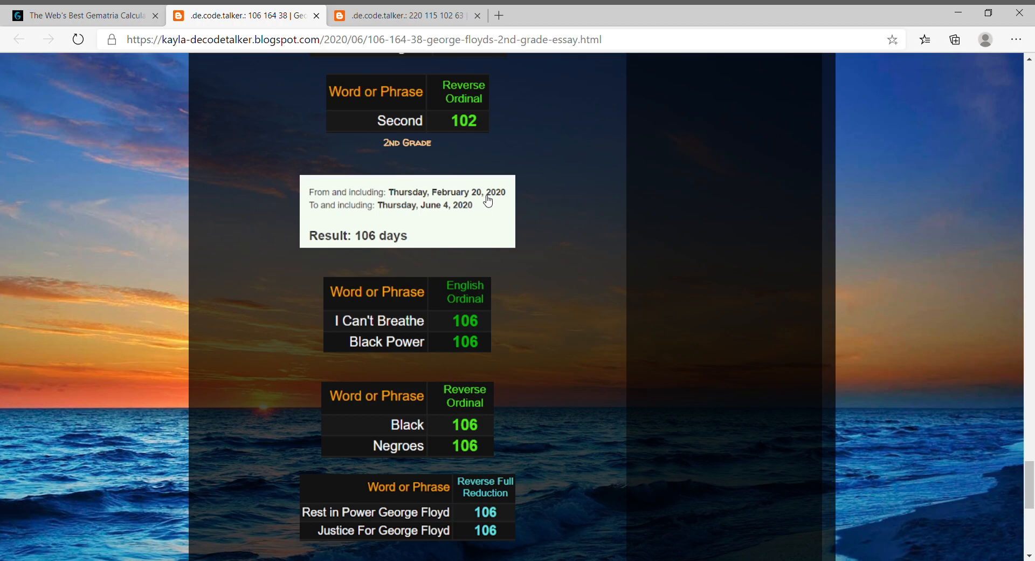
mouse_move(503, 201)
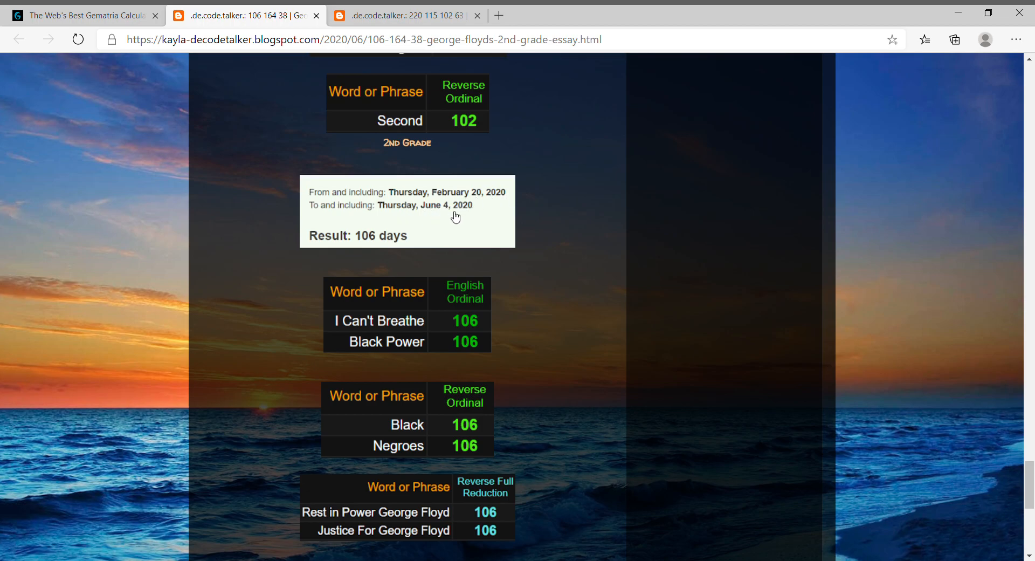
mouse_move(541, 222)
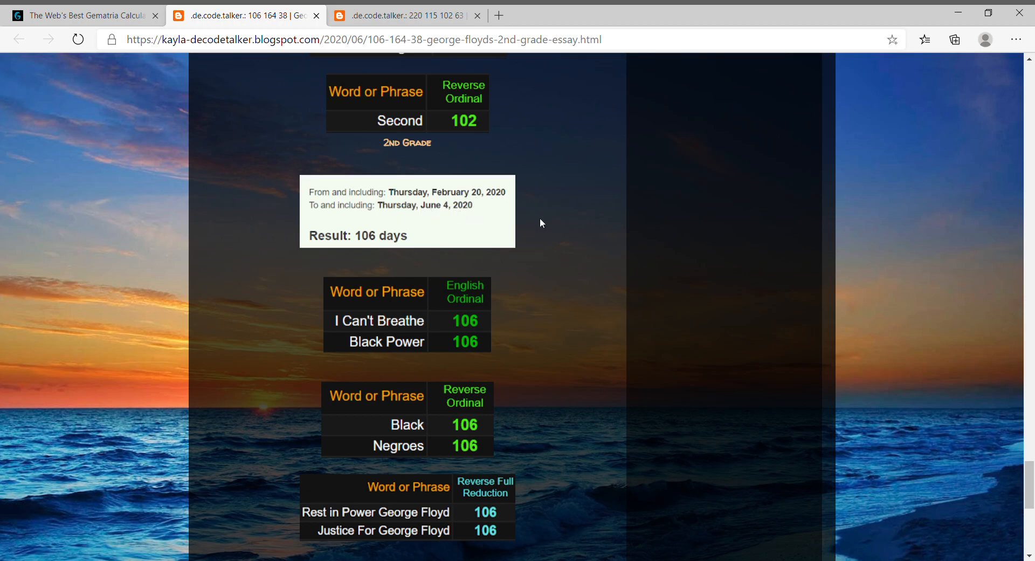
mouse_move(467, 221)
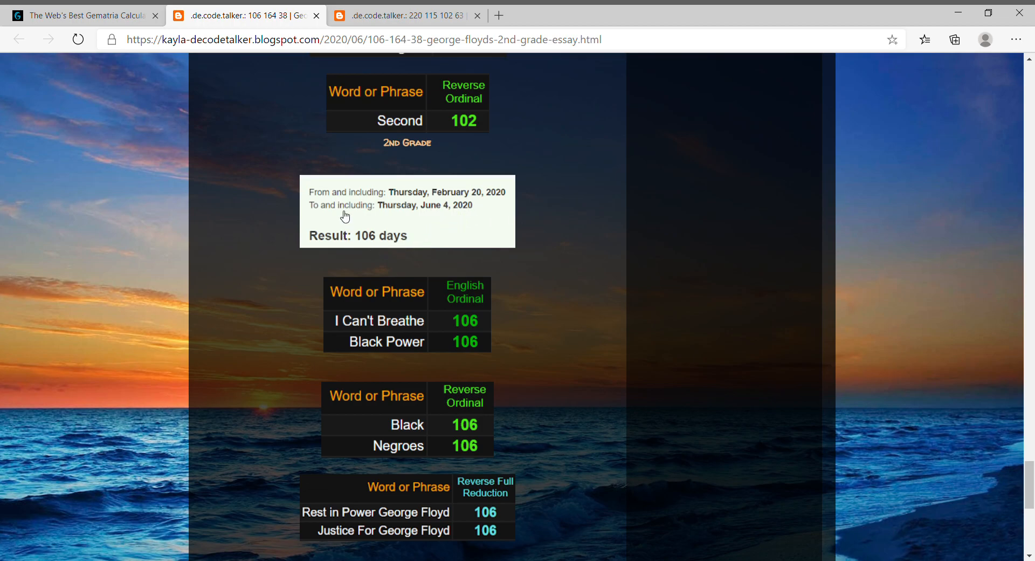
mouse_move(434, 242)
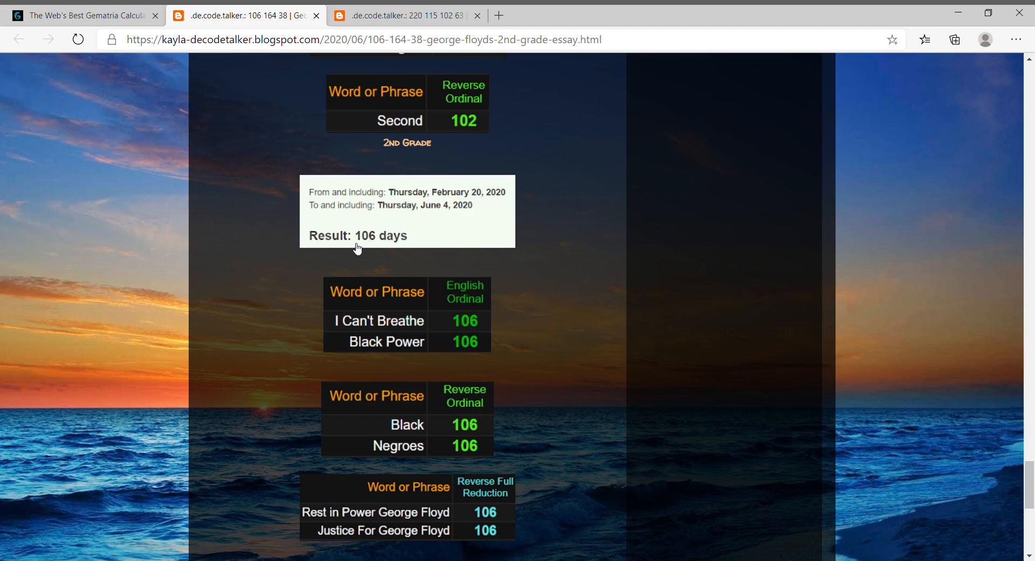
scroll(down, 3)
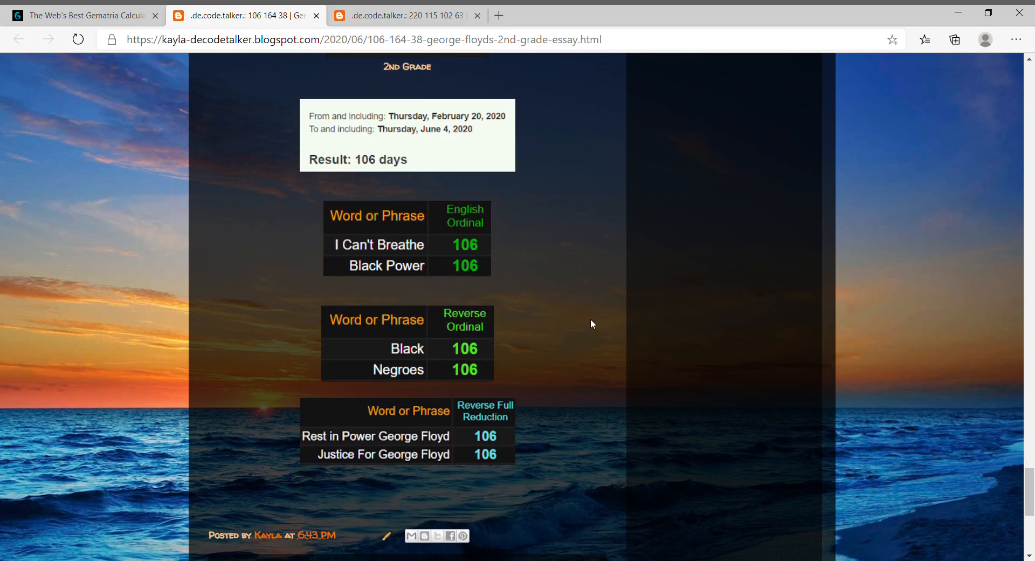
mouse_move(570, 431)
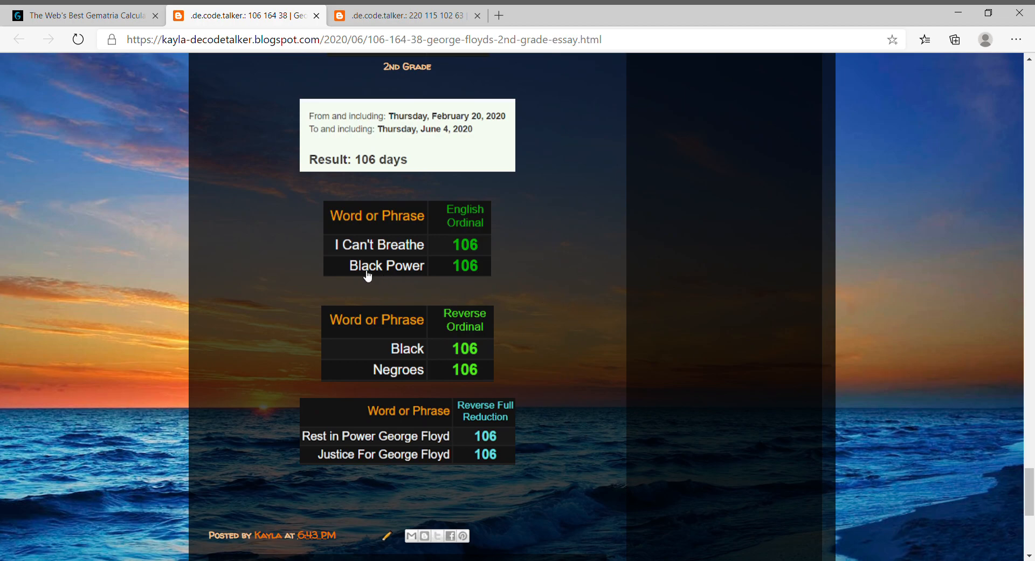
mouse_move(596, 290)
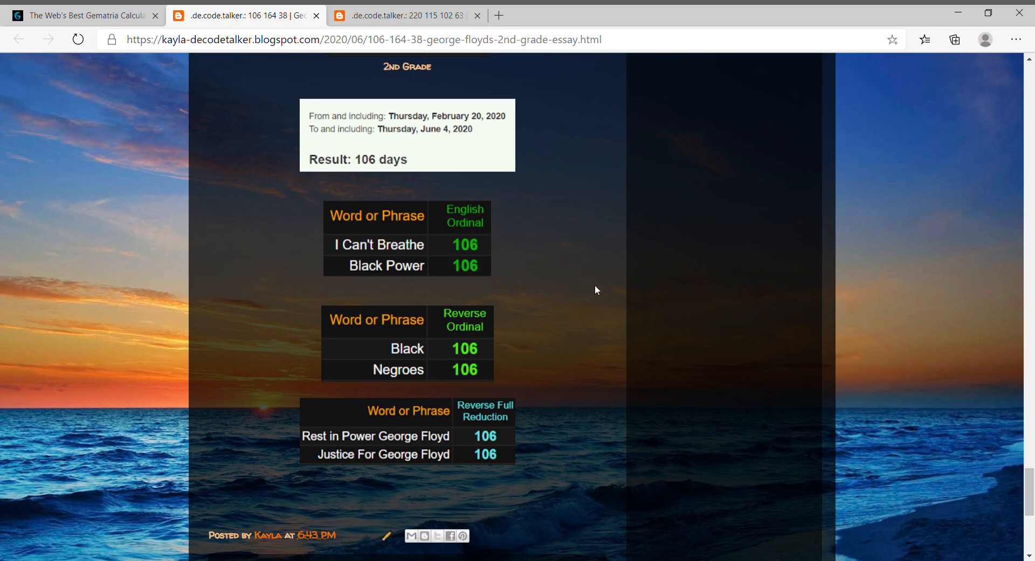
mouse_move(386, 383)
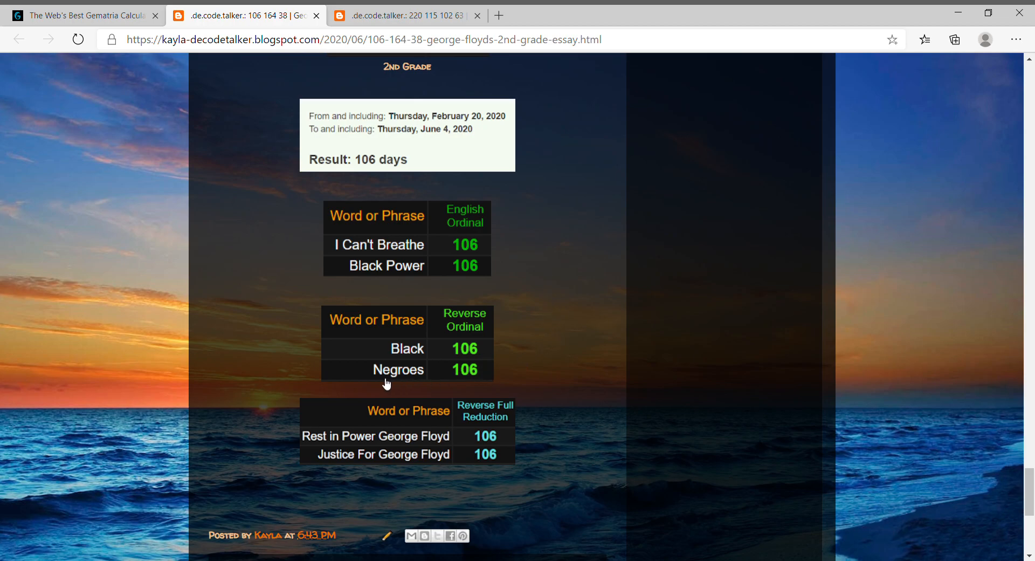
mouse_move(317, 452)
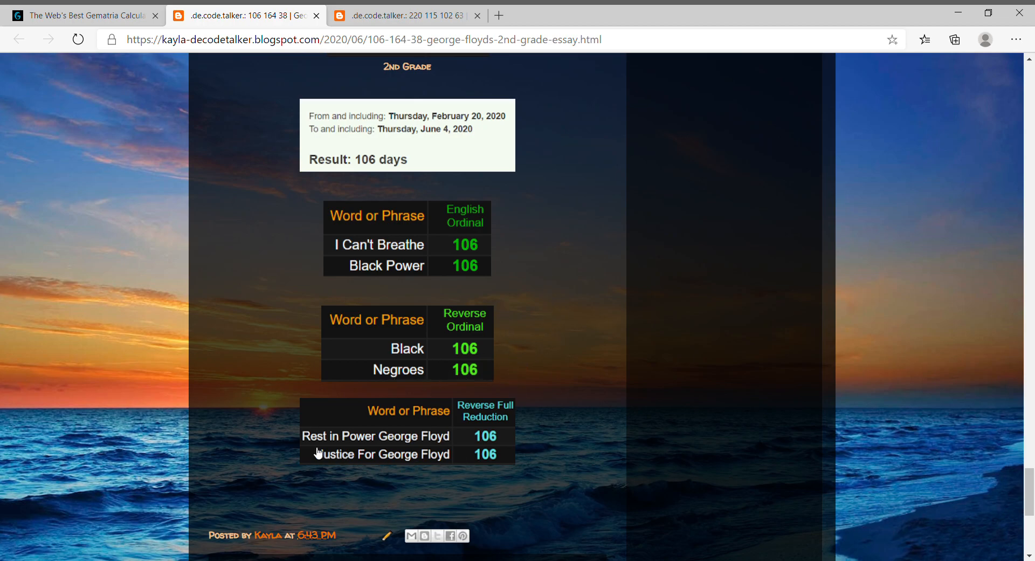
mouse_move(548, 439)
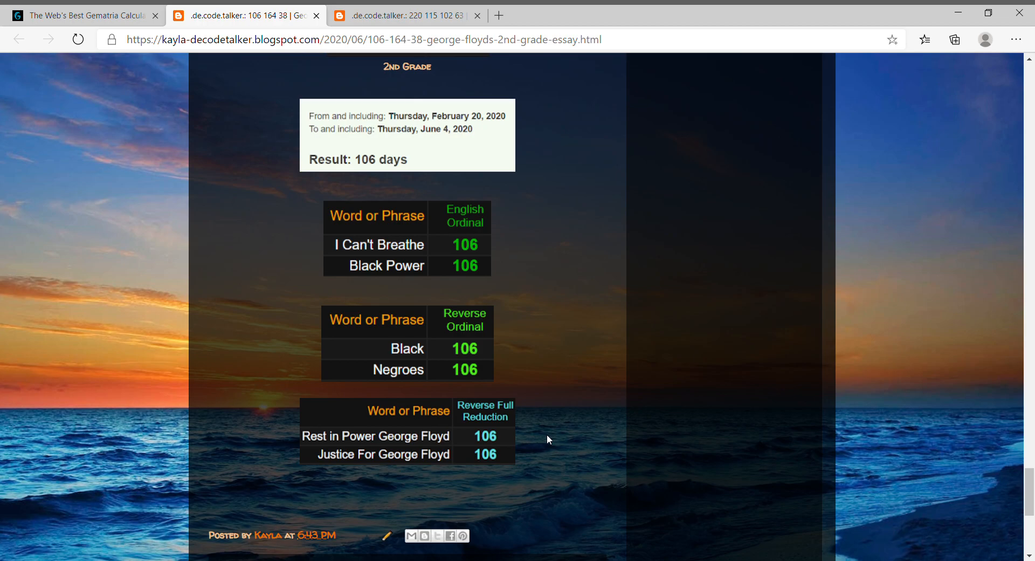
mouse_move(526, 189)
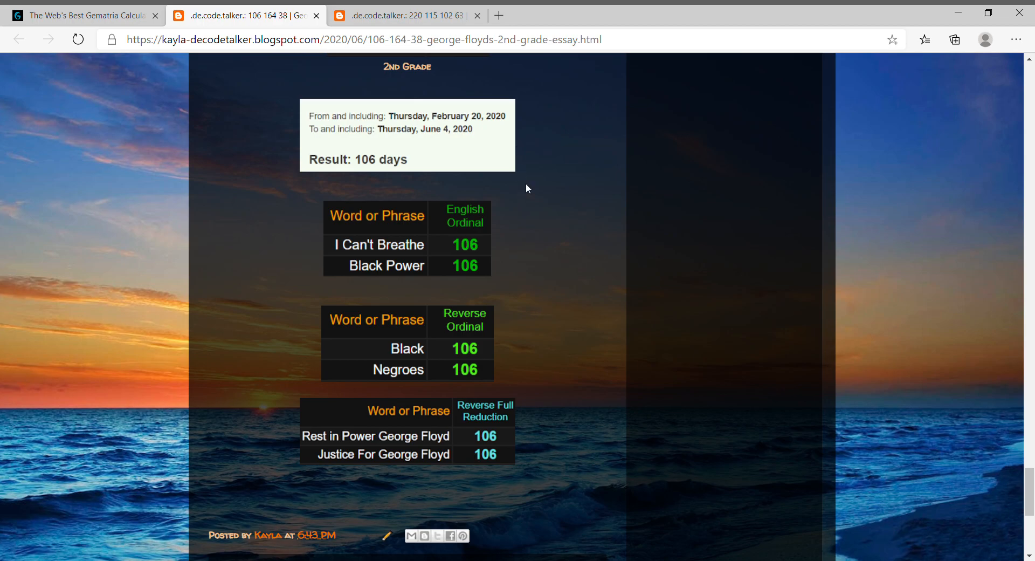
Scroll to the Second Grade Teacher, "Be Seated" and Coronavirus 155 tables above the Douglass portraits
scroll(down, 3)
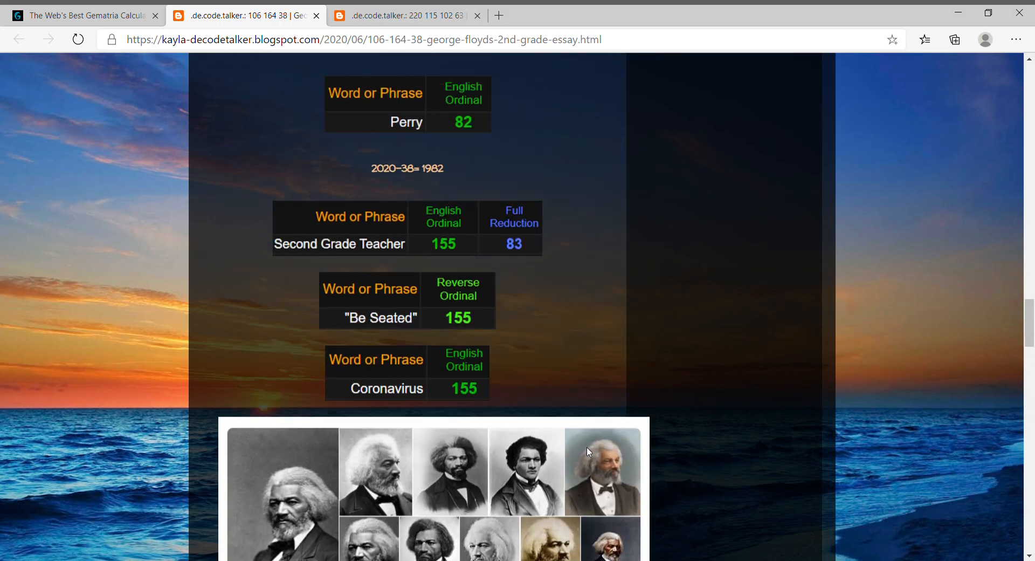
Scroll back to the essay post's teacher-shares-essay headline and interview video
scroll(down, 3)
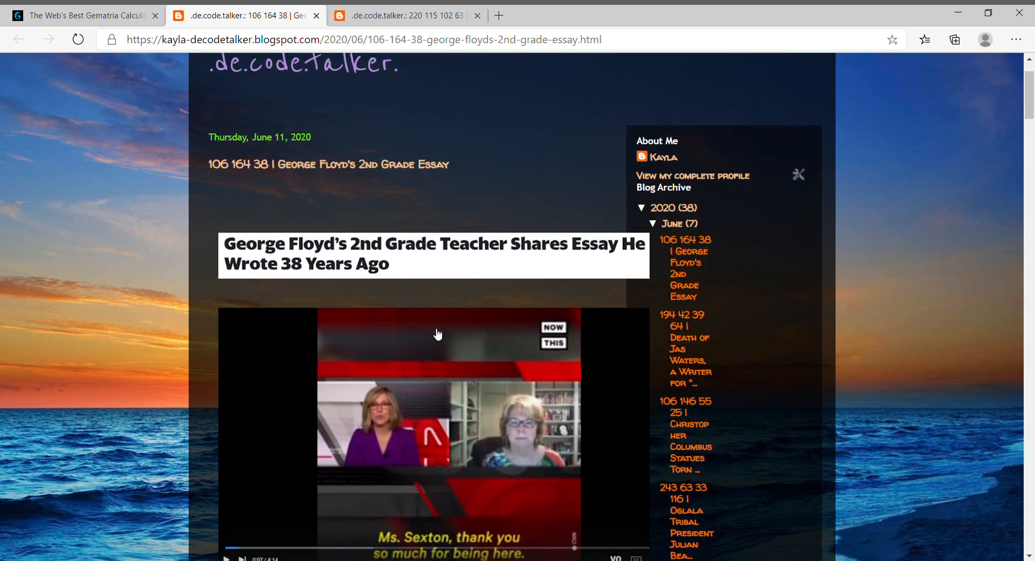
mouse_move(965, 108)
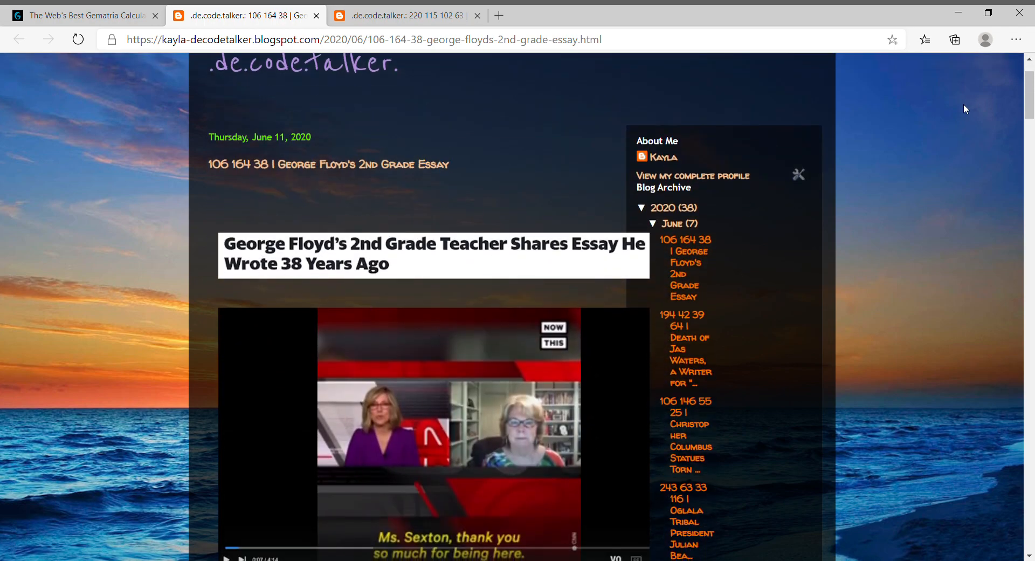